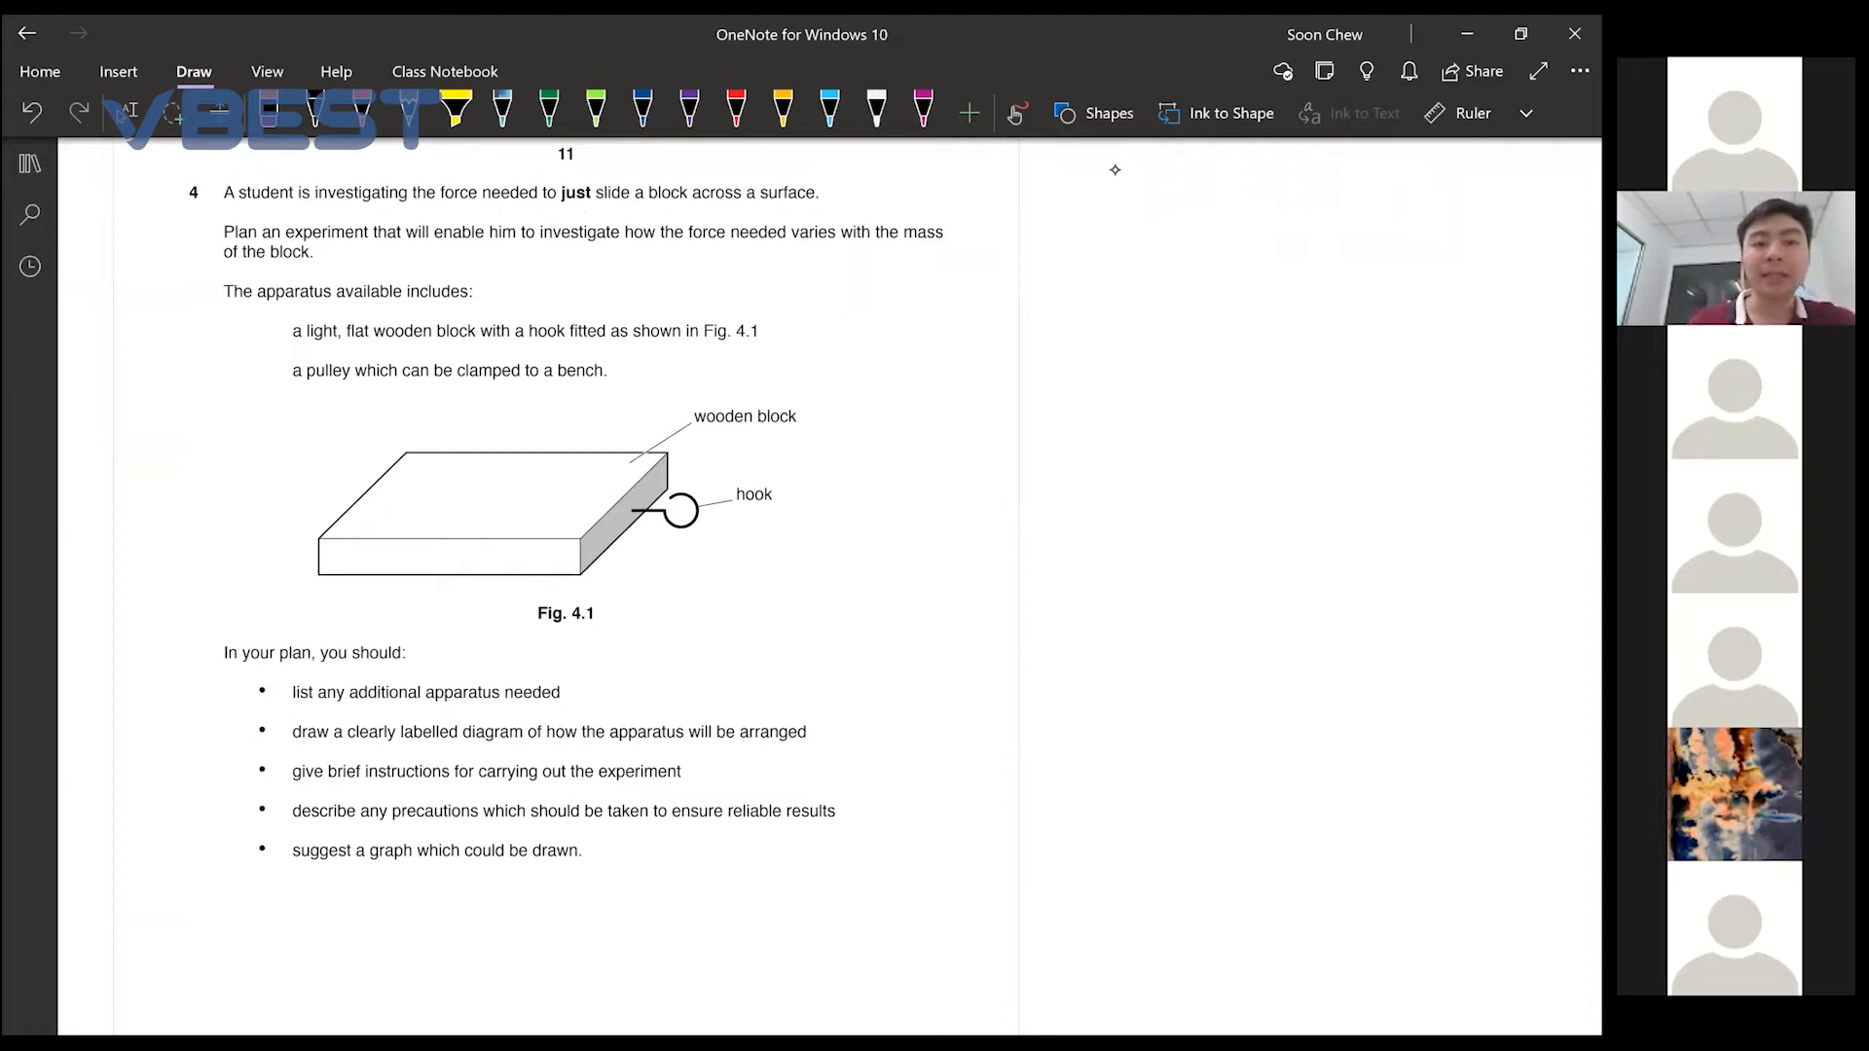
Highlight 'force needed' in yellow and tick the instruction bullets
{"action": "left_click", "coordinate": [457, 103]}
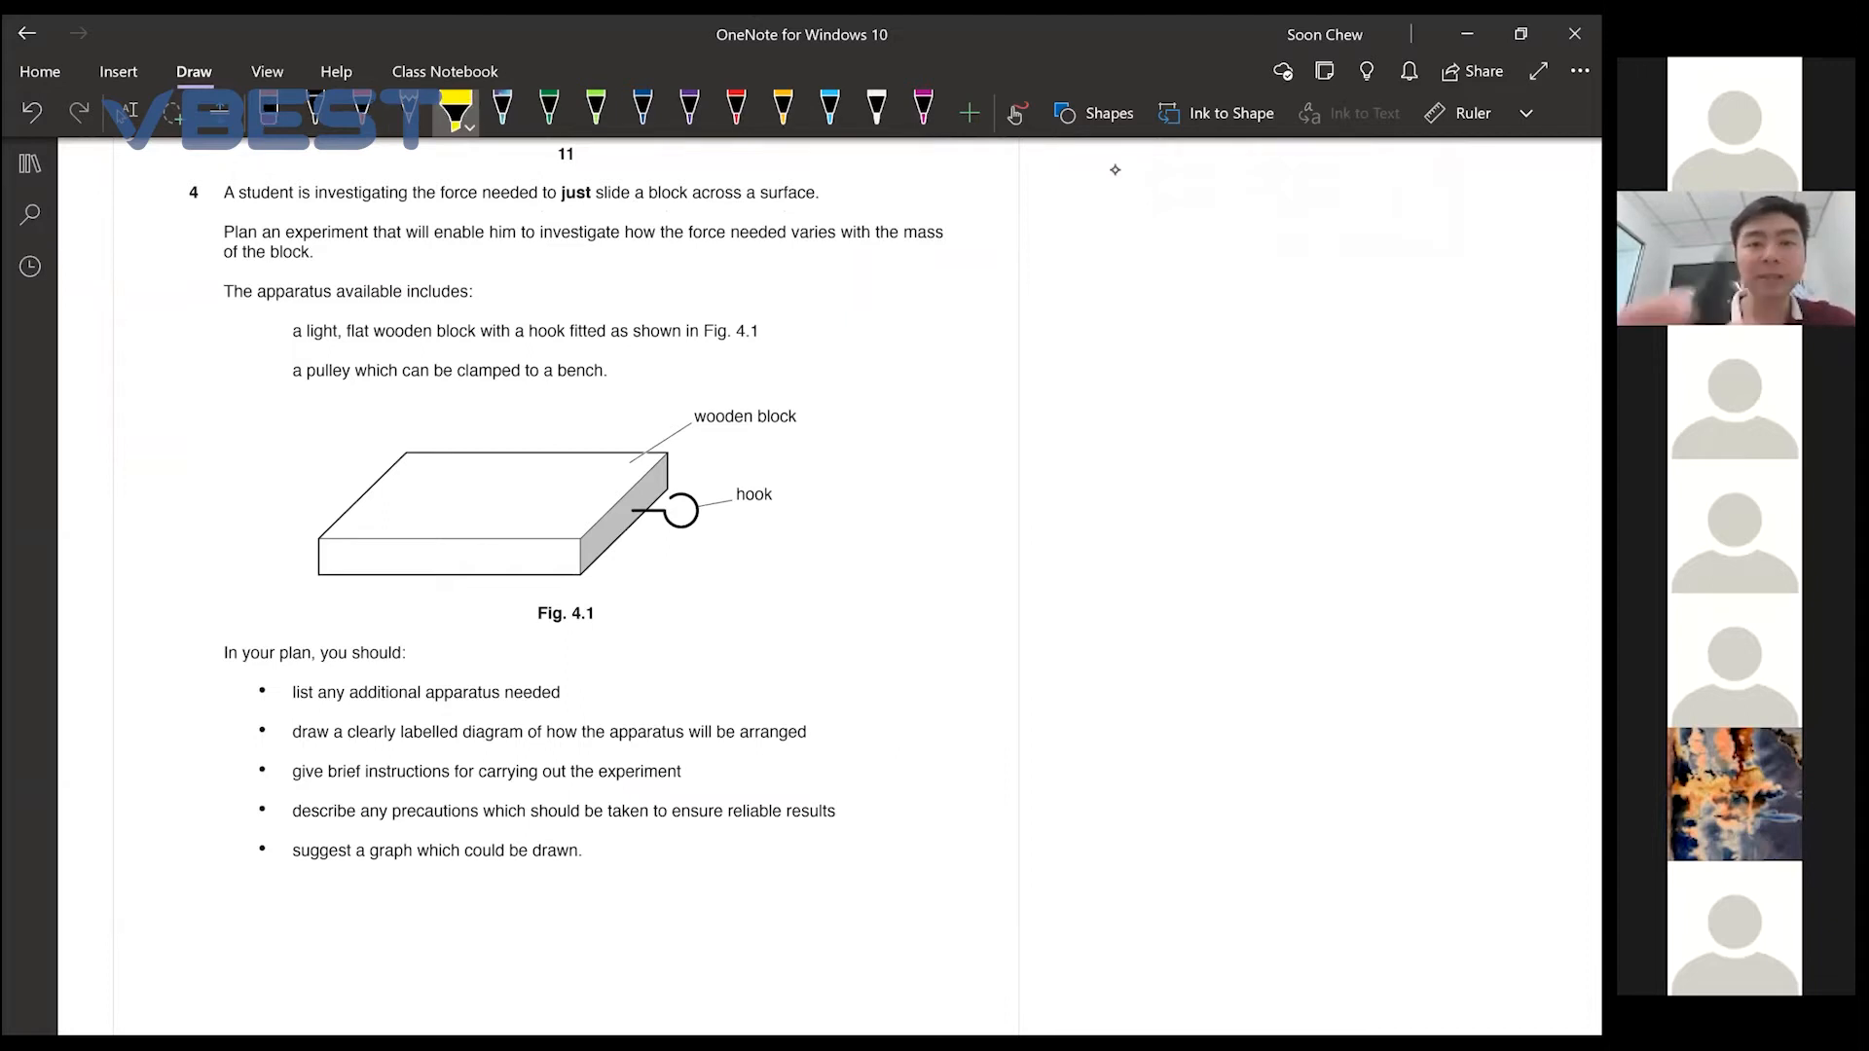
{"action": "left_click_drag", "start_coordinate": [678, 232], "coordinate": [786, 231]}
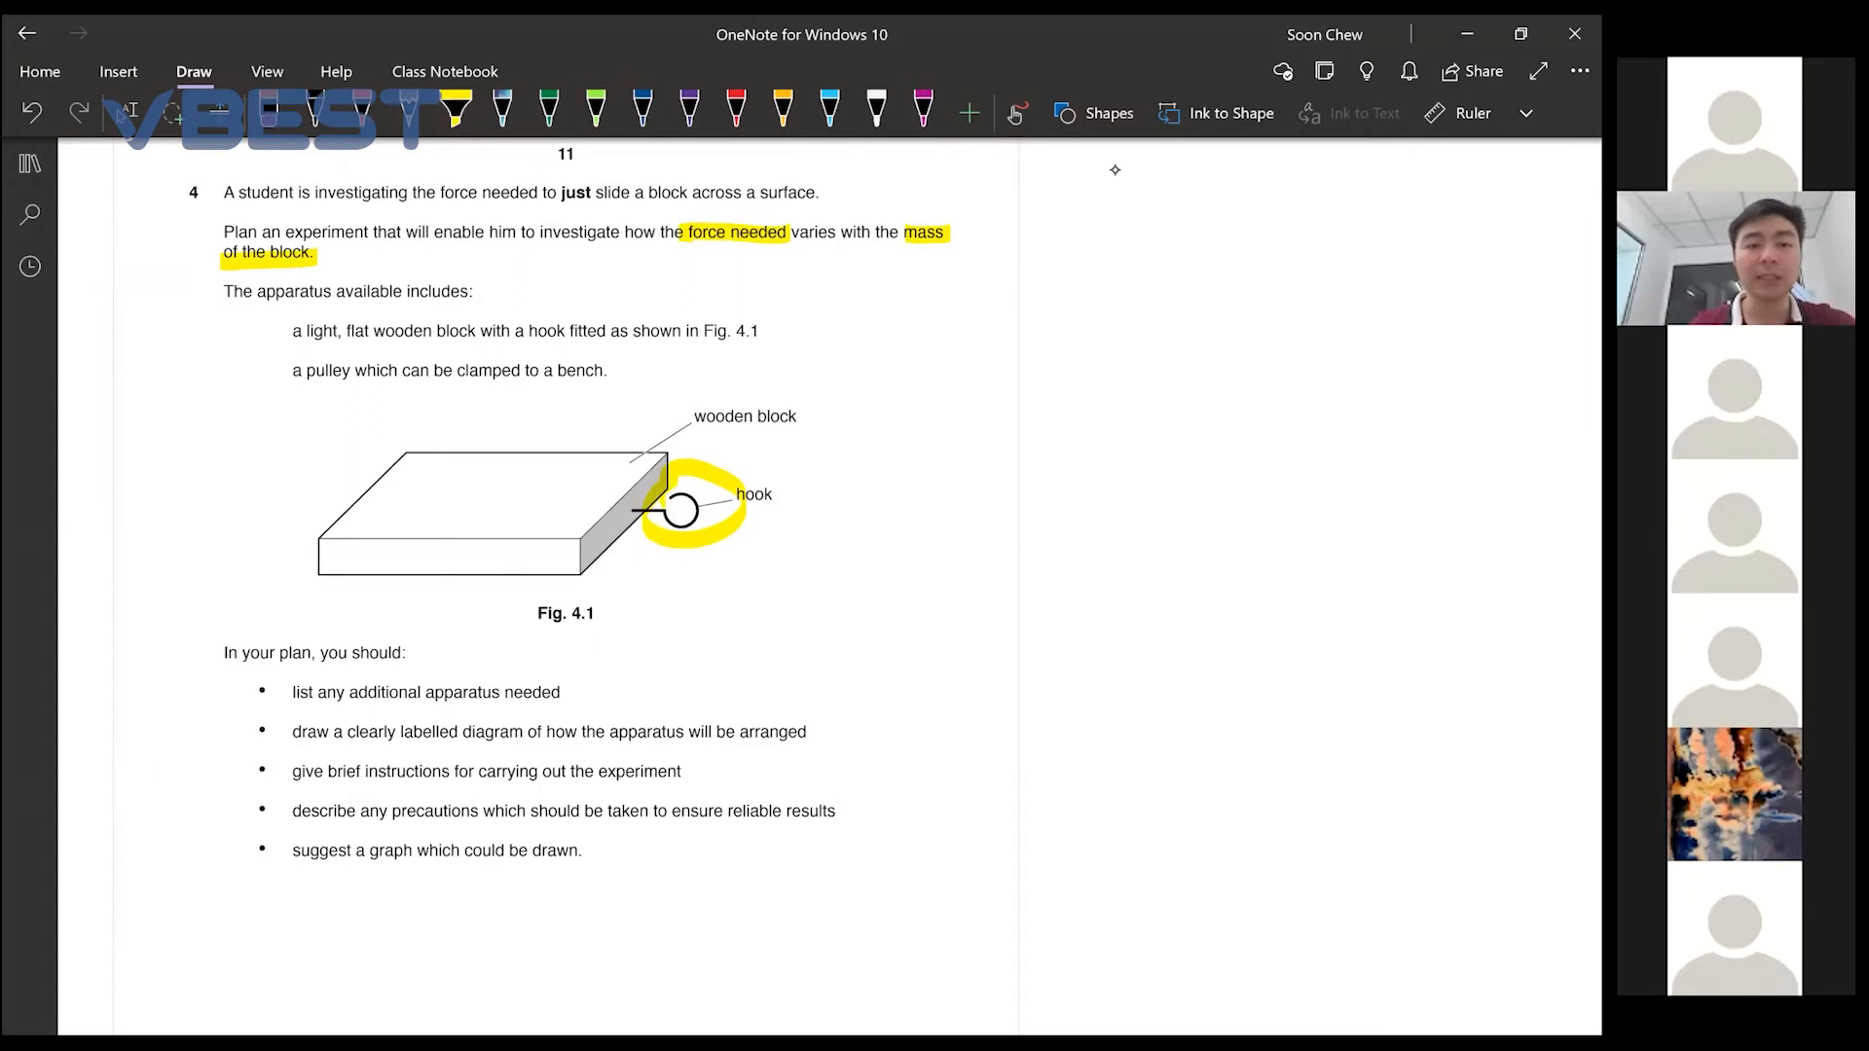
{"action": "left_click", "coordinate": [43, 107]}
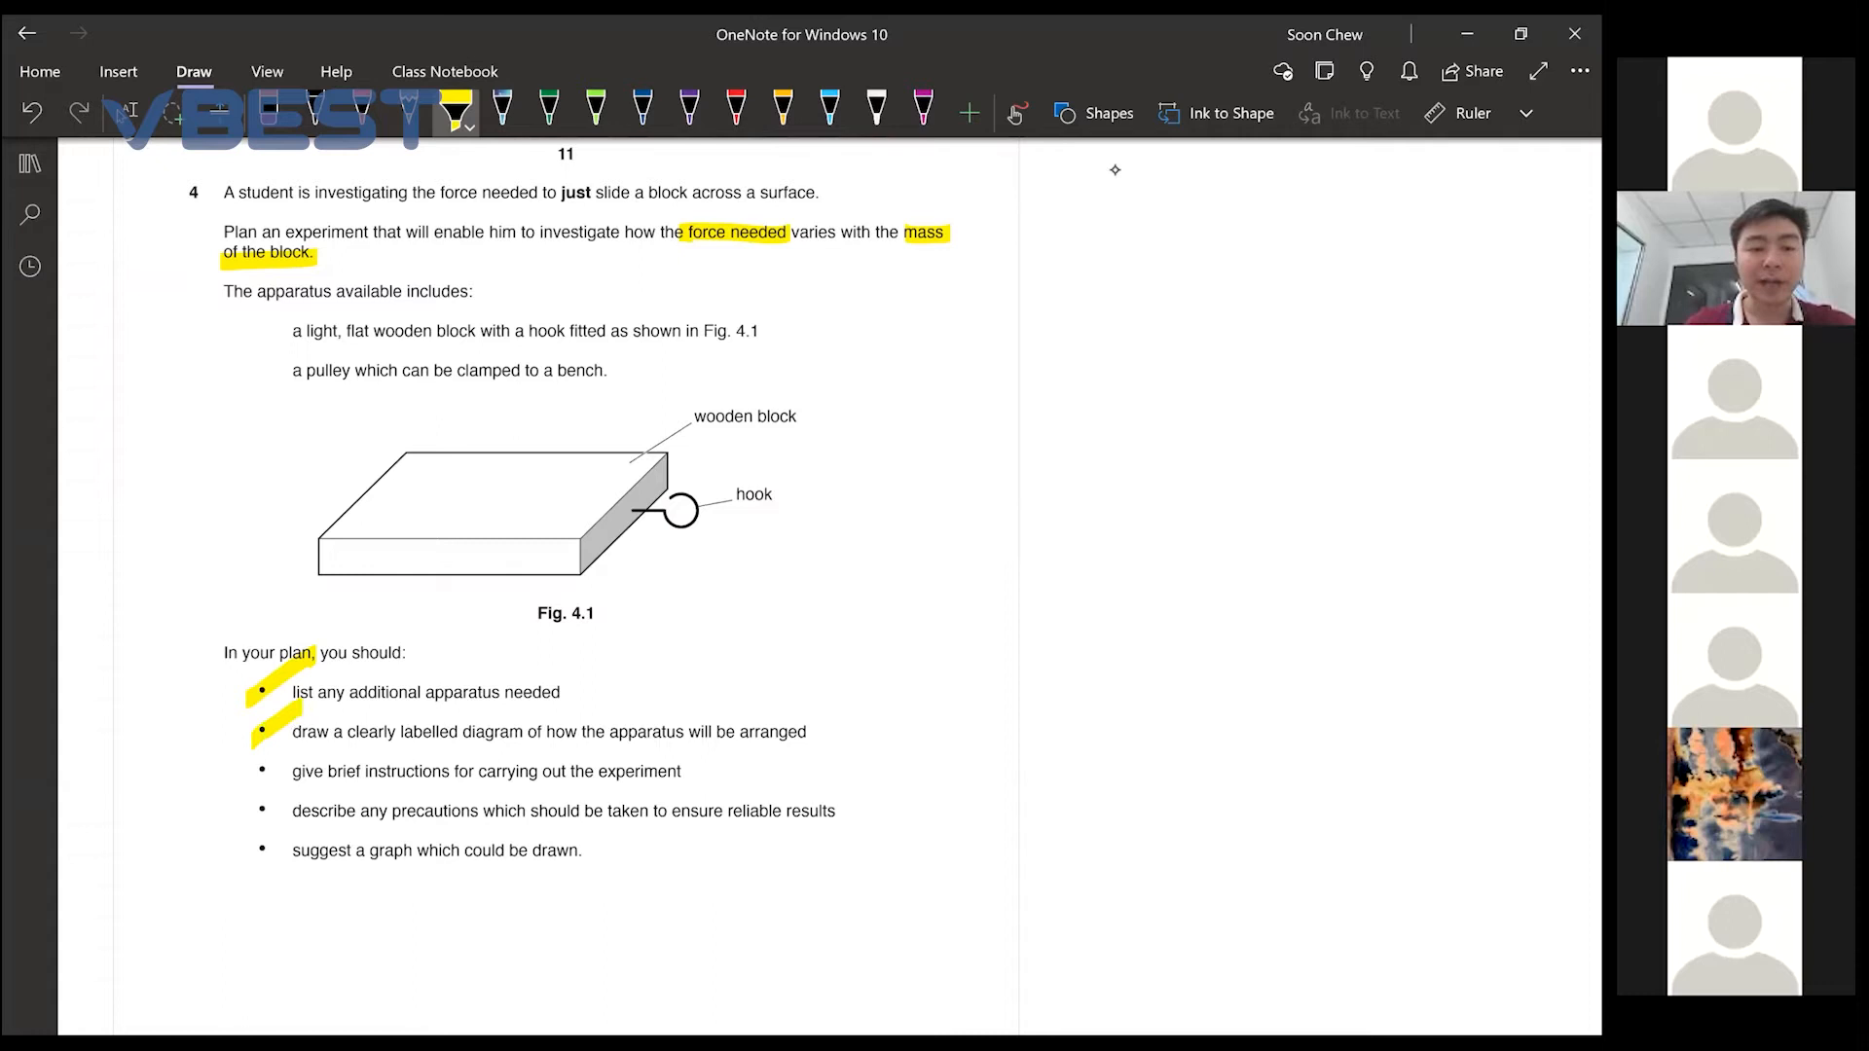
{"action": "left_click_drag", "start_coordinate": [252, 763], "coordinate": [274, 786]}
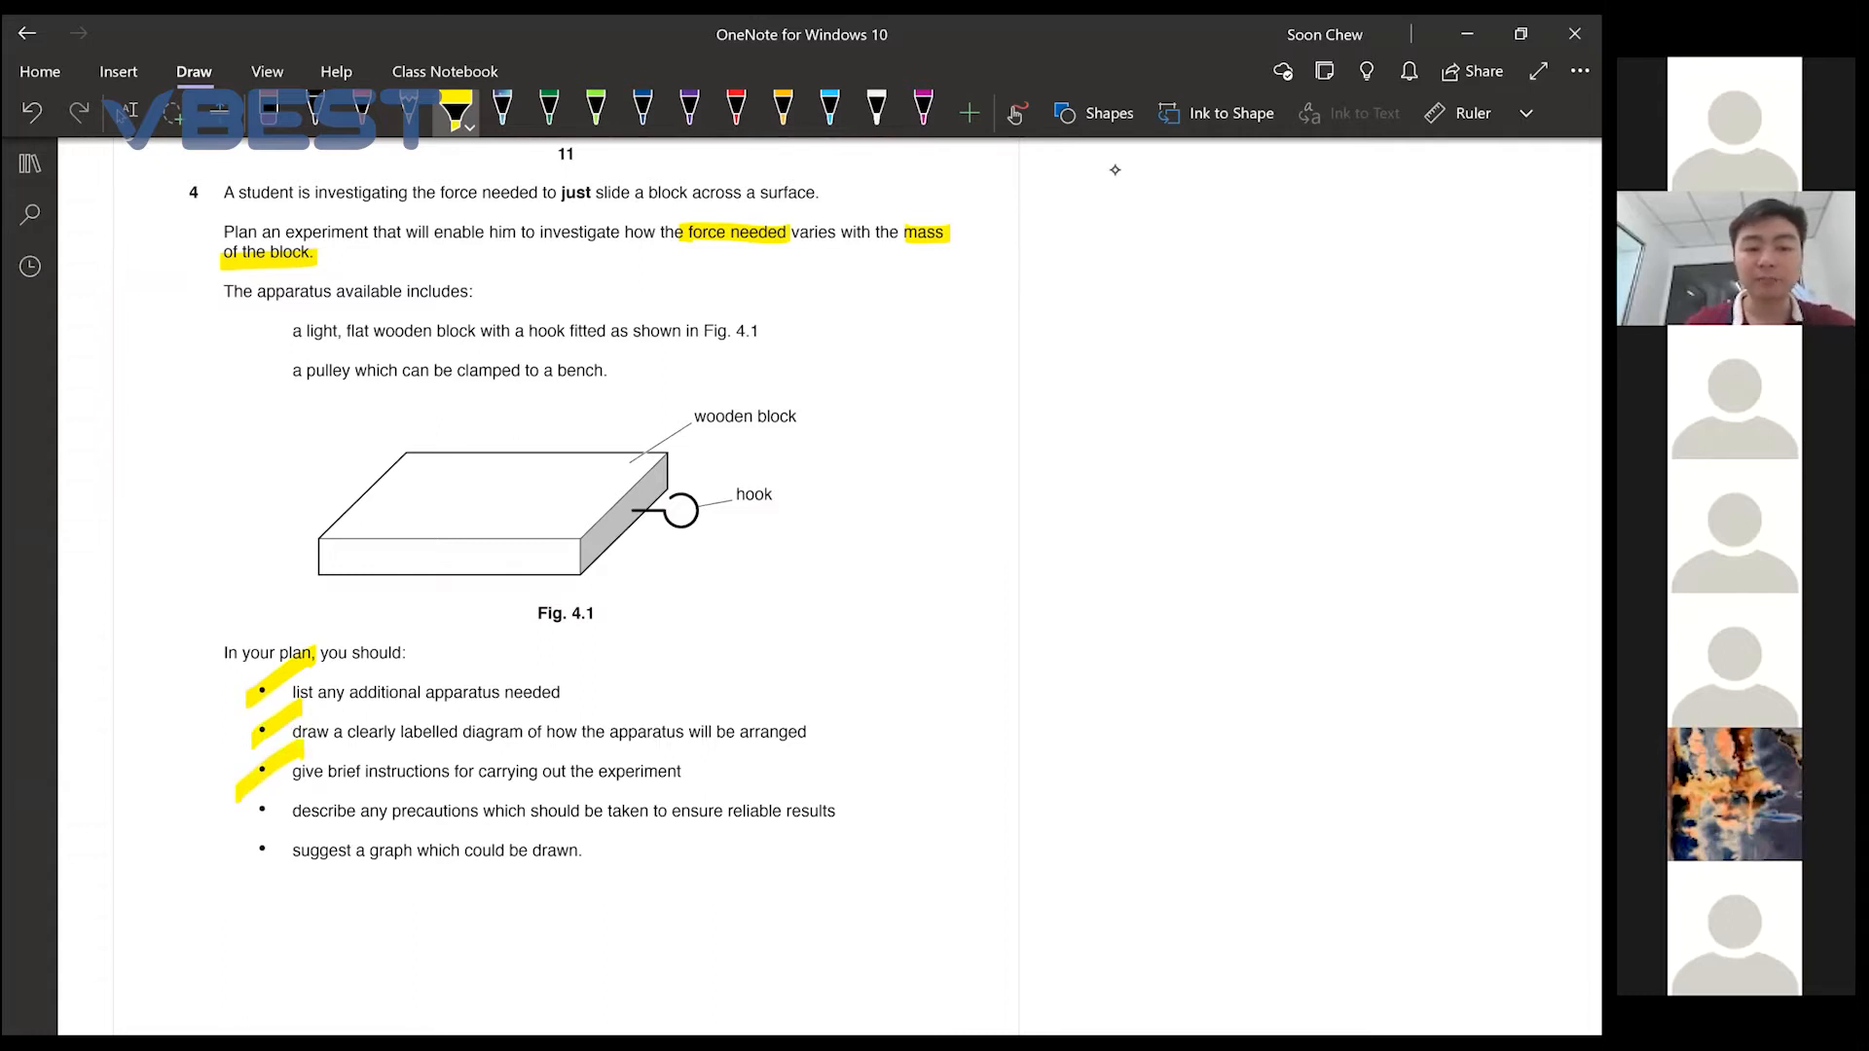
{"action": "left_click_drag", "start_coordinate": [251, 775], "coordinate": [237, 858]}
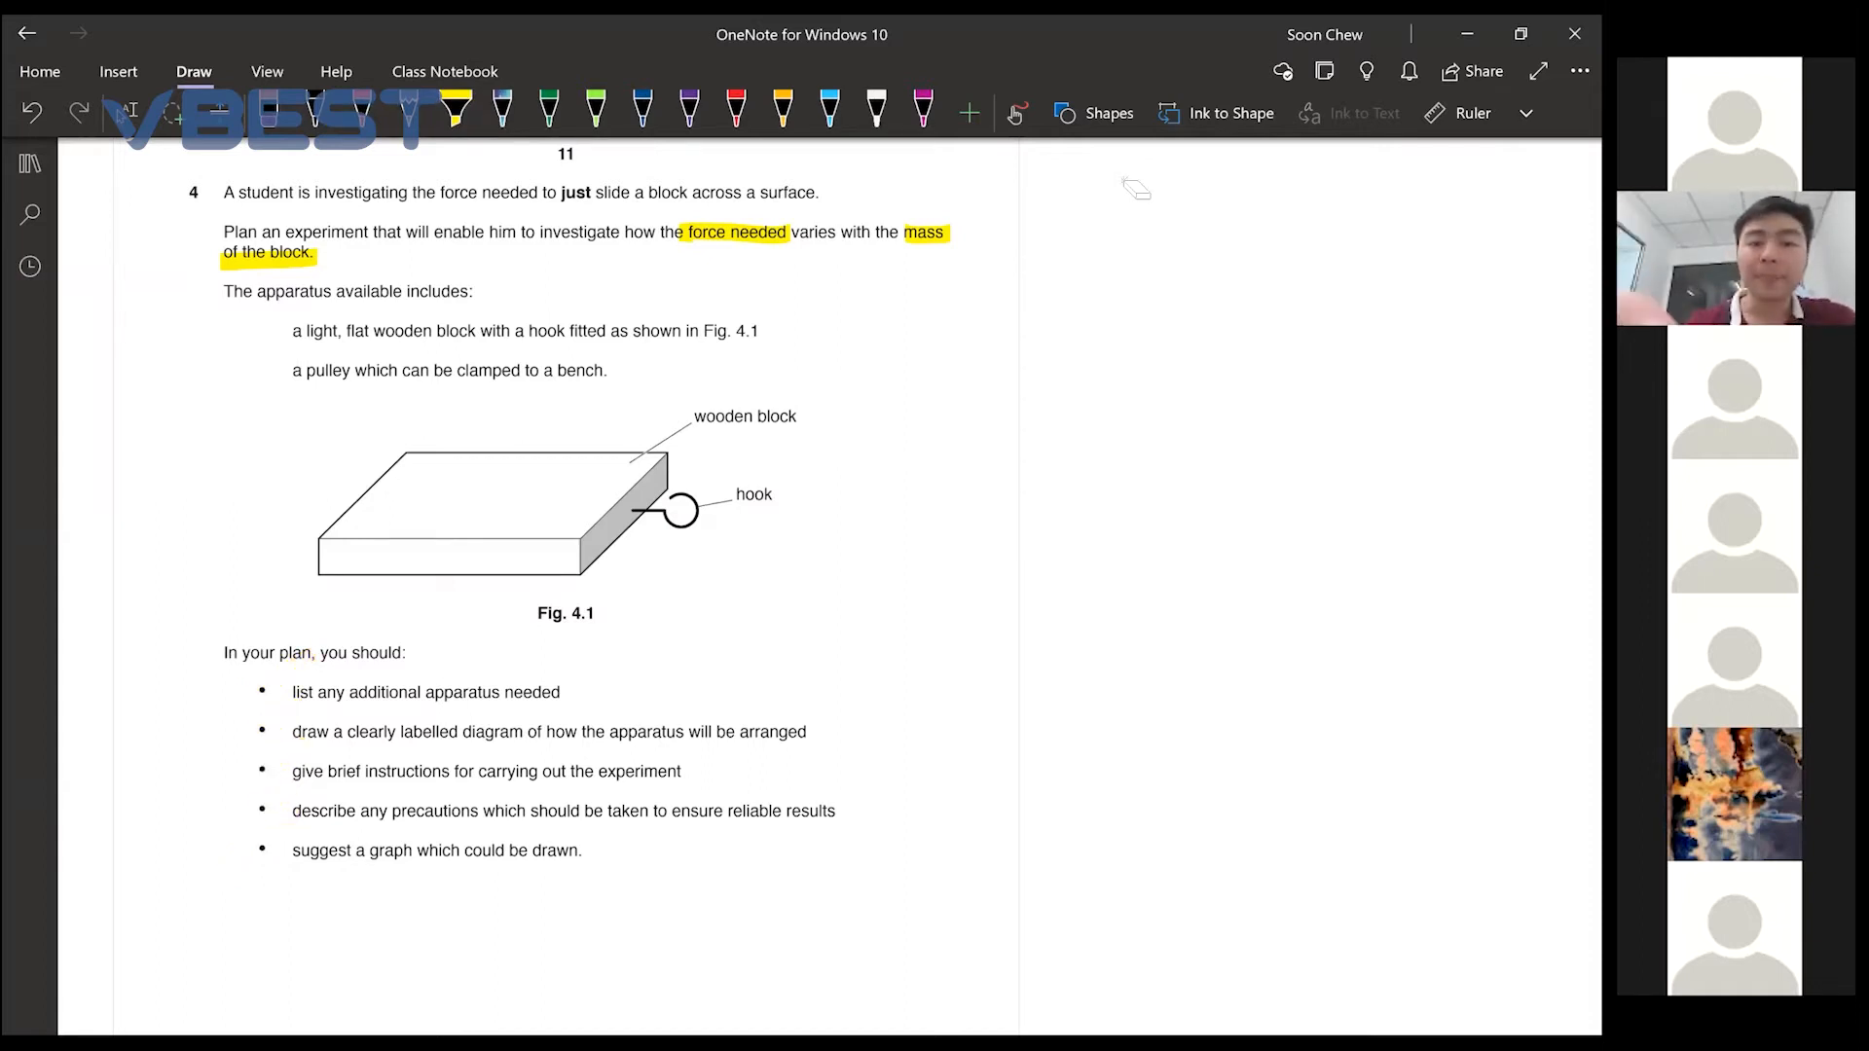
Bracket 'force needed' and 'mass of the block' in red
{"action": "left_click", "coordinate": [736, 109]}
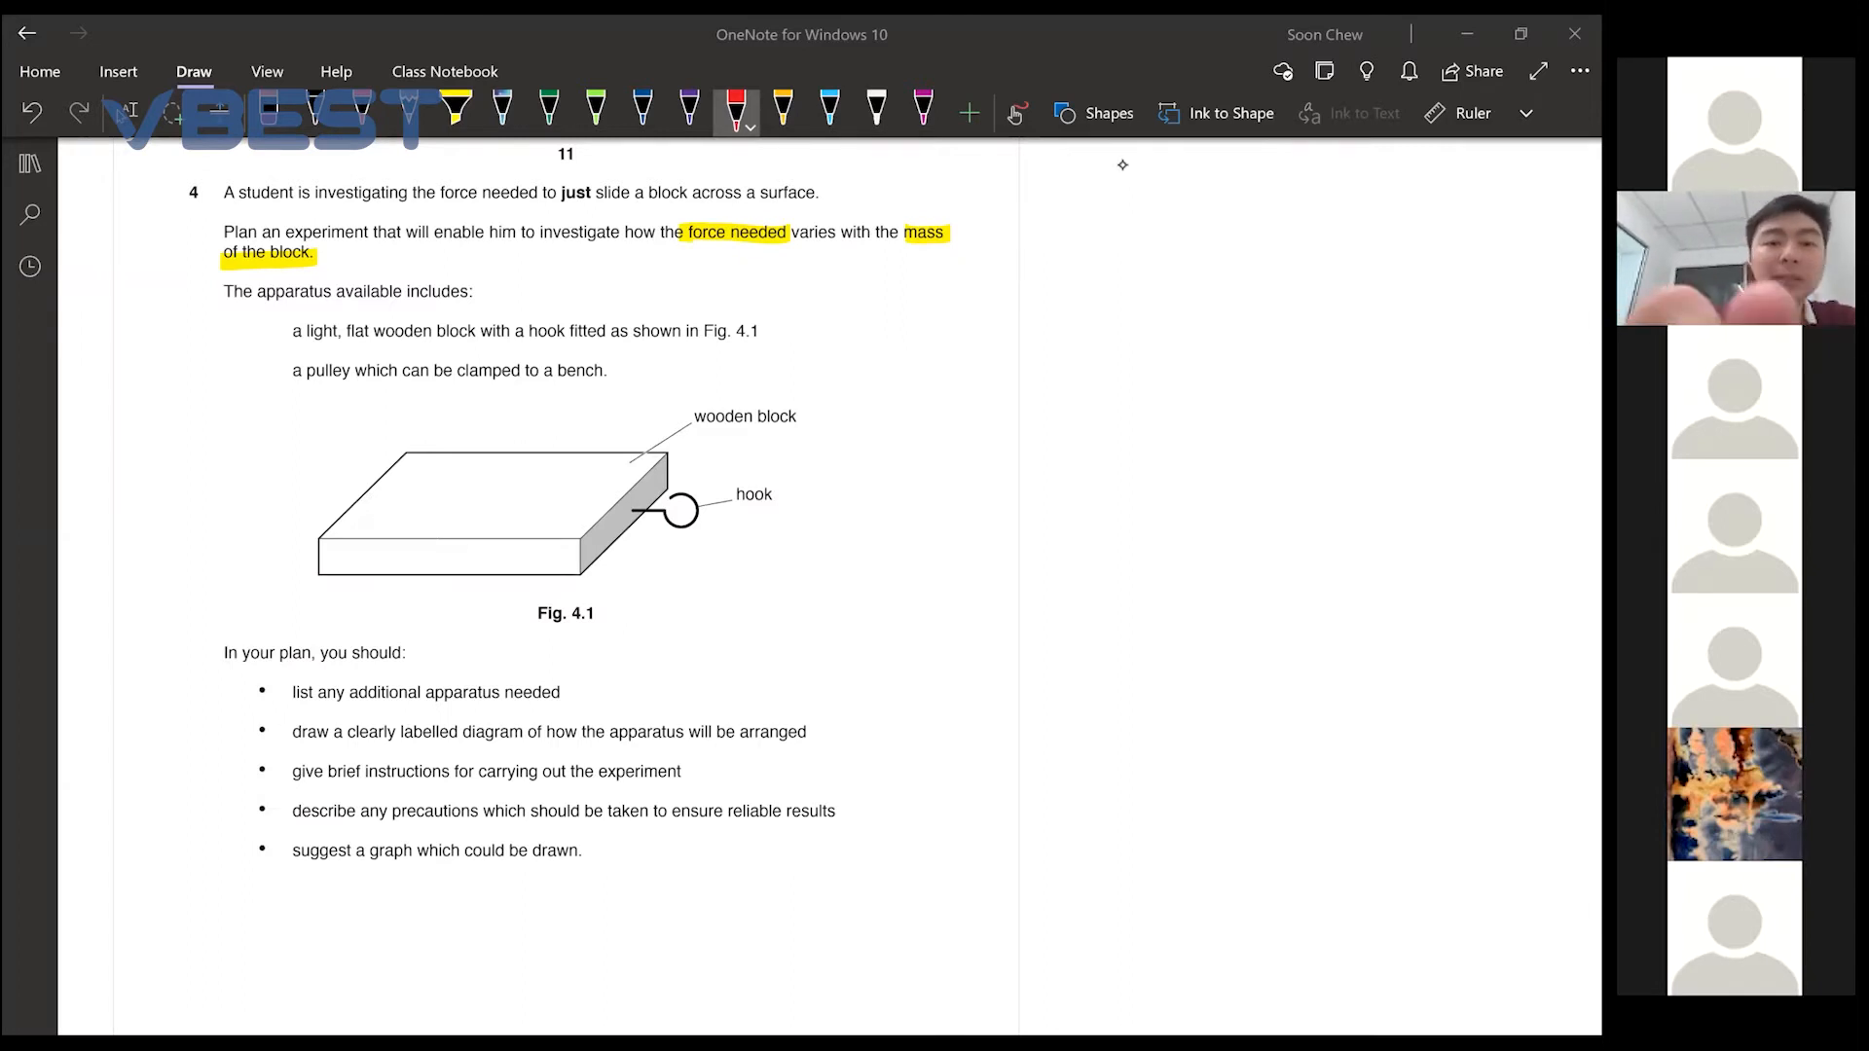
{"action": "left_click_drag", "start_coordinate": [681, 220], "coordinate": [841, 252]}
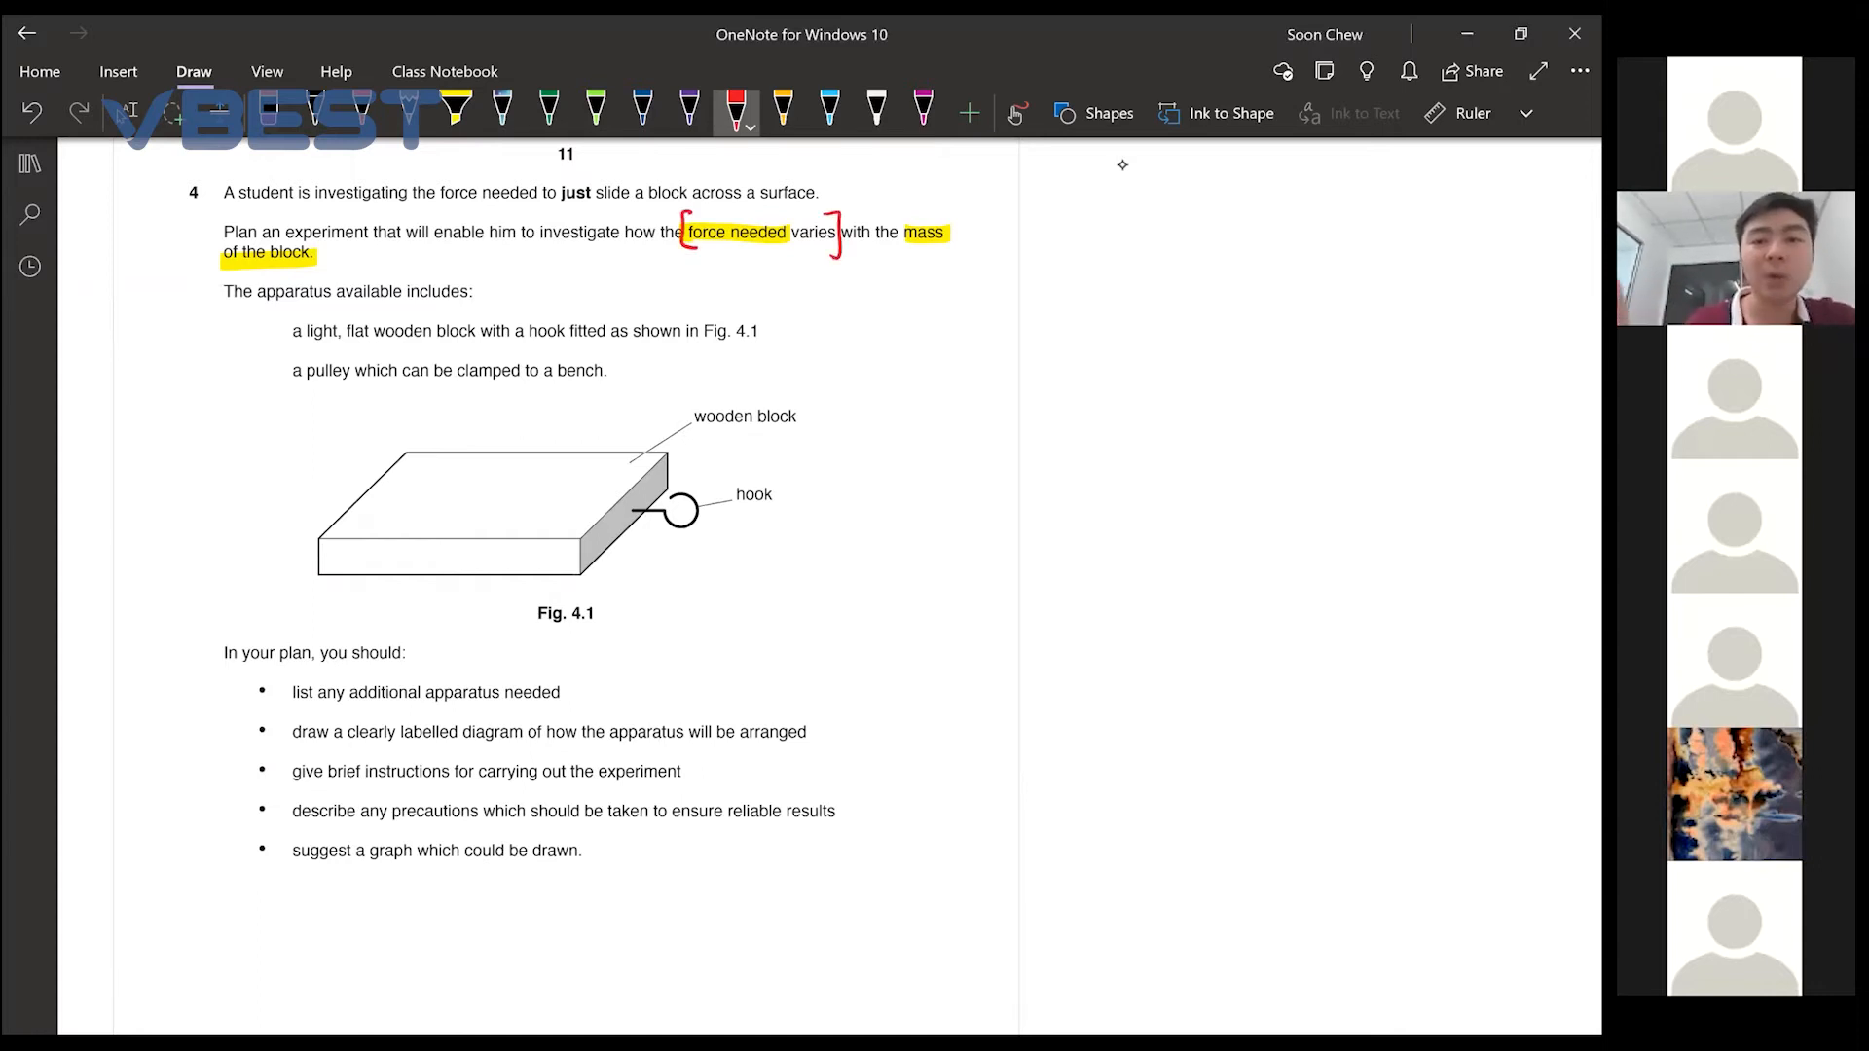
{"action": "left_click_drag", "start_coordinate": [904, 237], "coordinate": [346, 268]}
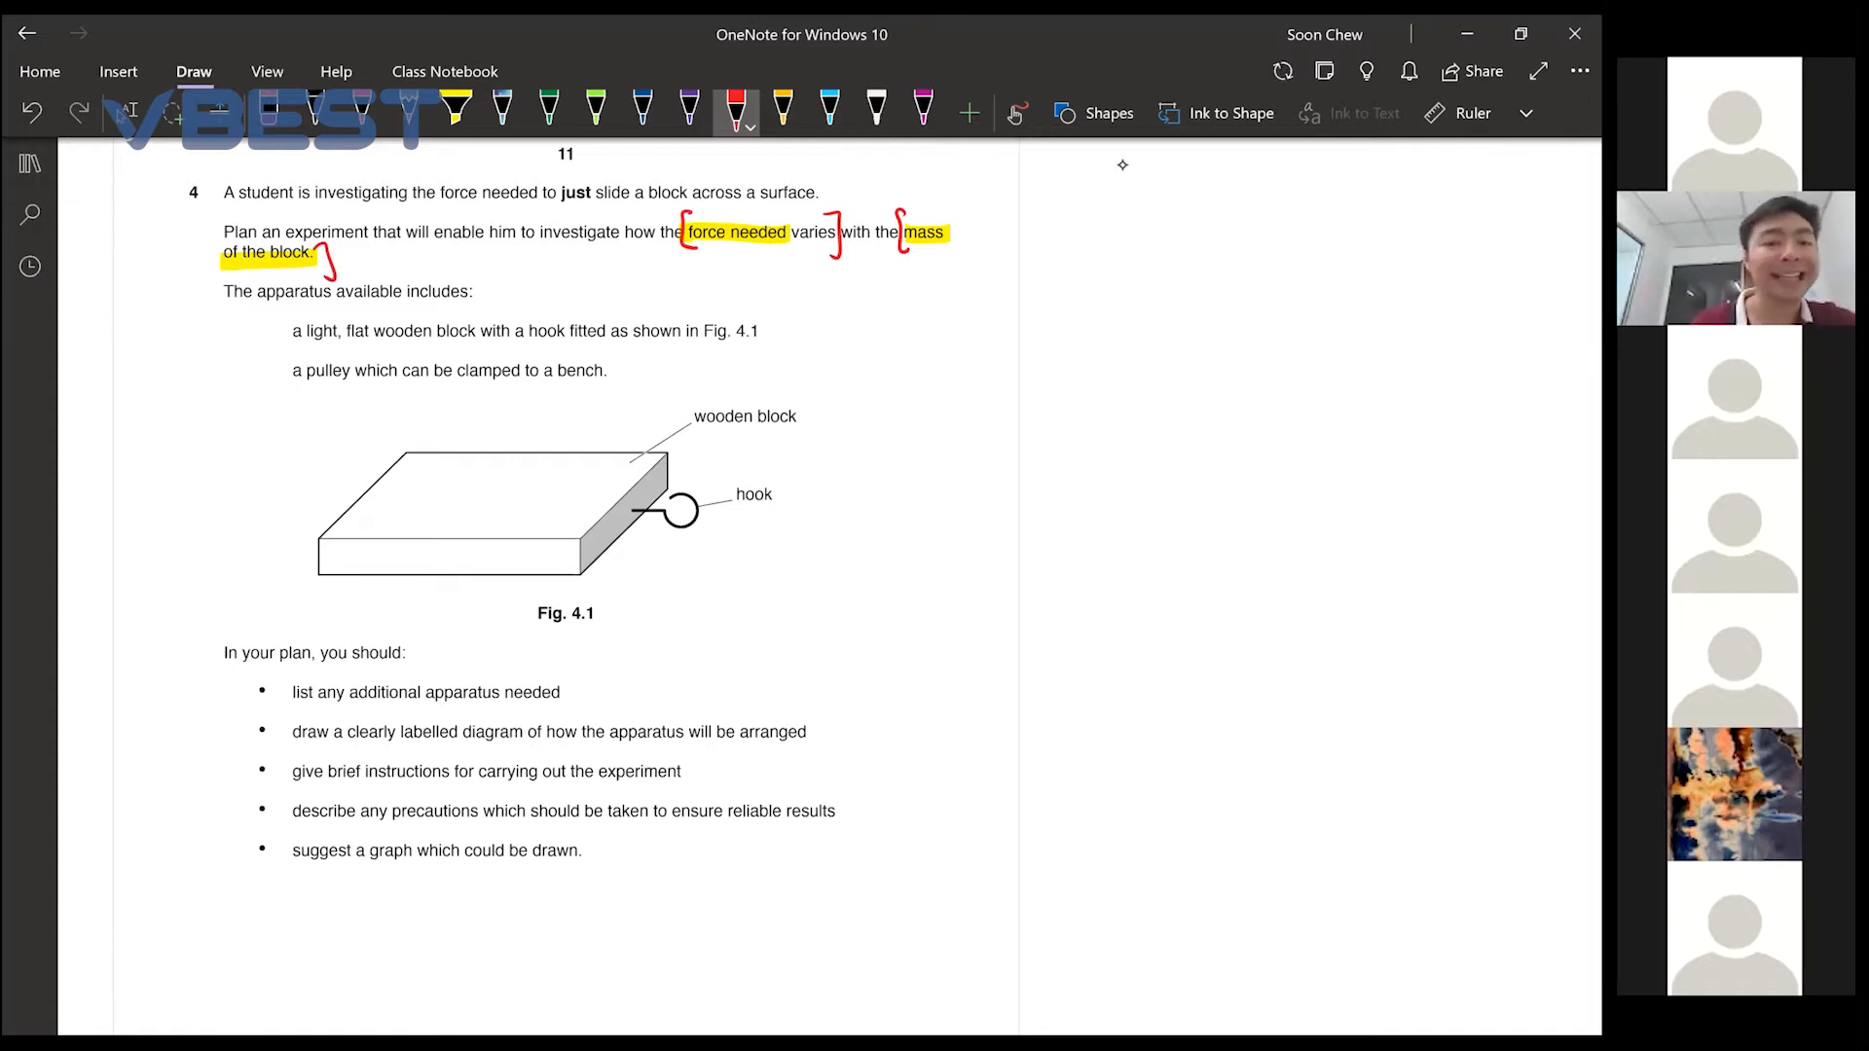
{"action": "left_click_drag", "start_coordinate": [434, 506], "coordinate": [495, 500]}
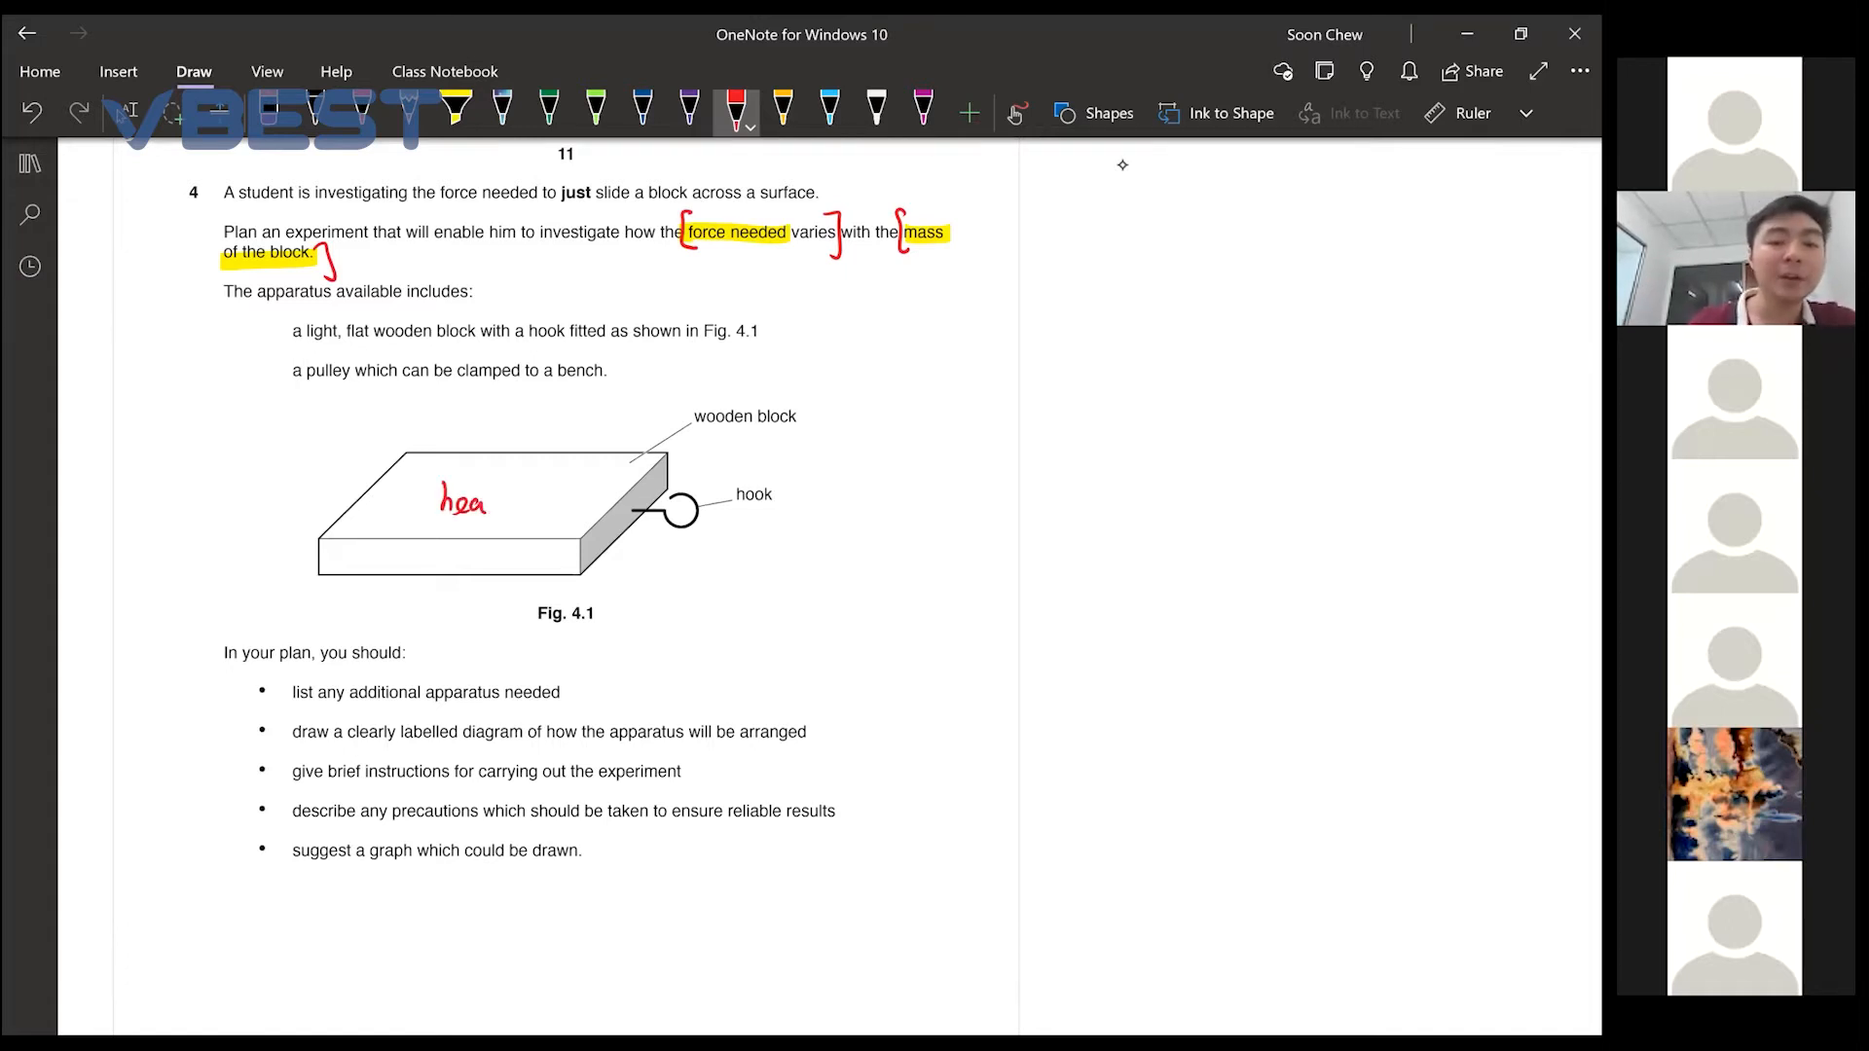
Write 'heavy' on the block and draw a pulling arrow from the hook
{"action": "left_click_drag", "start_coordinate": [696, 510], "coordinate": [773, 510]}
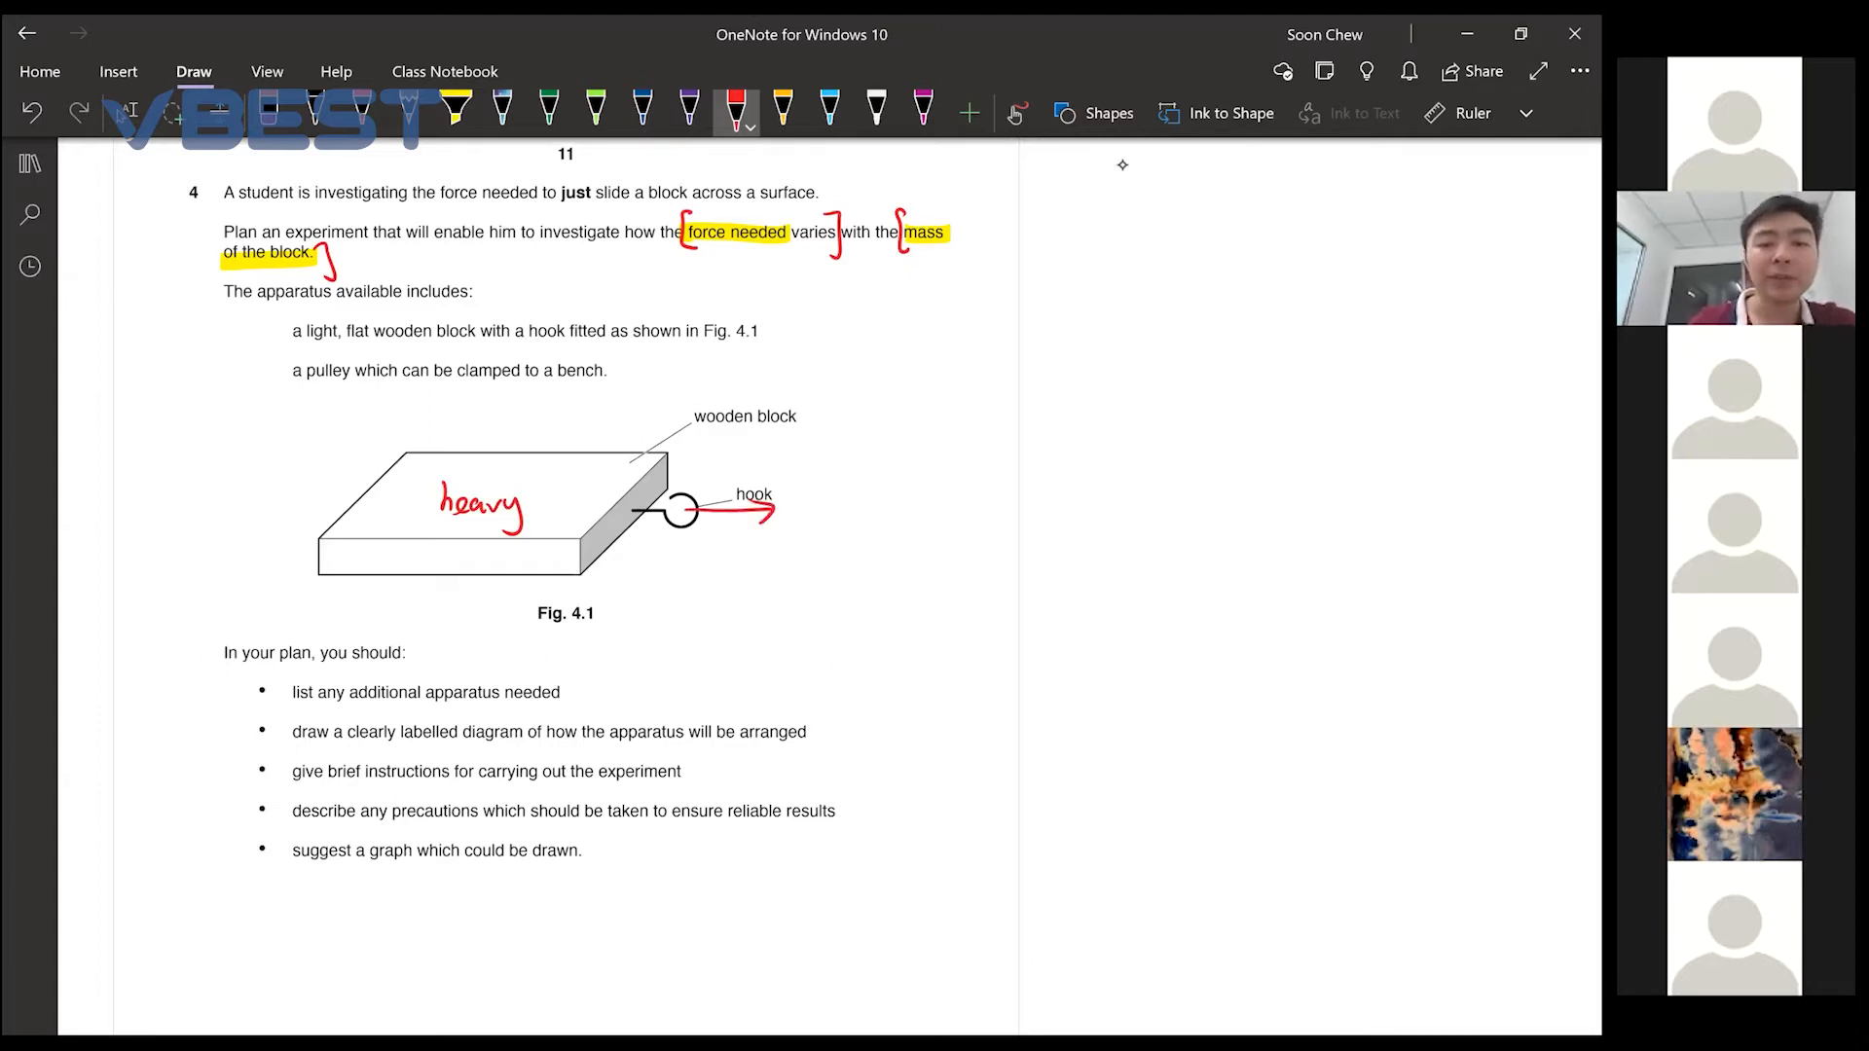
{"action": "left_click_drag", "start_coordinate": [825, 537], "coordinate": [826, 477]}
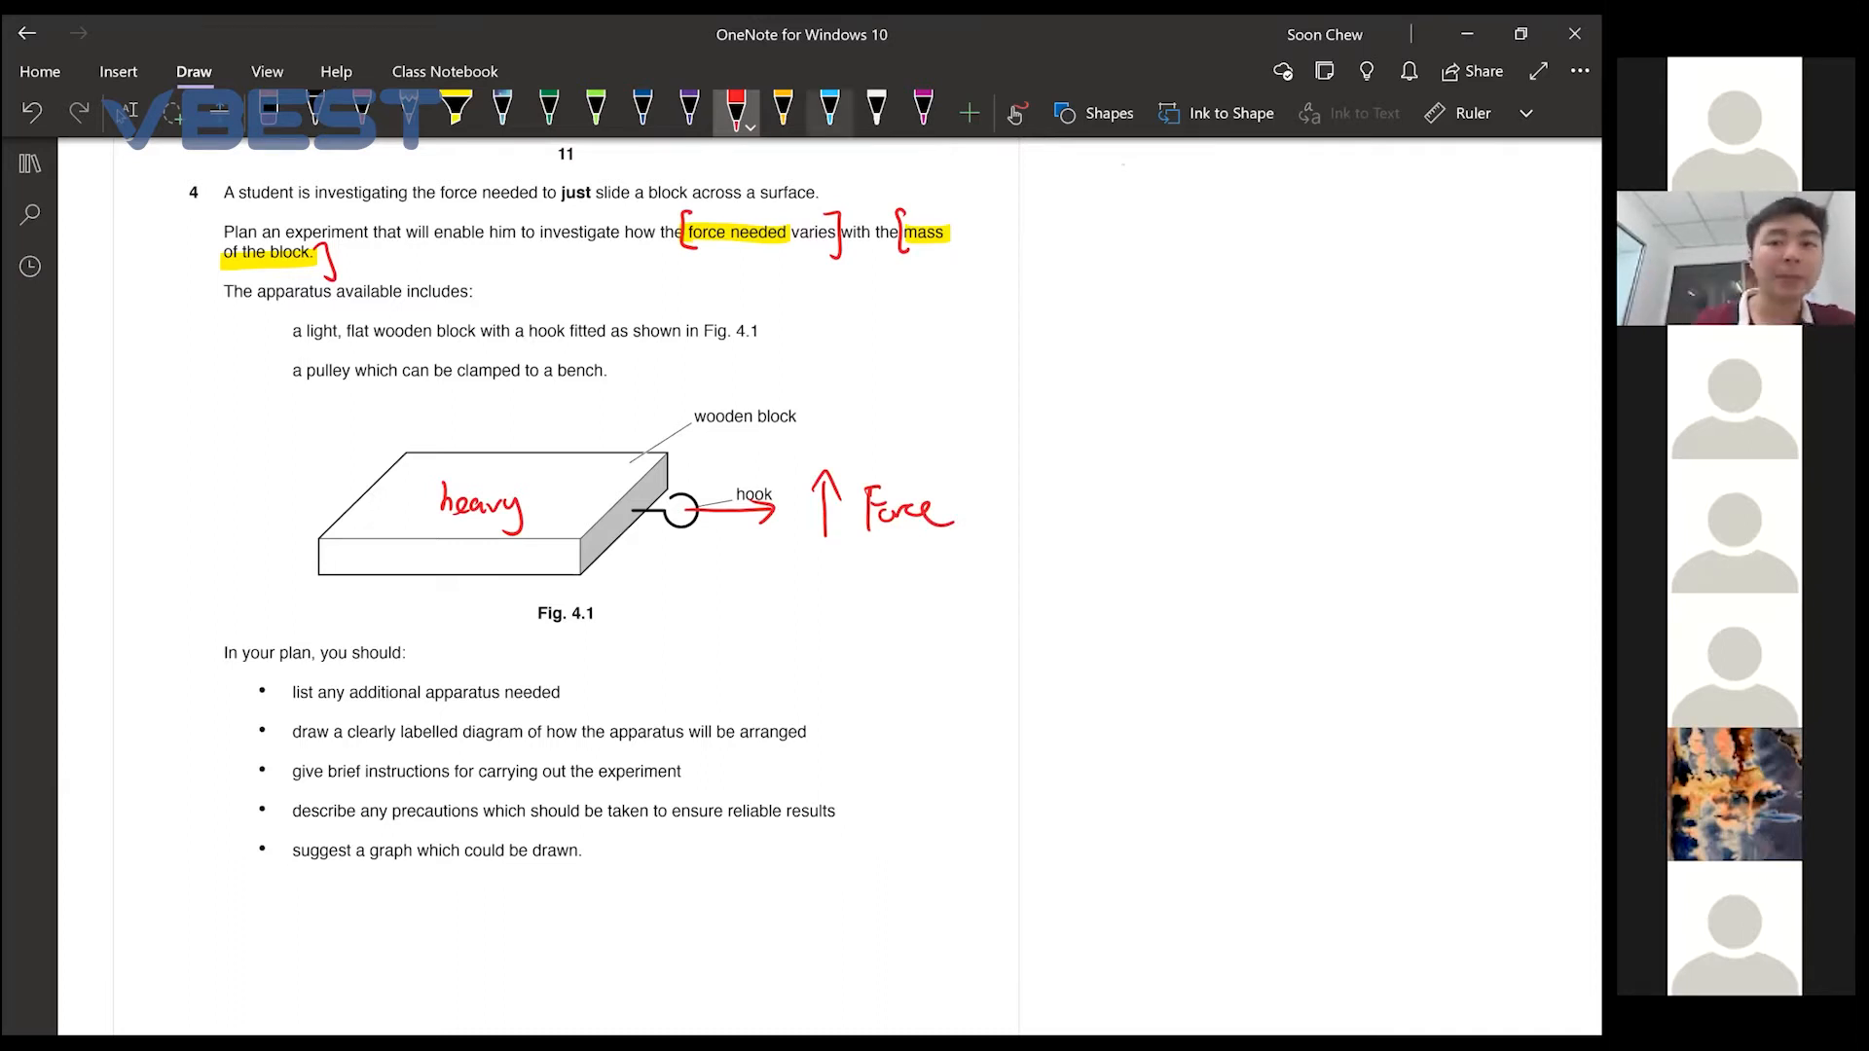
{"action": "left_click", "coordinate": [829, 109]}
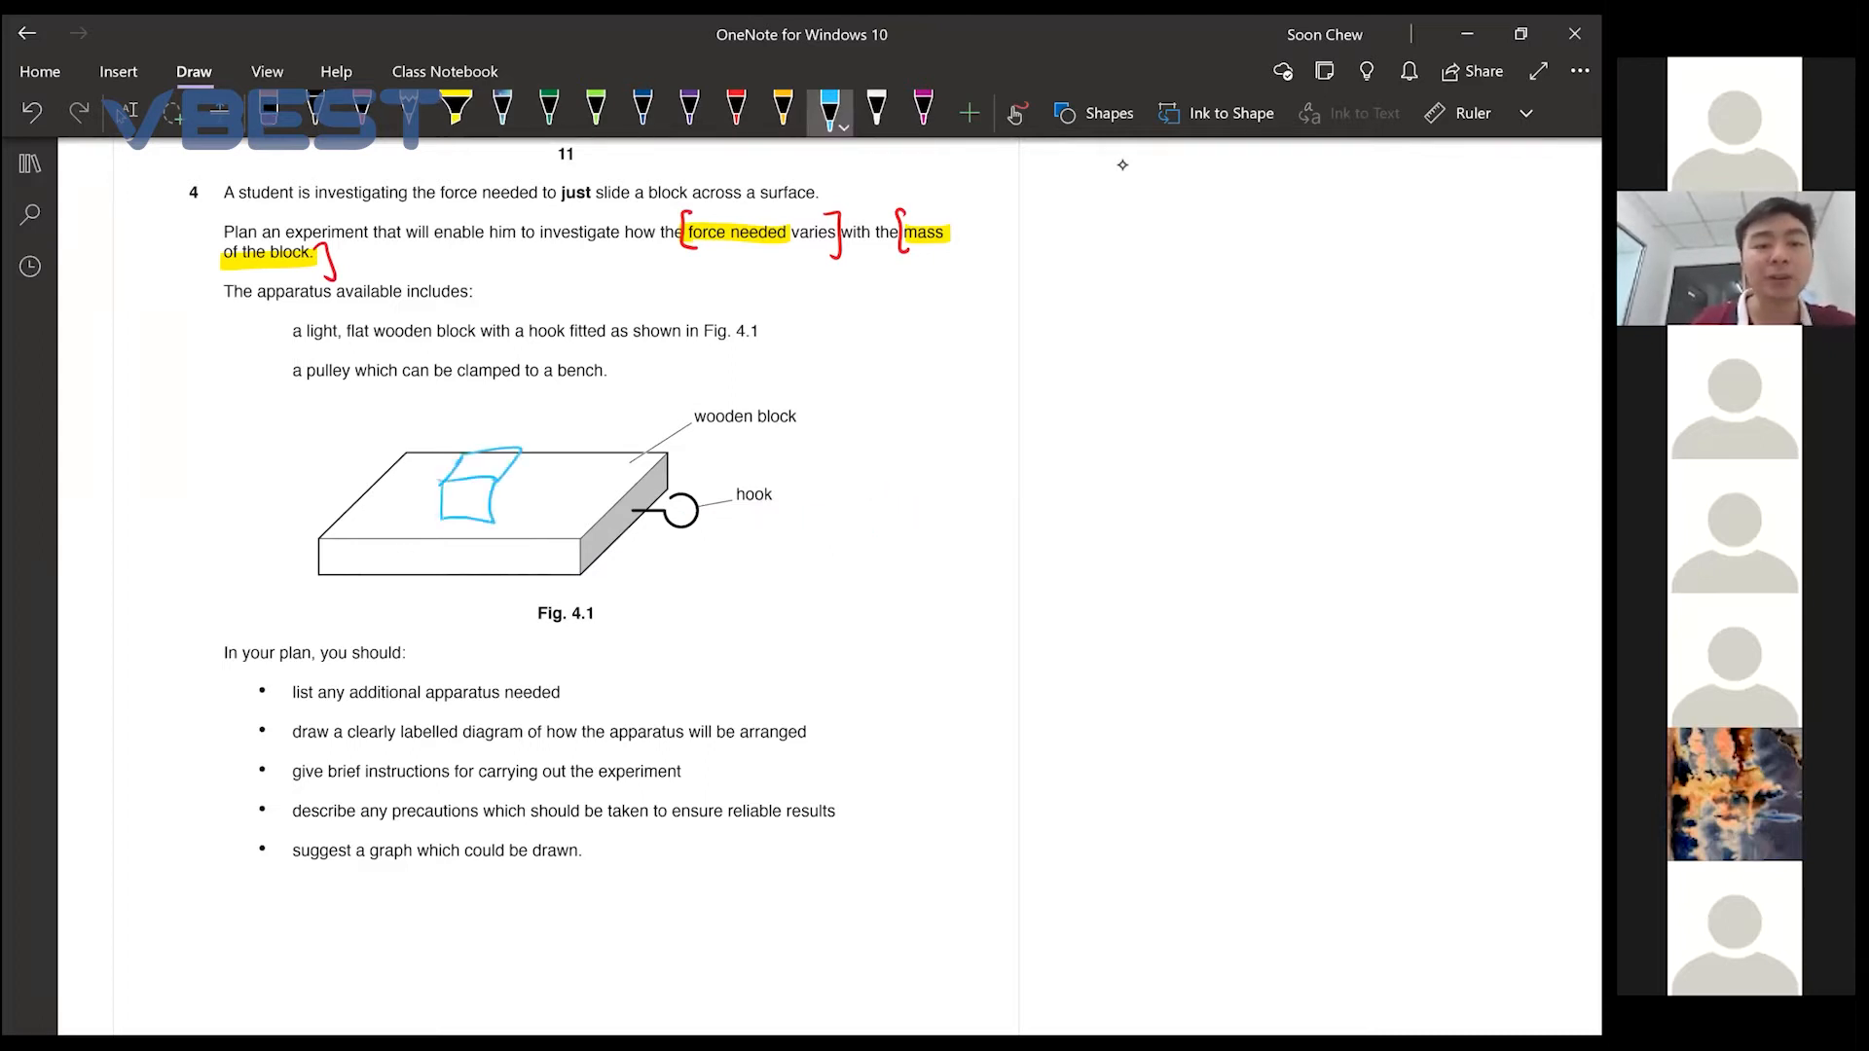
Draw a black hatched bench surface line to the right of the question
{"action": "left_click_drag", "start_coordinate": [489, 453], "coordinate": [524, 501]}
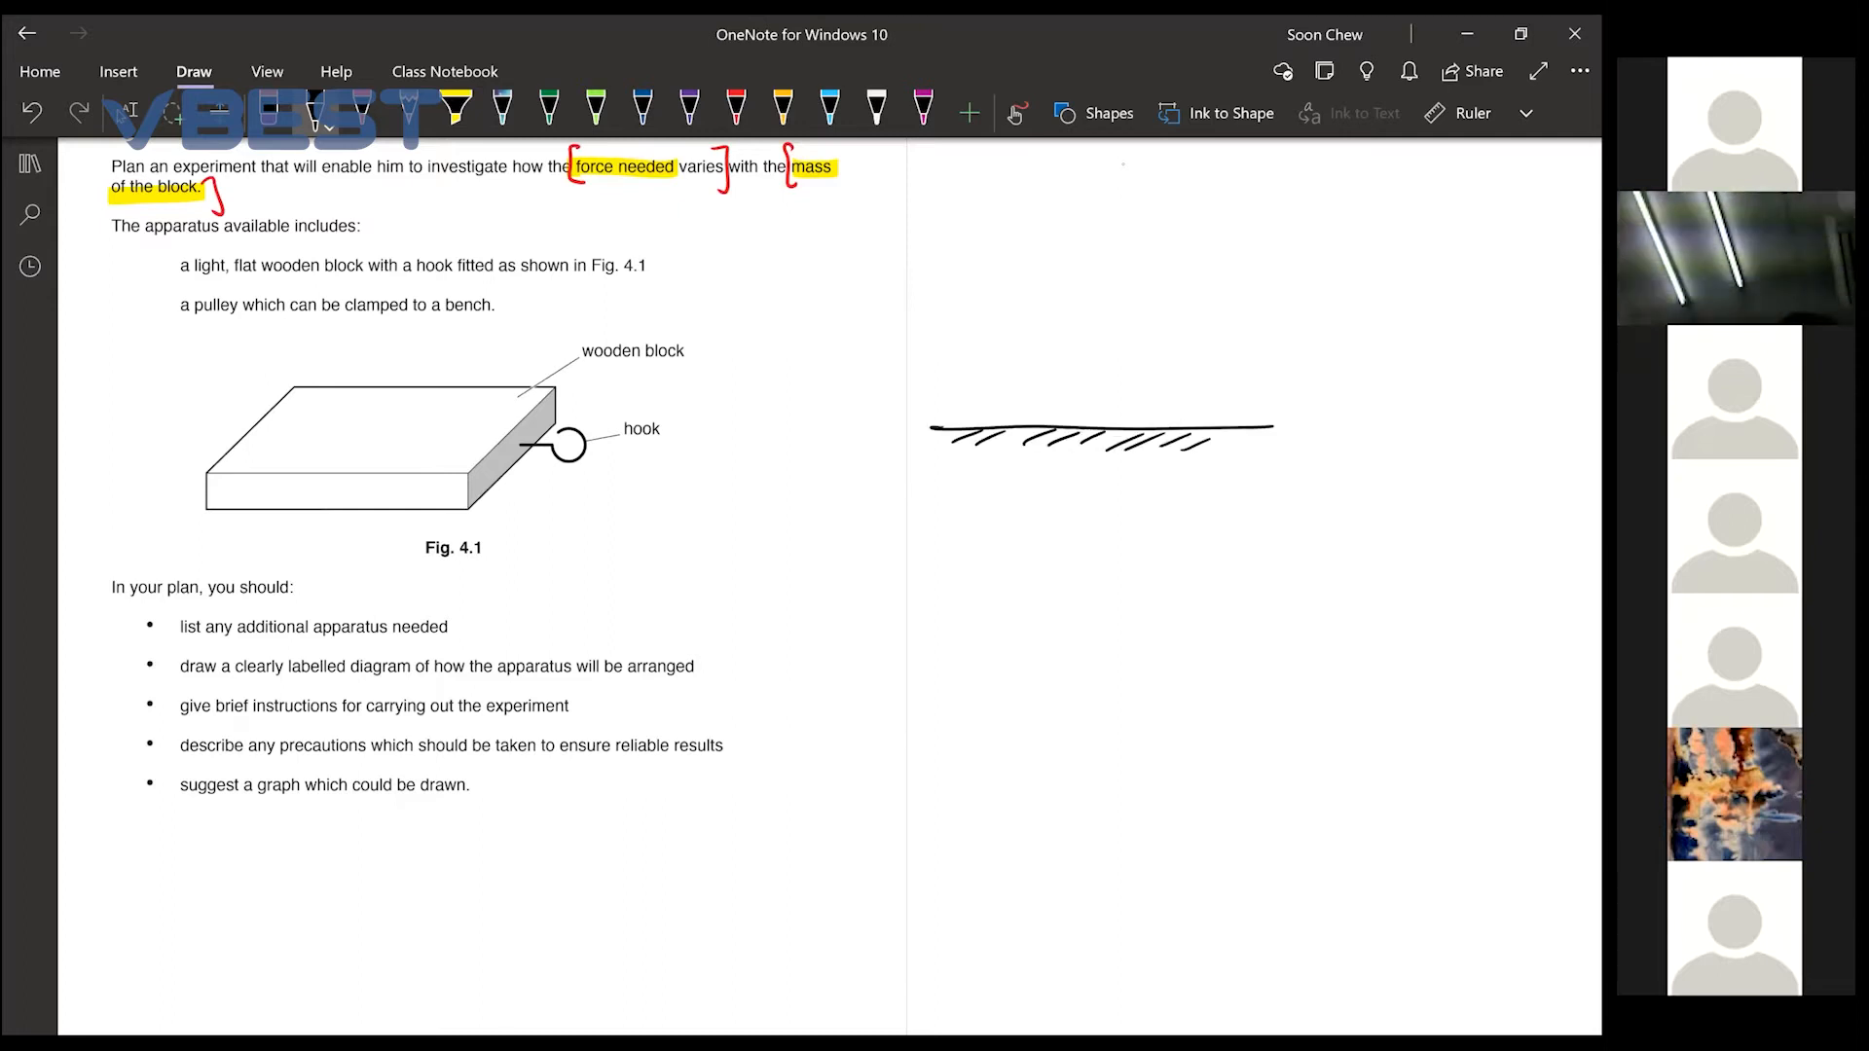
Draw the block resting on the bench in blue ink
{"action": "left_click", "coordinate": [829, 107]}
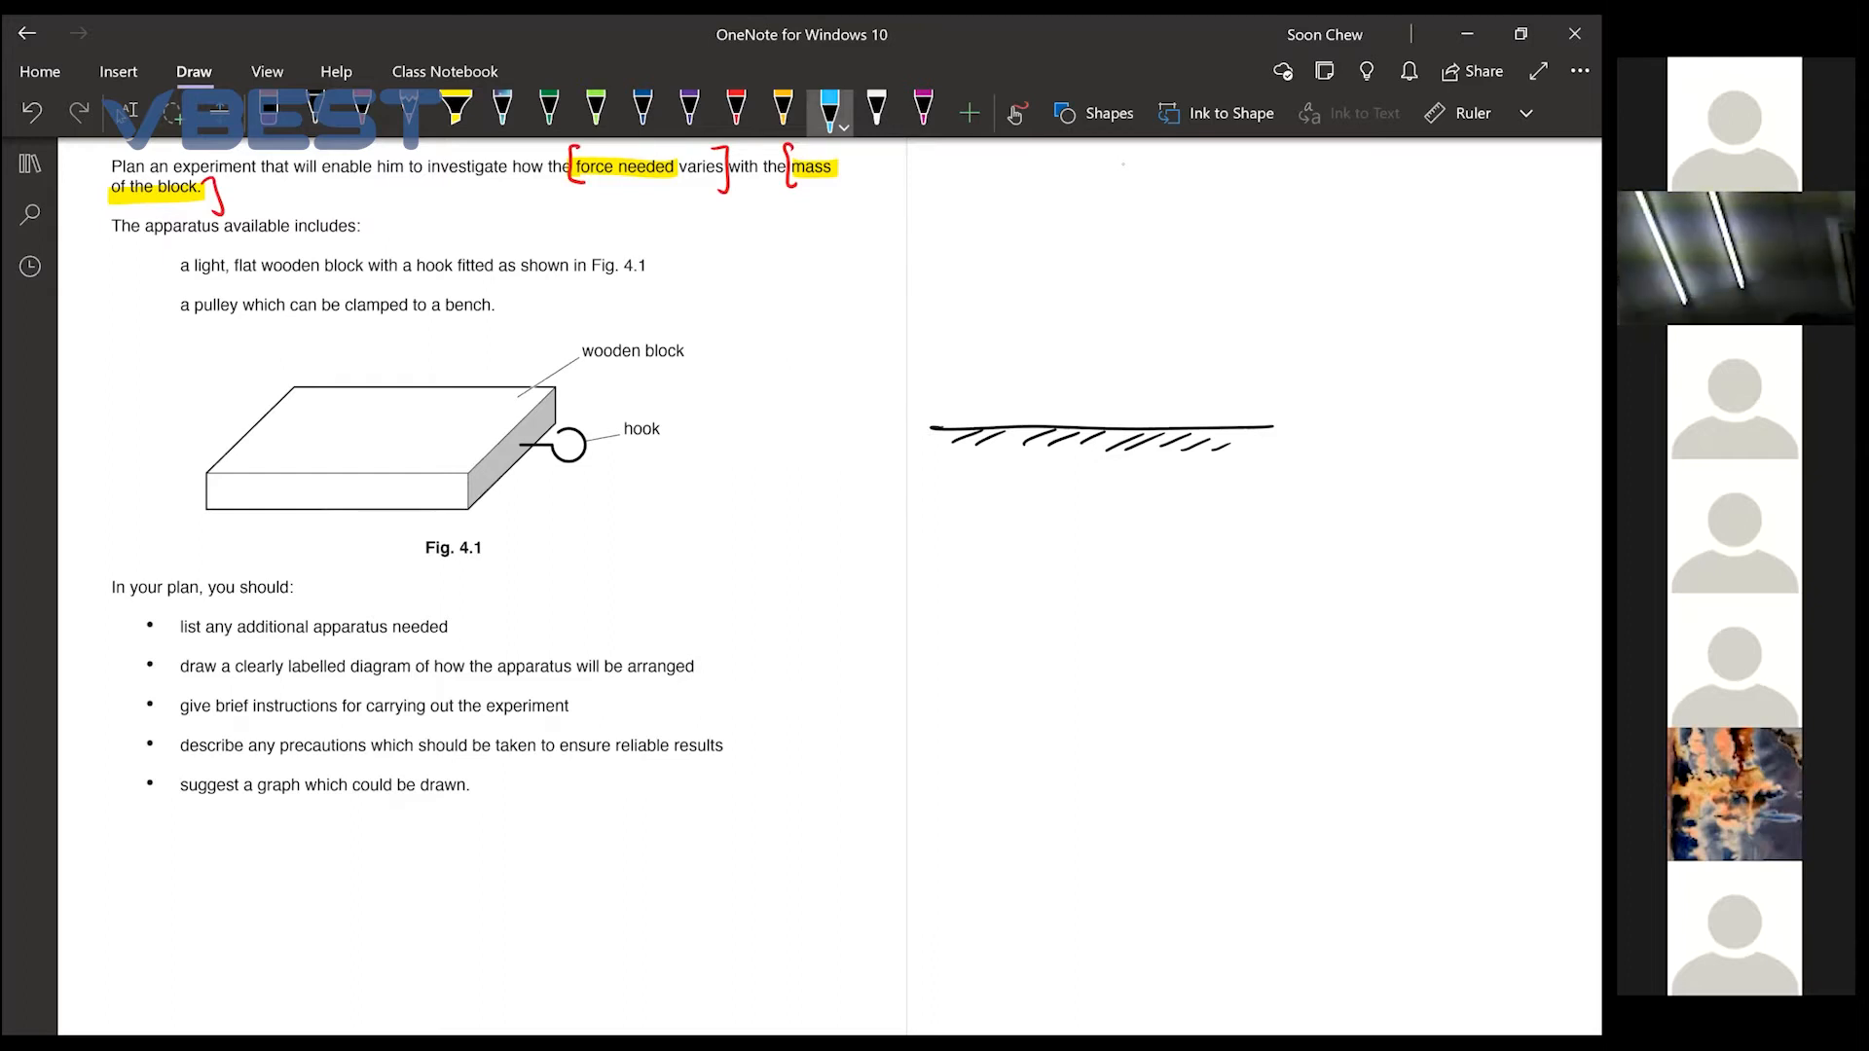
{"action": "left_click_drag", "start_coordinate": [1010, 391], "coordinate": [1127, 416]}
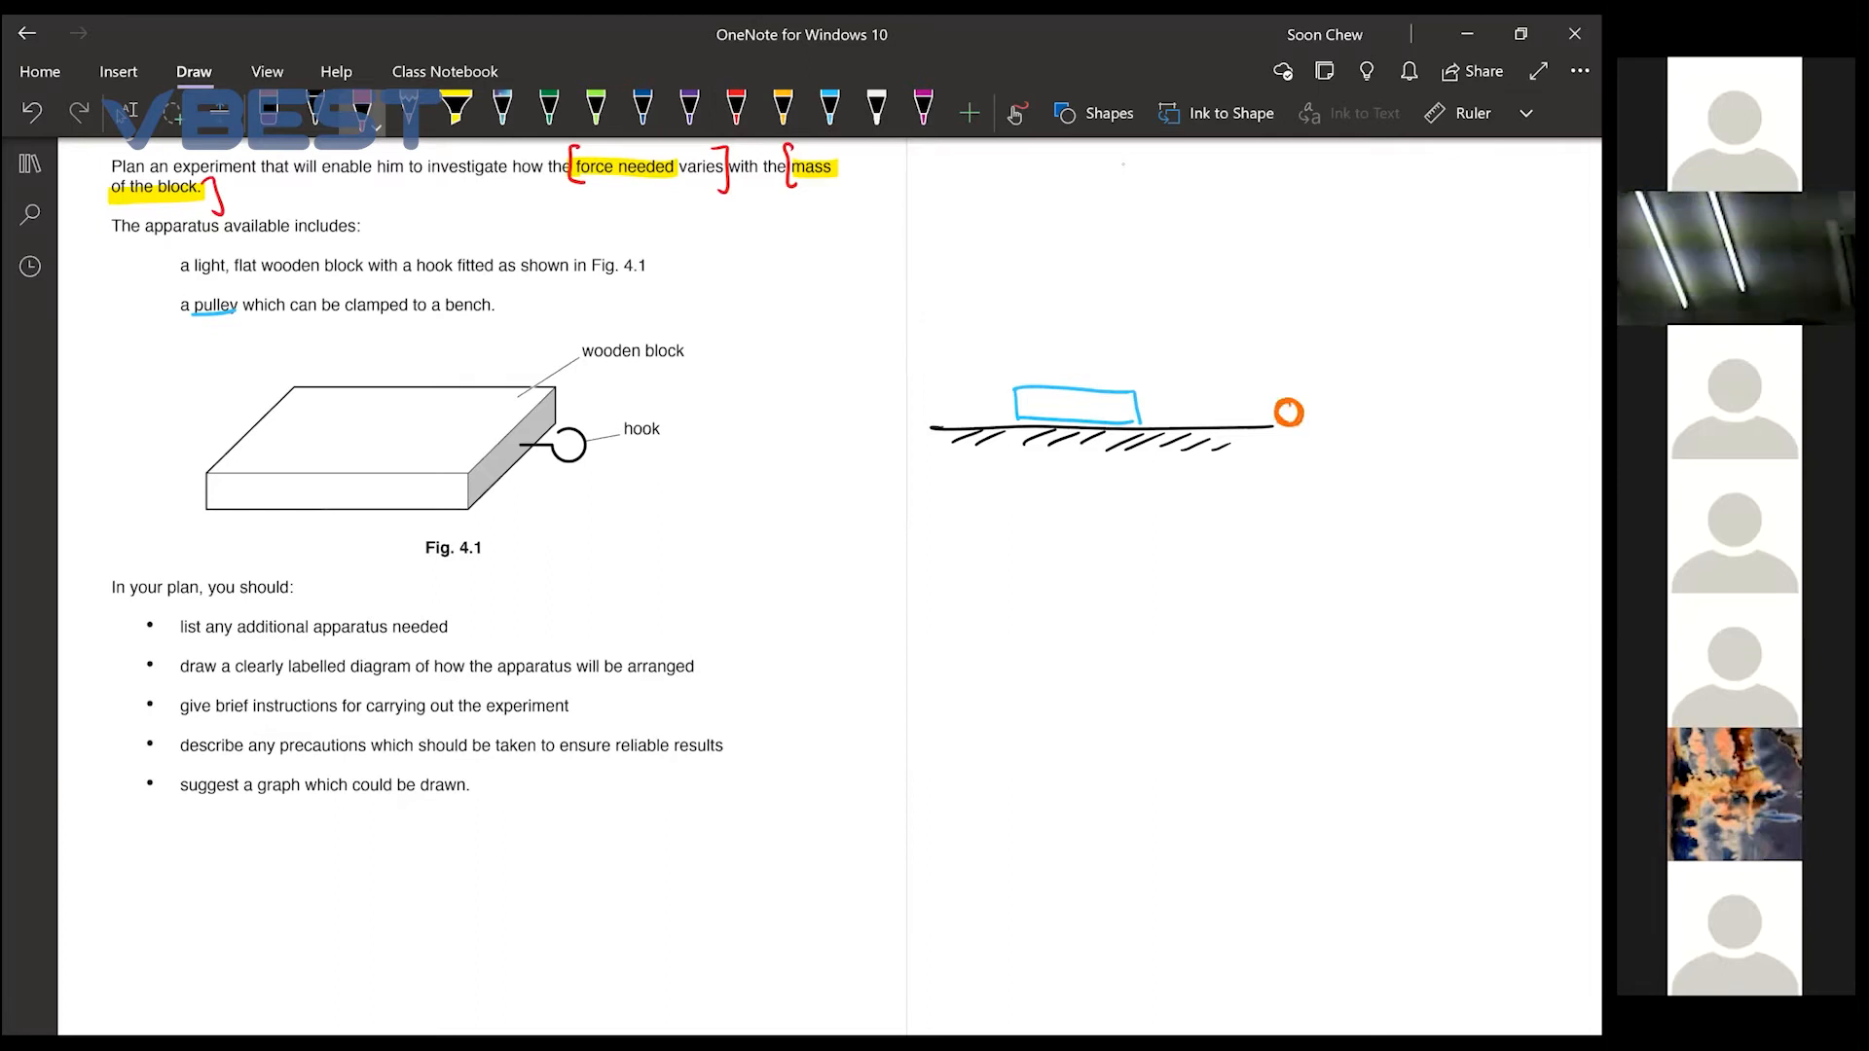
{"action": "left_click", "coordinate": [732, 107]}
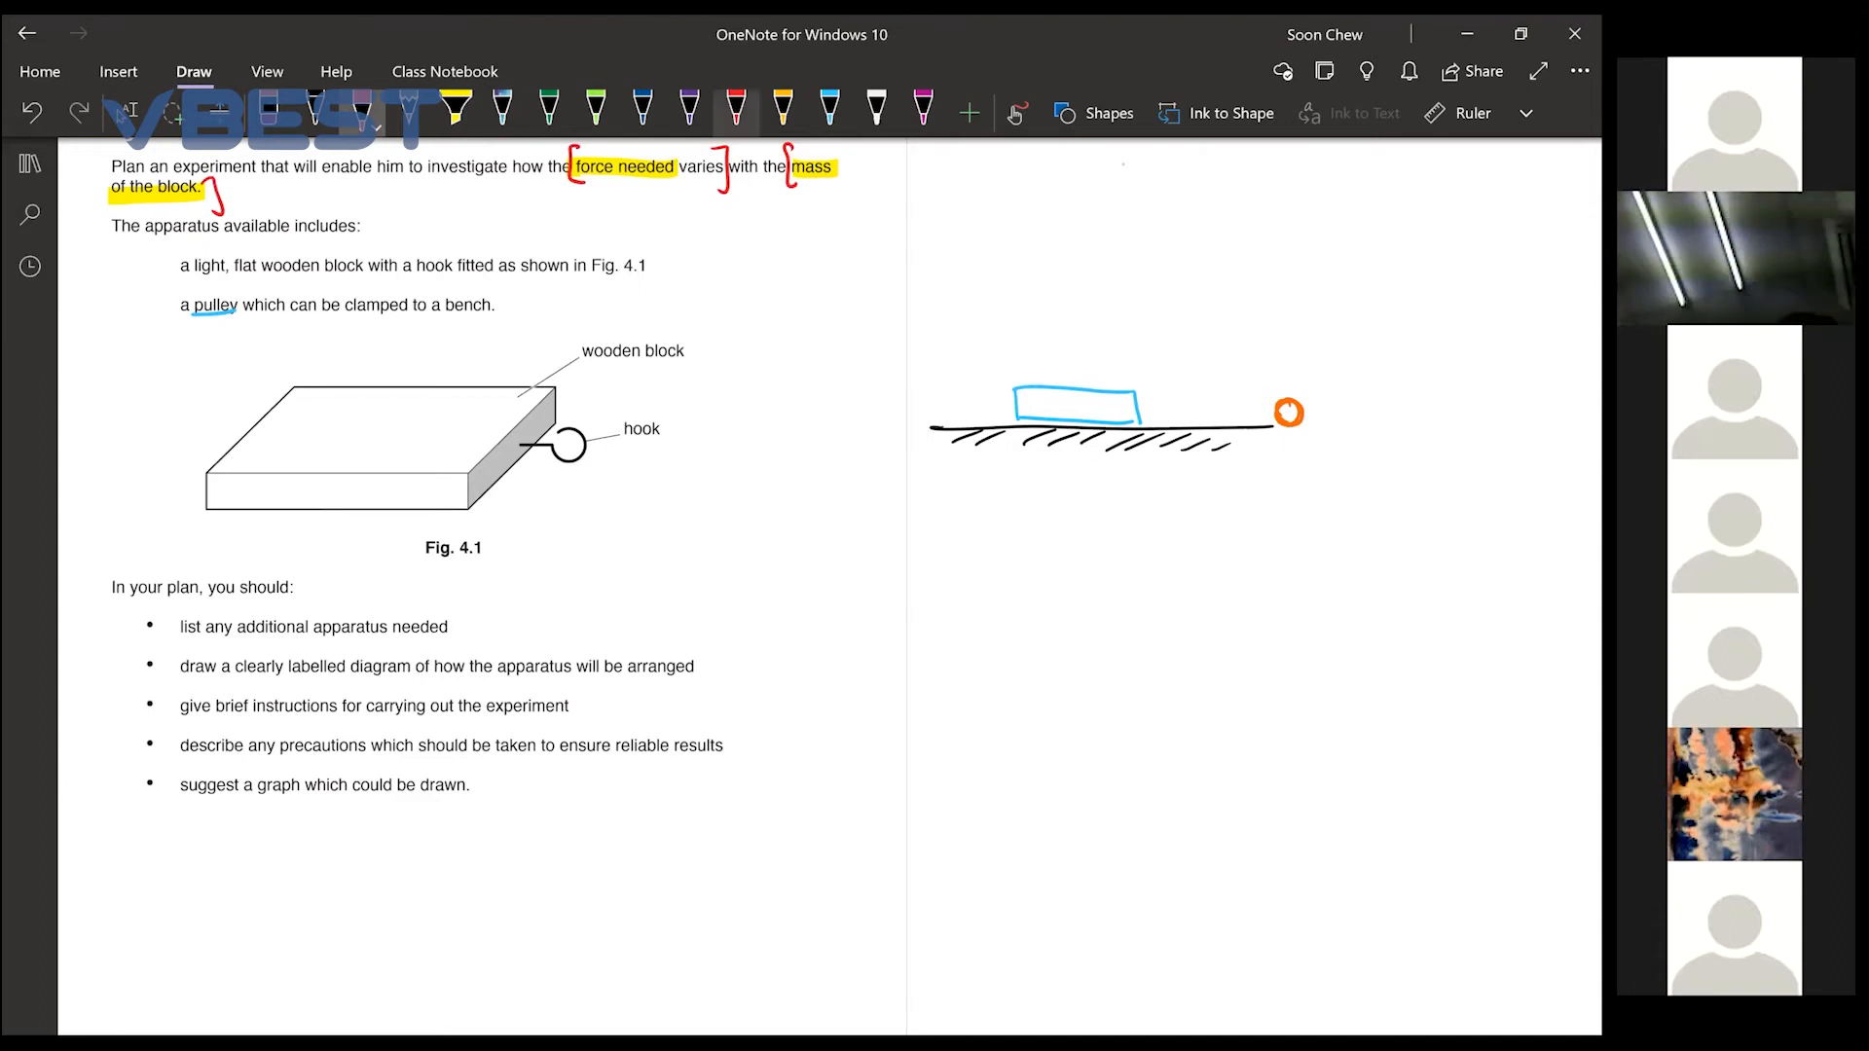
{"action": "left_click", "coordinate": [685, 109]}
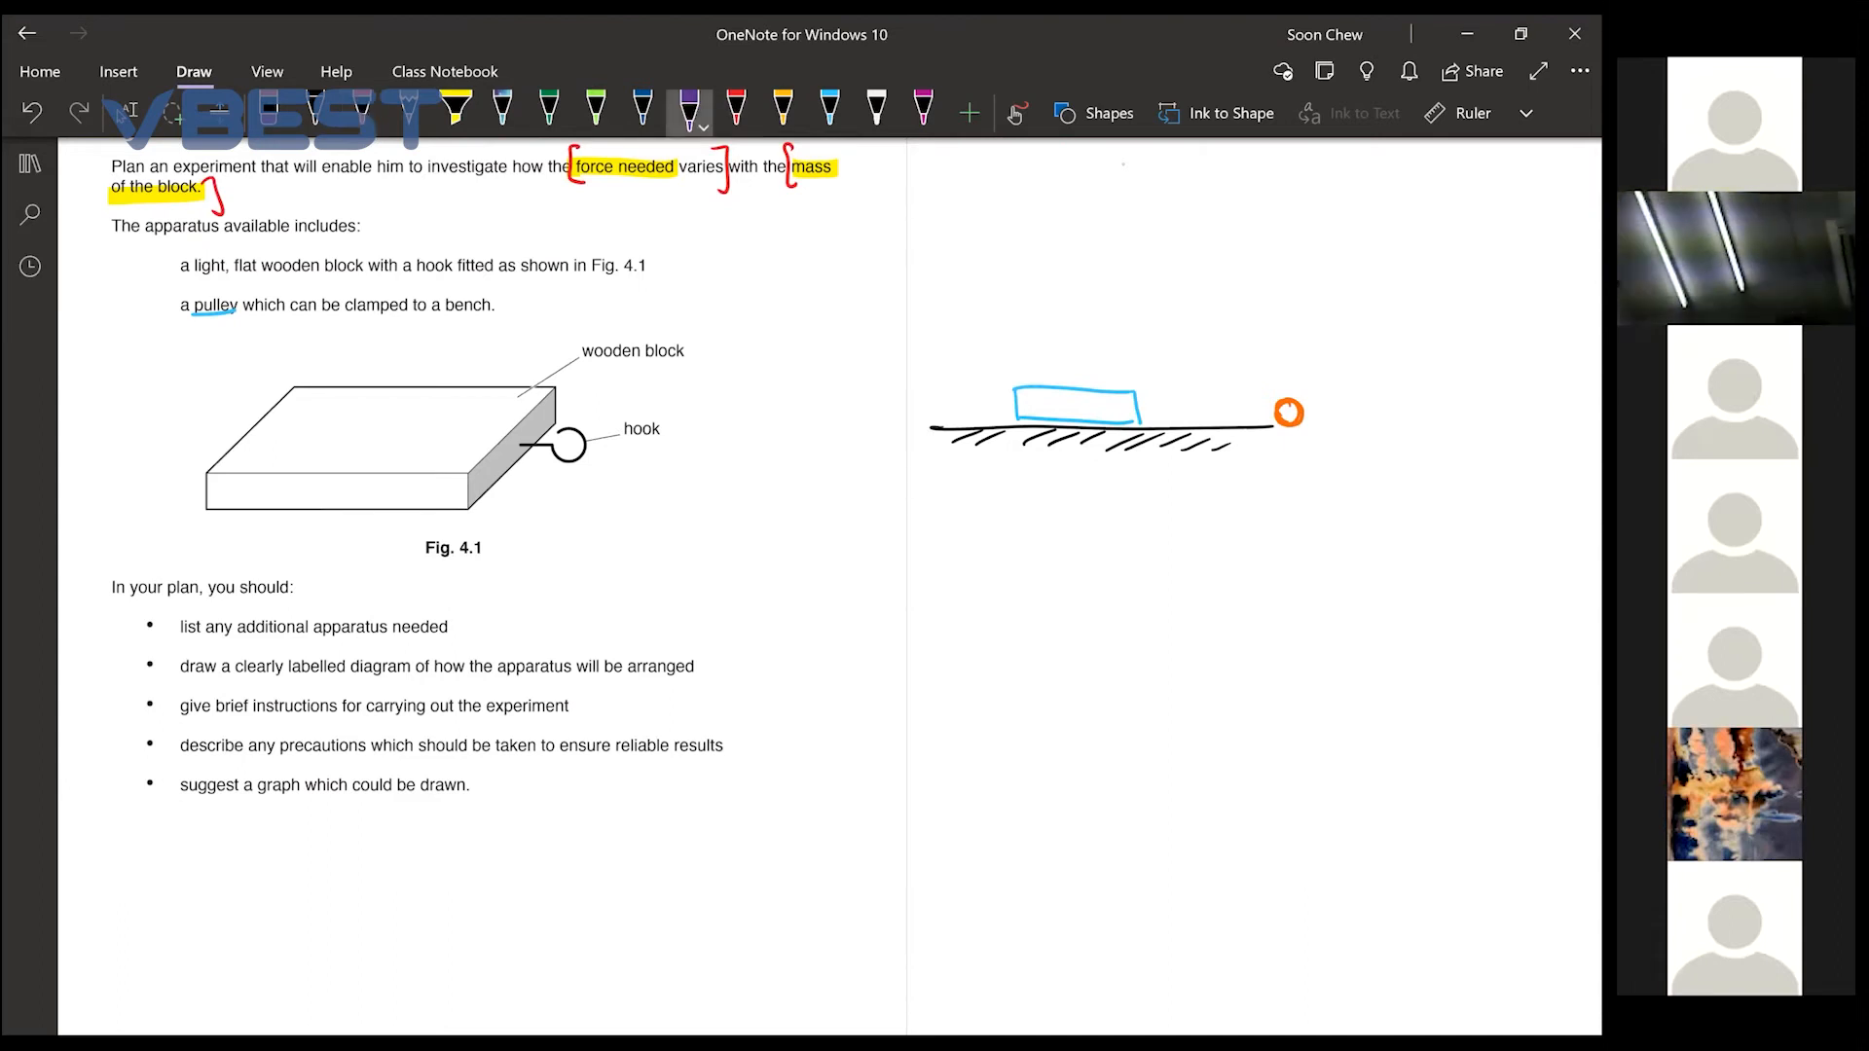
{"action": "left_click", "coordinate": [829, 113]}
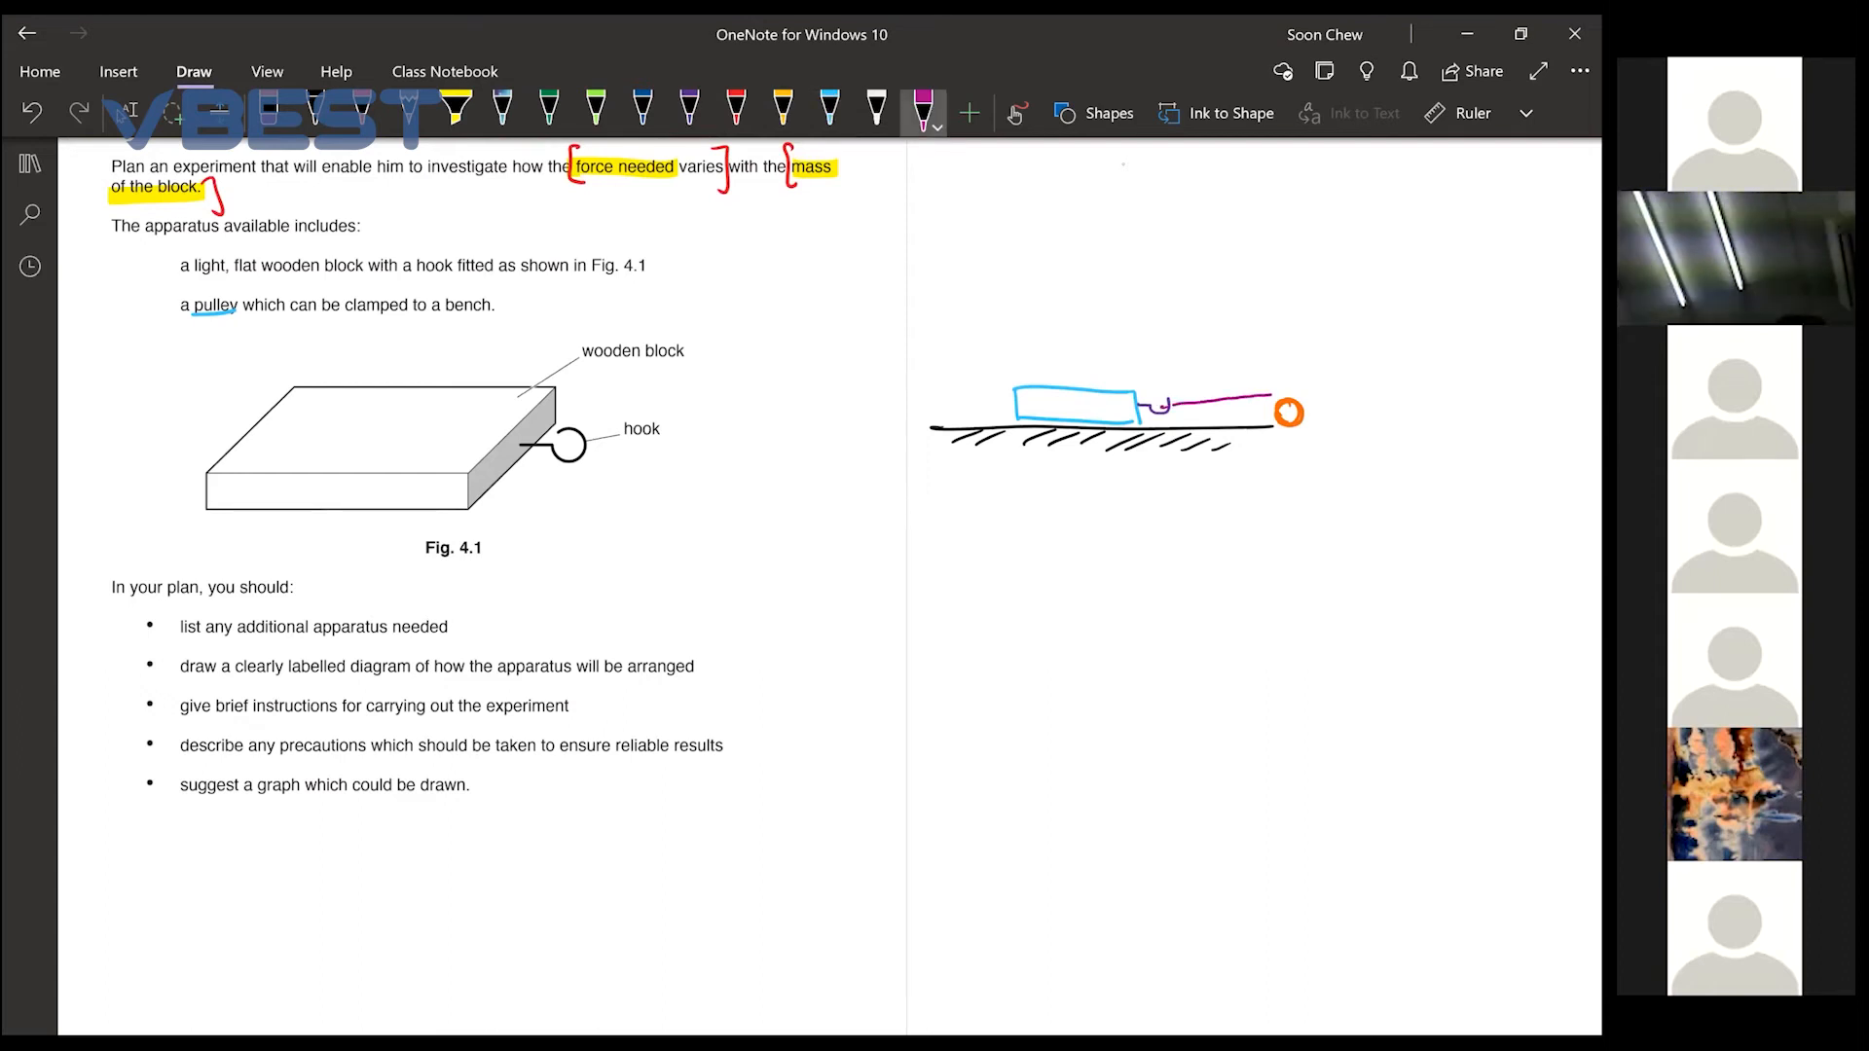
Draw the purple string from the hook over the pulley down to the force metre
{"action": "left_click_drag", "start_coordinate": [1287, 412], "coordinate": [1310, 494]}
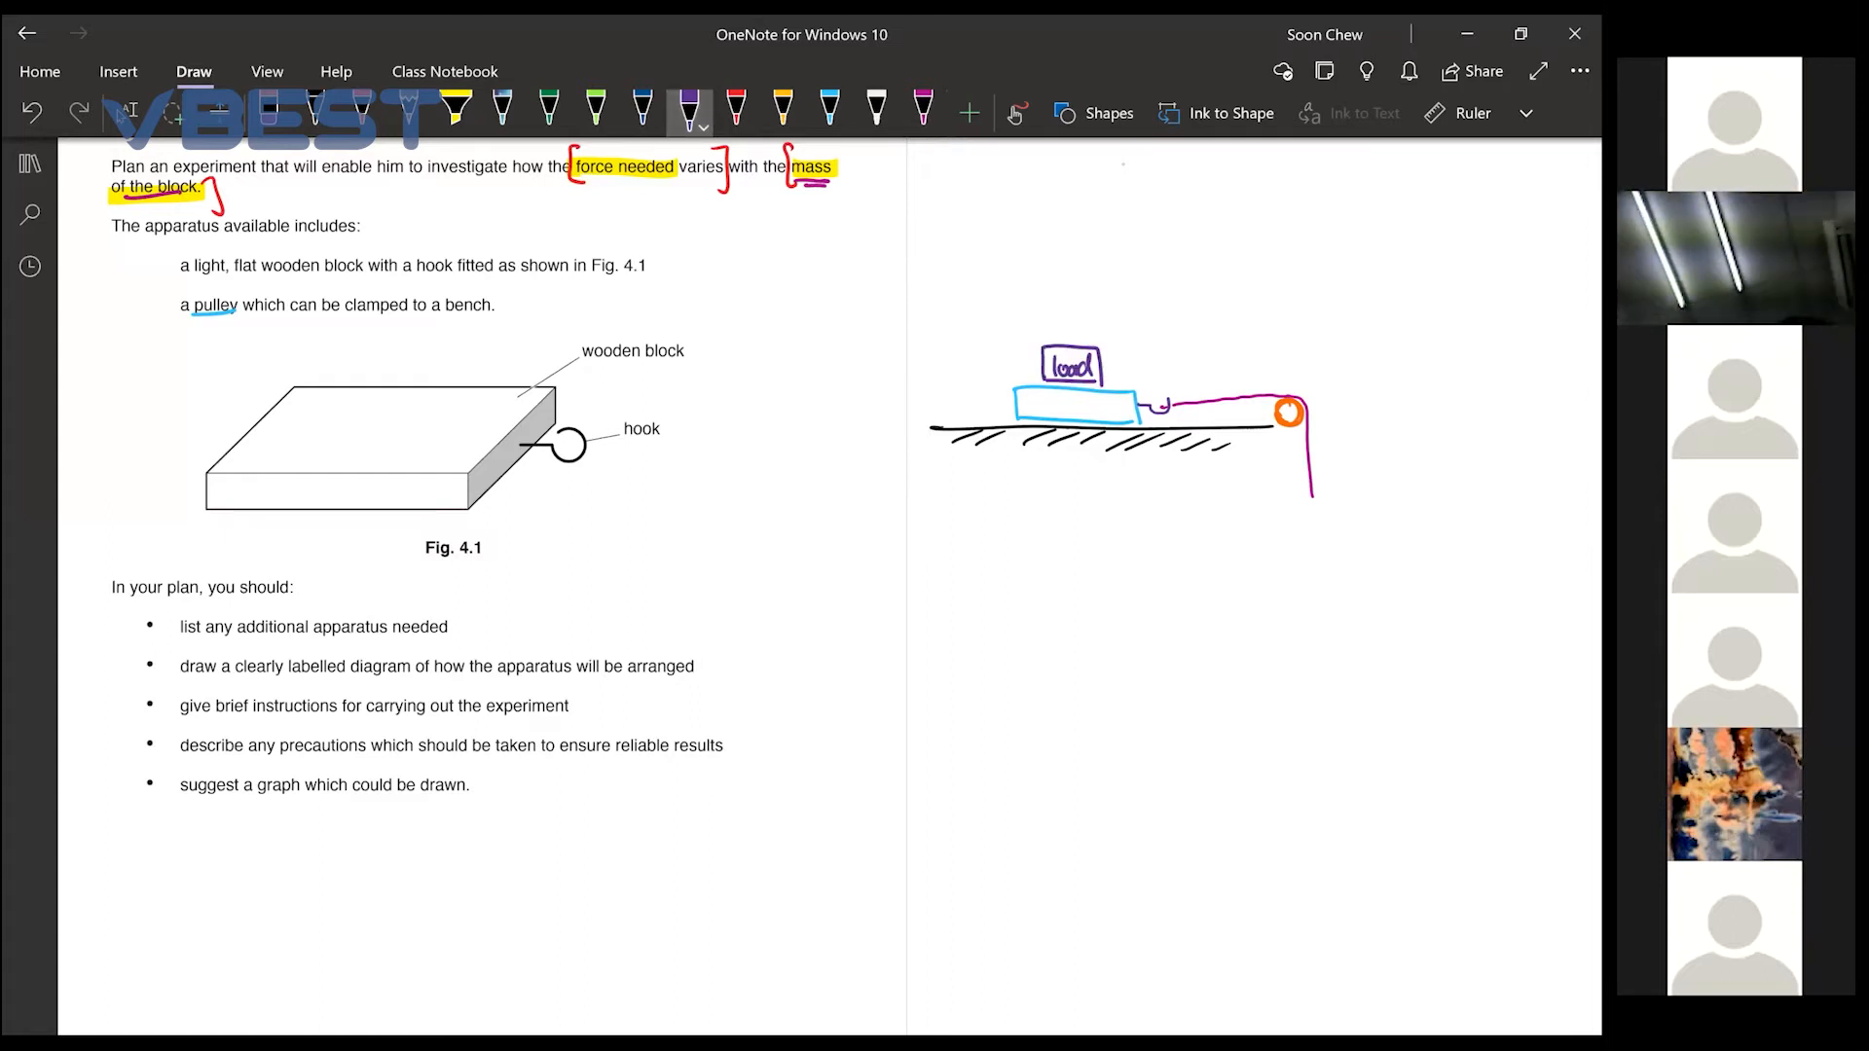
{"action": "left_click_drag", "start_coordinate": [572, 183], "coordinate": [607, 183]}
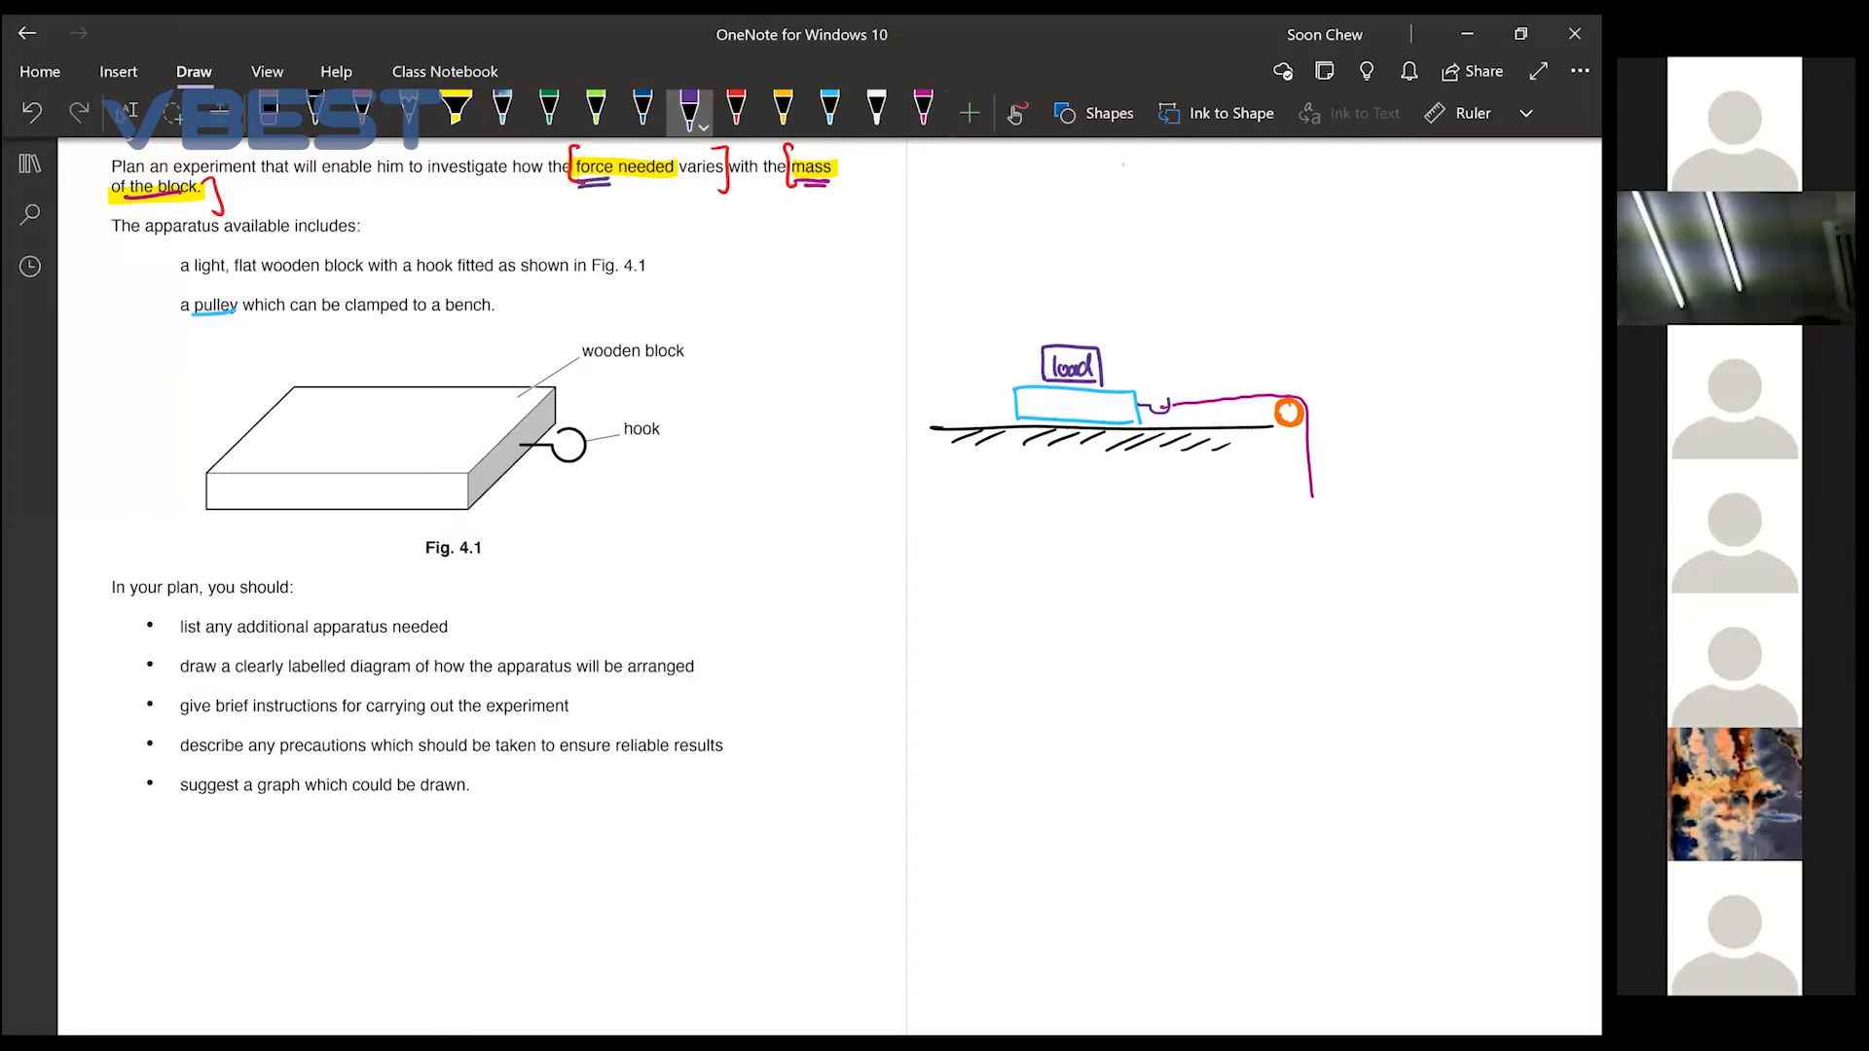
{"action": "left_click", "coordinate": [638, 107]}
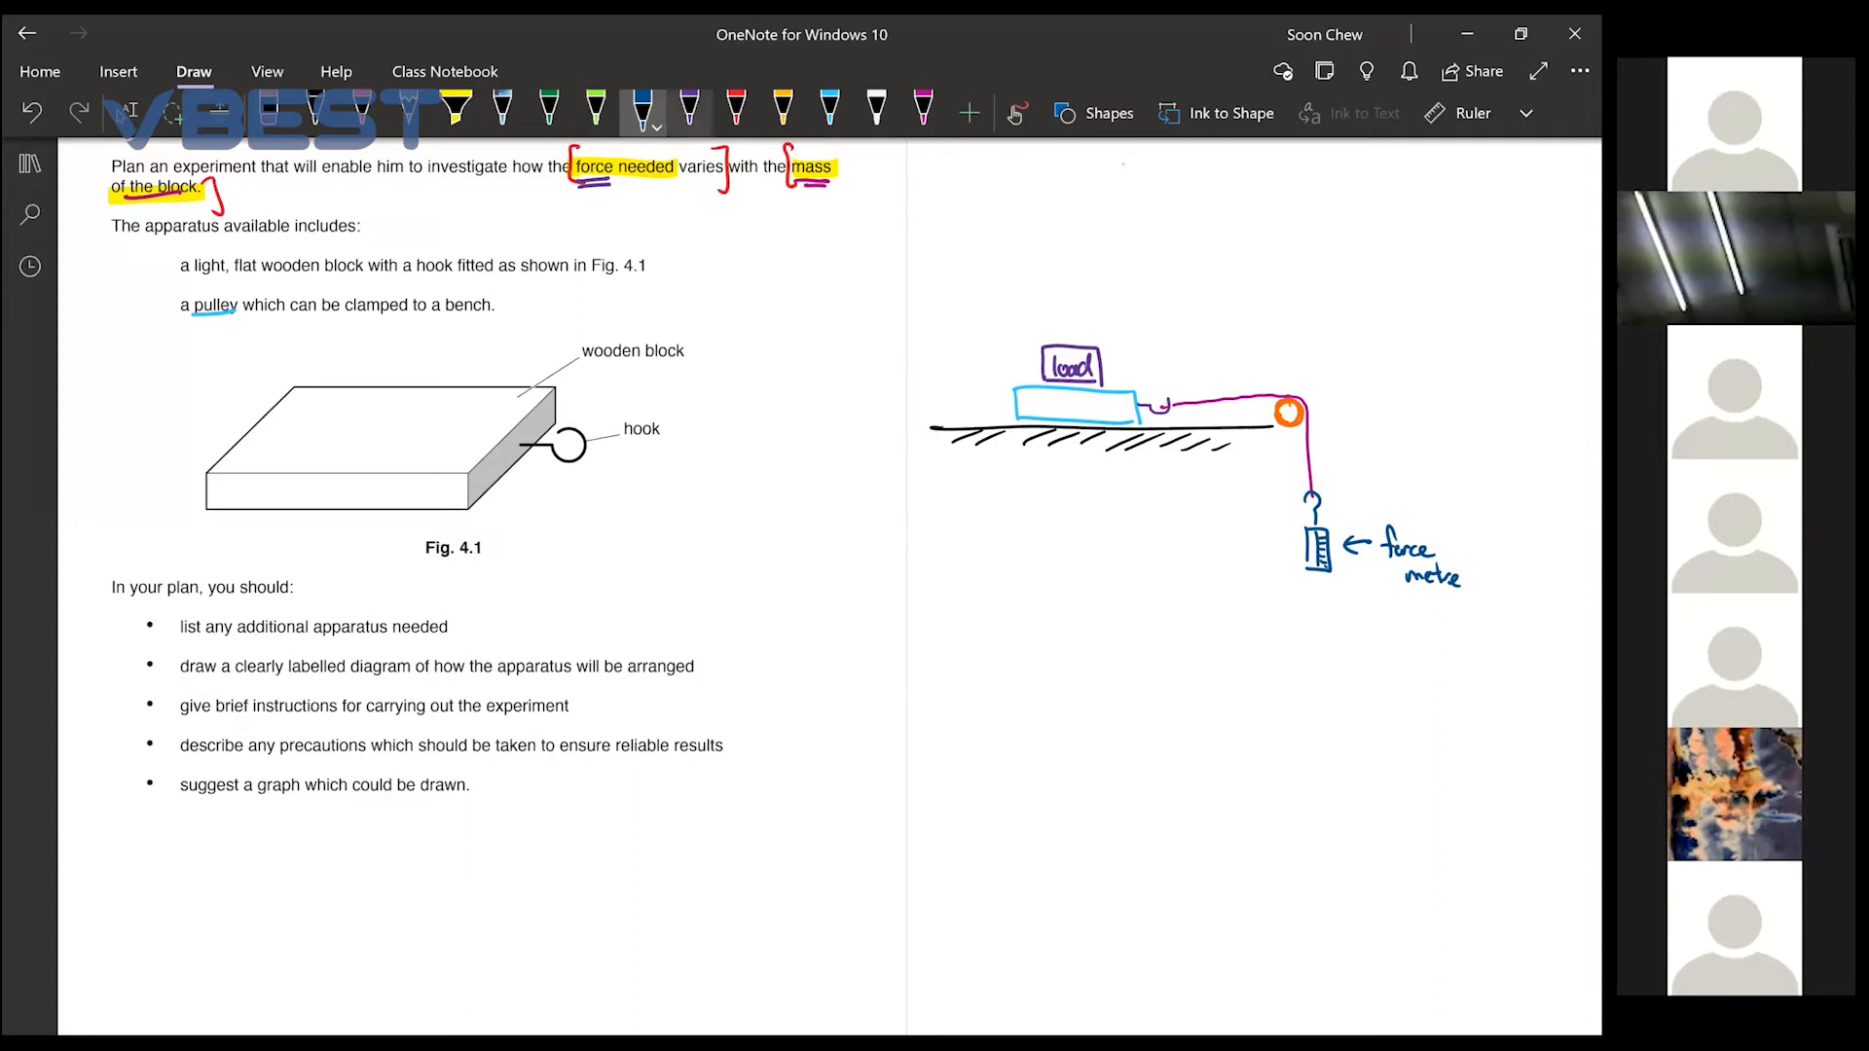
Label the pulley on the sketch in red
{"action": "left_click", "coordinate": [734, 107]}
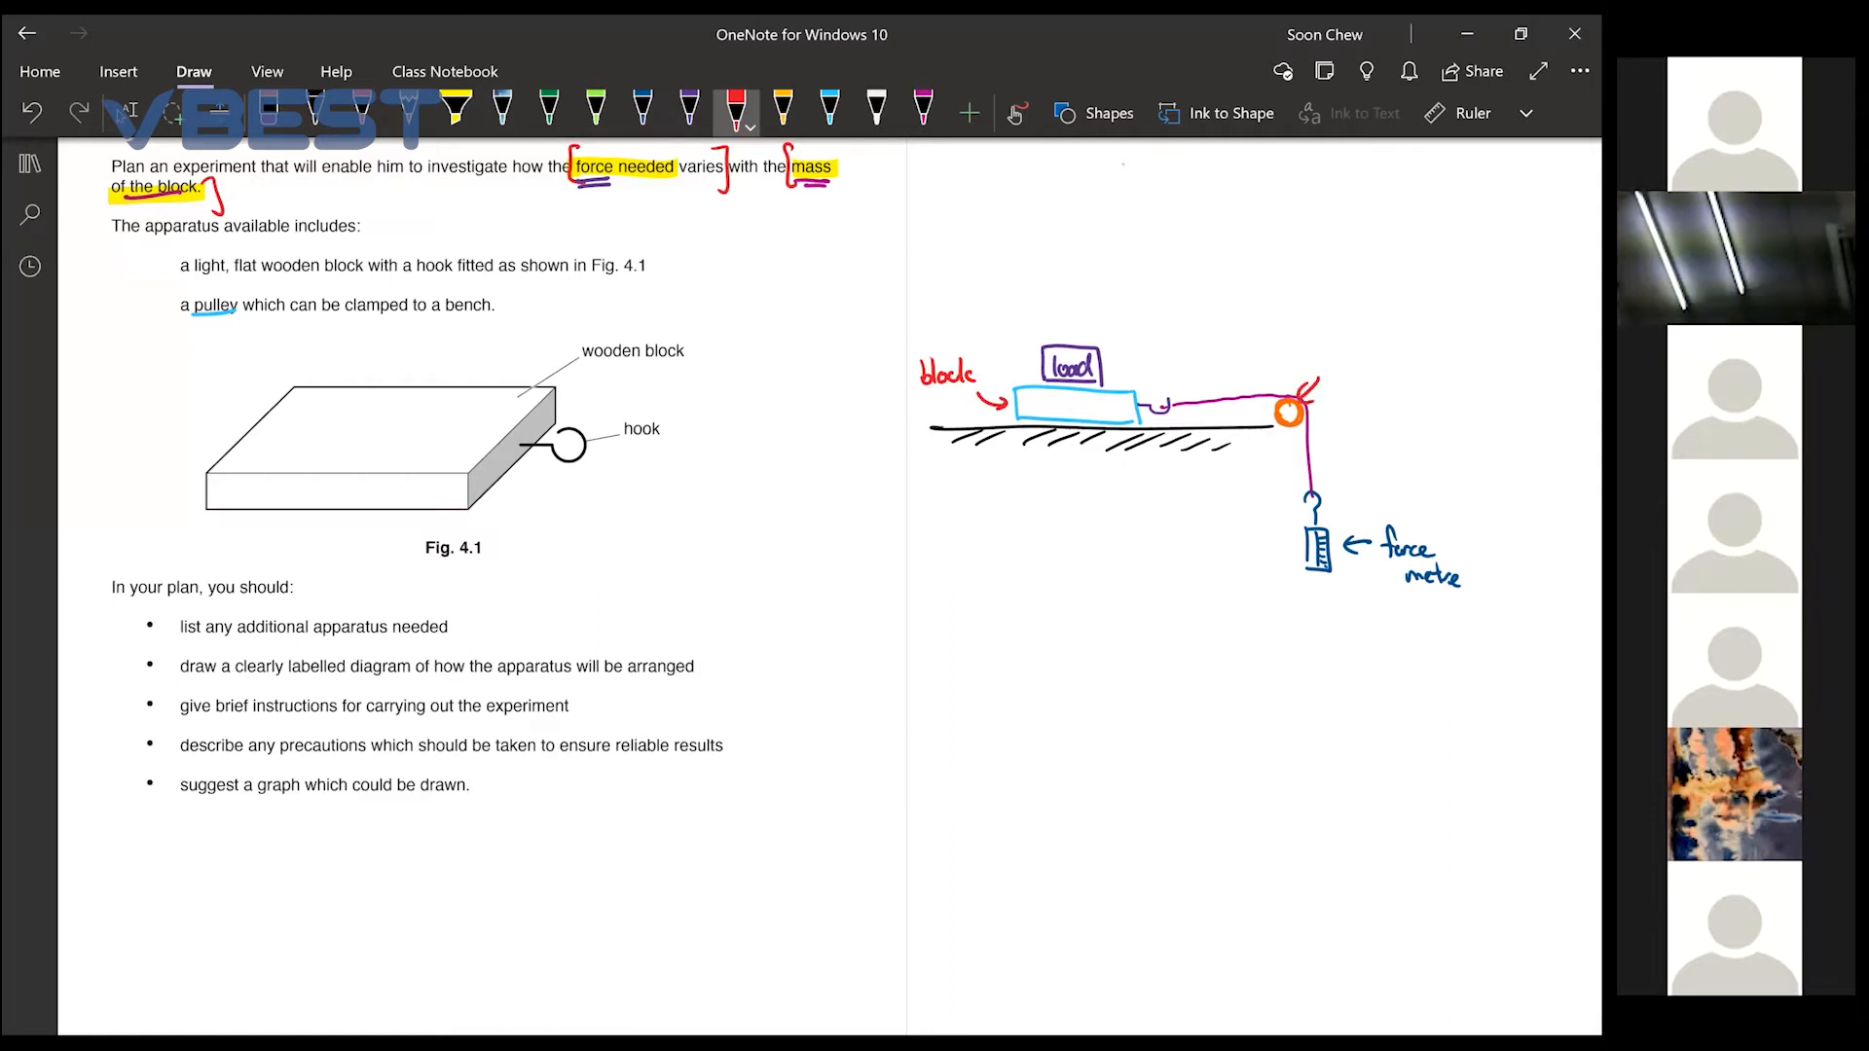
{"action": "left_click_drag", "start_coordinate": [1318, 352], "coordinate": [1406, 381]}
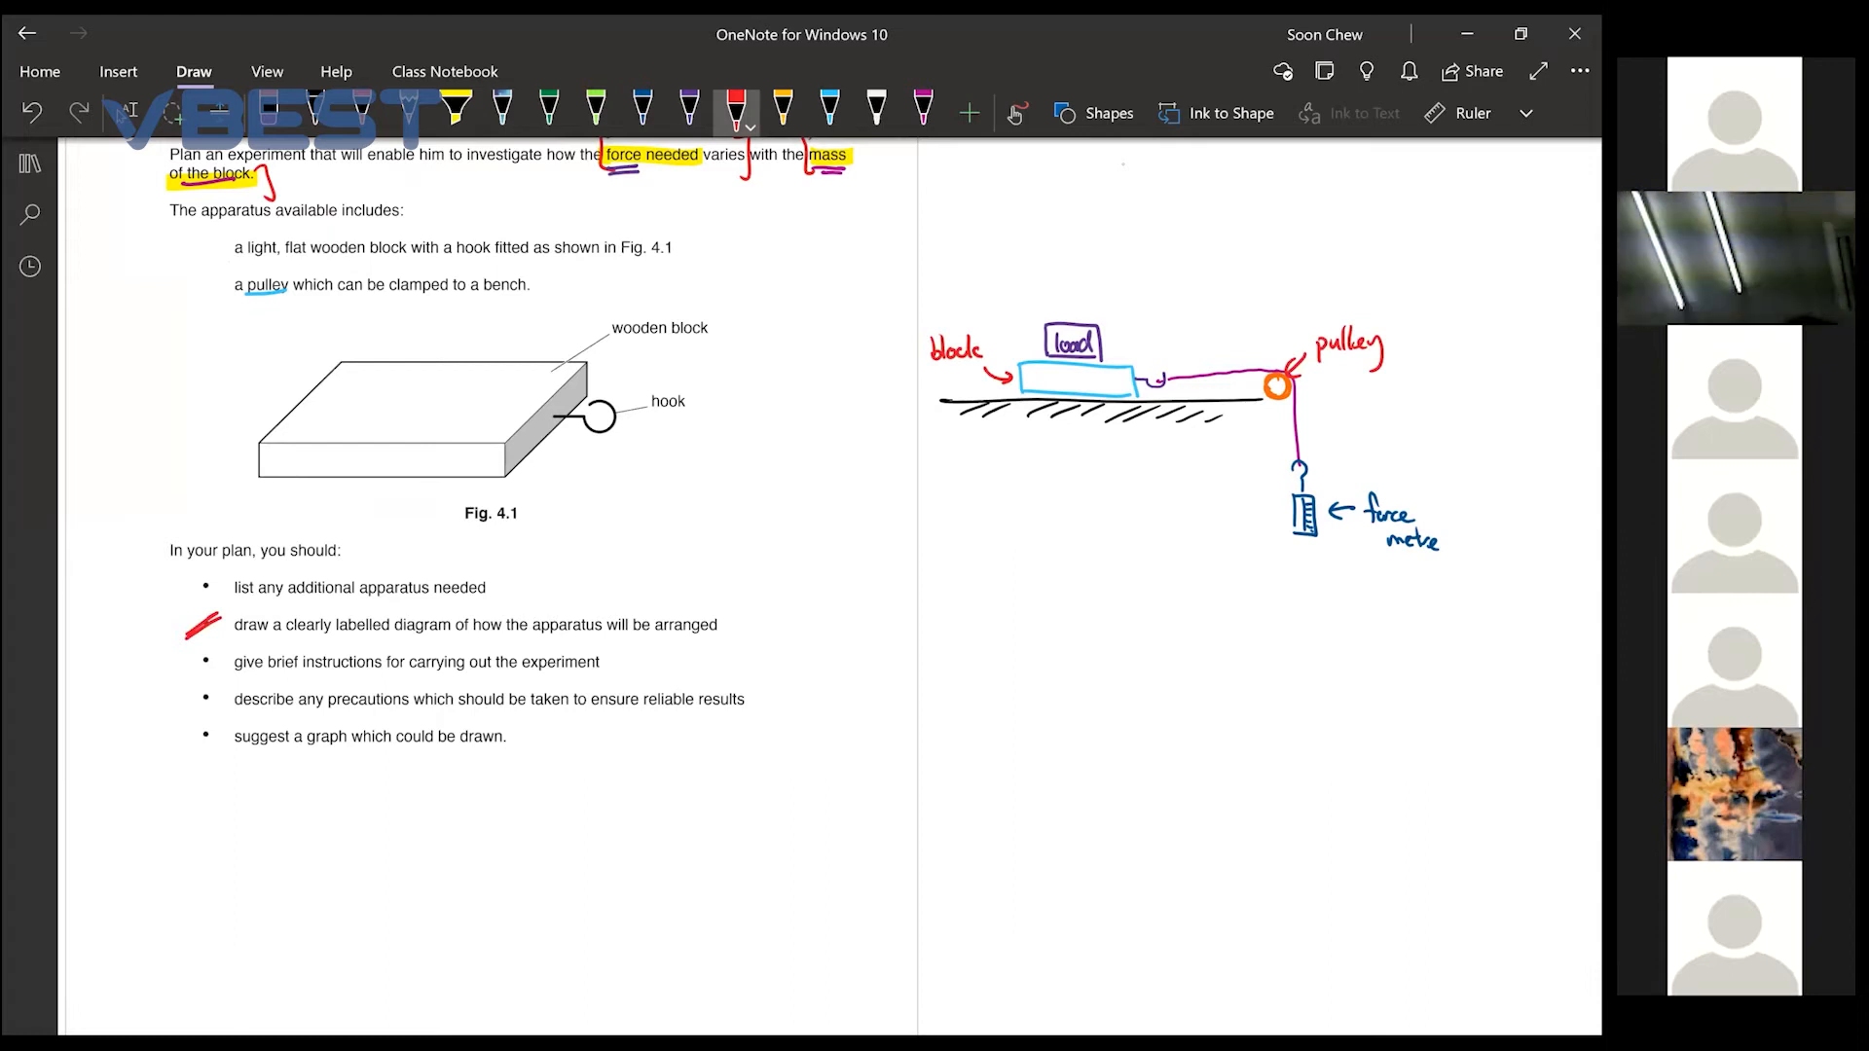
Write 'force metre, load' in purple as extra apparatus and tick that bullet
{"action": "left_click", "coordinate": [687, 109]}
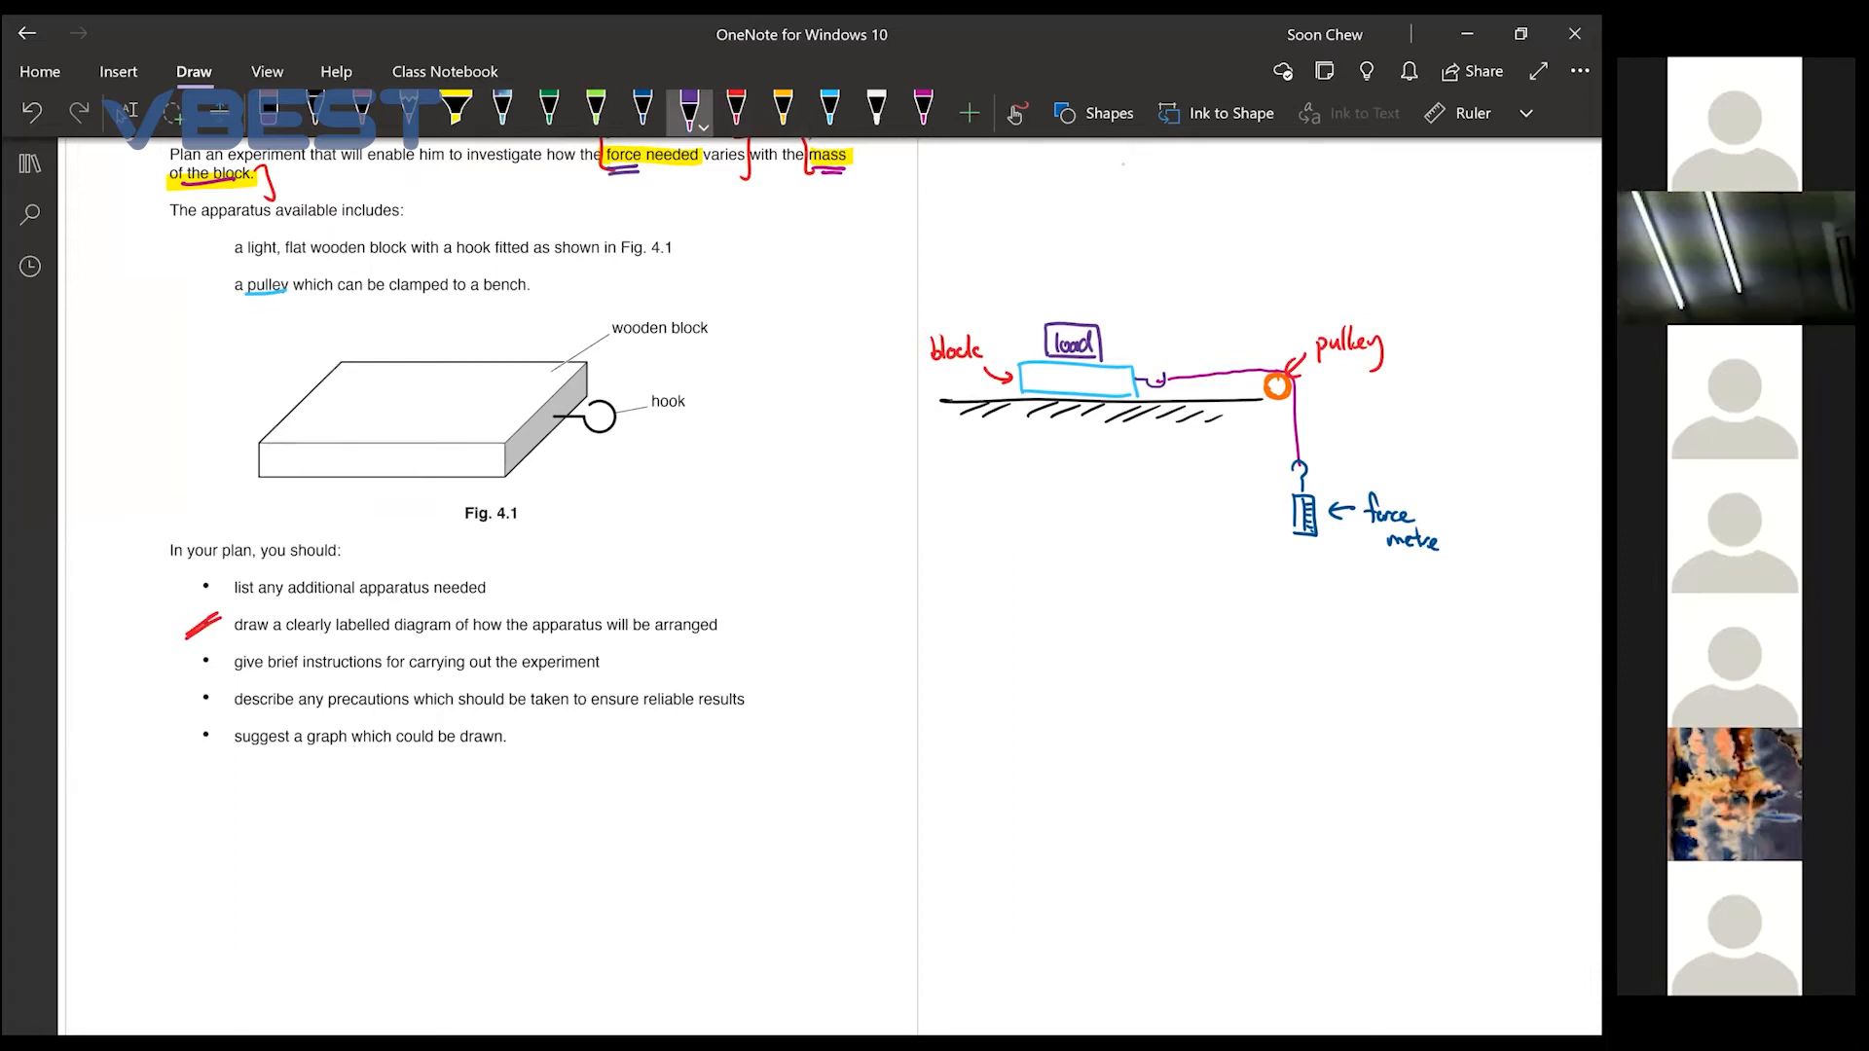
{"action": "left_click_drag", "start_coordinate": [358, 601], "coordinate": [438, 601]}
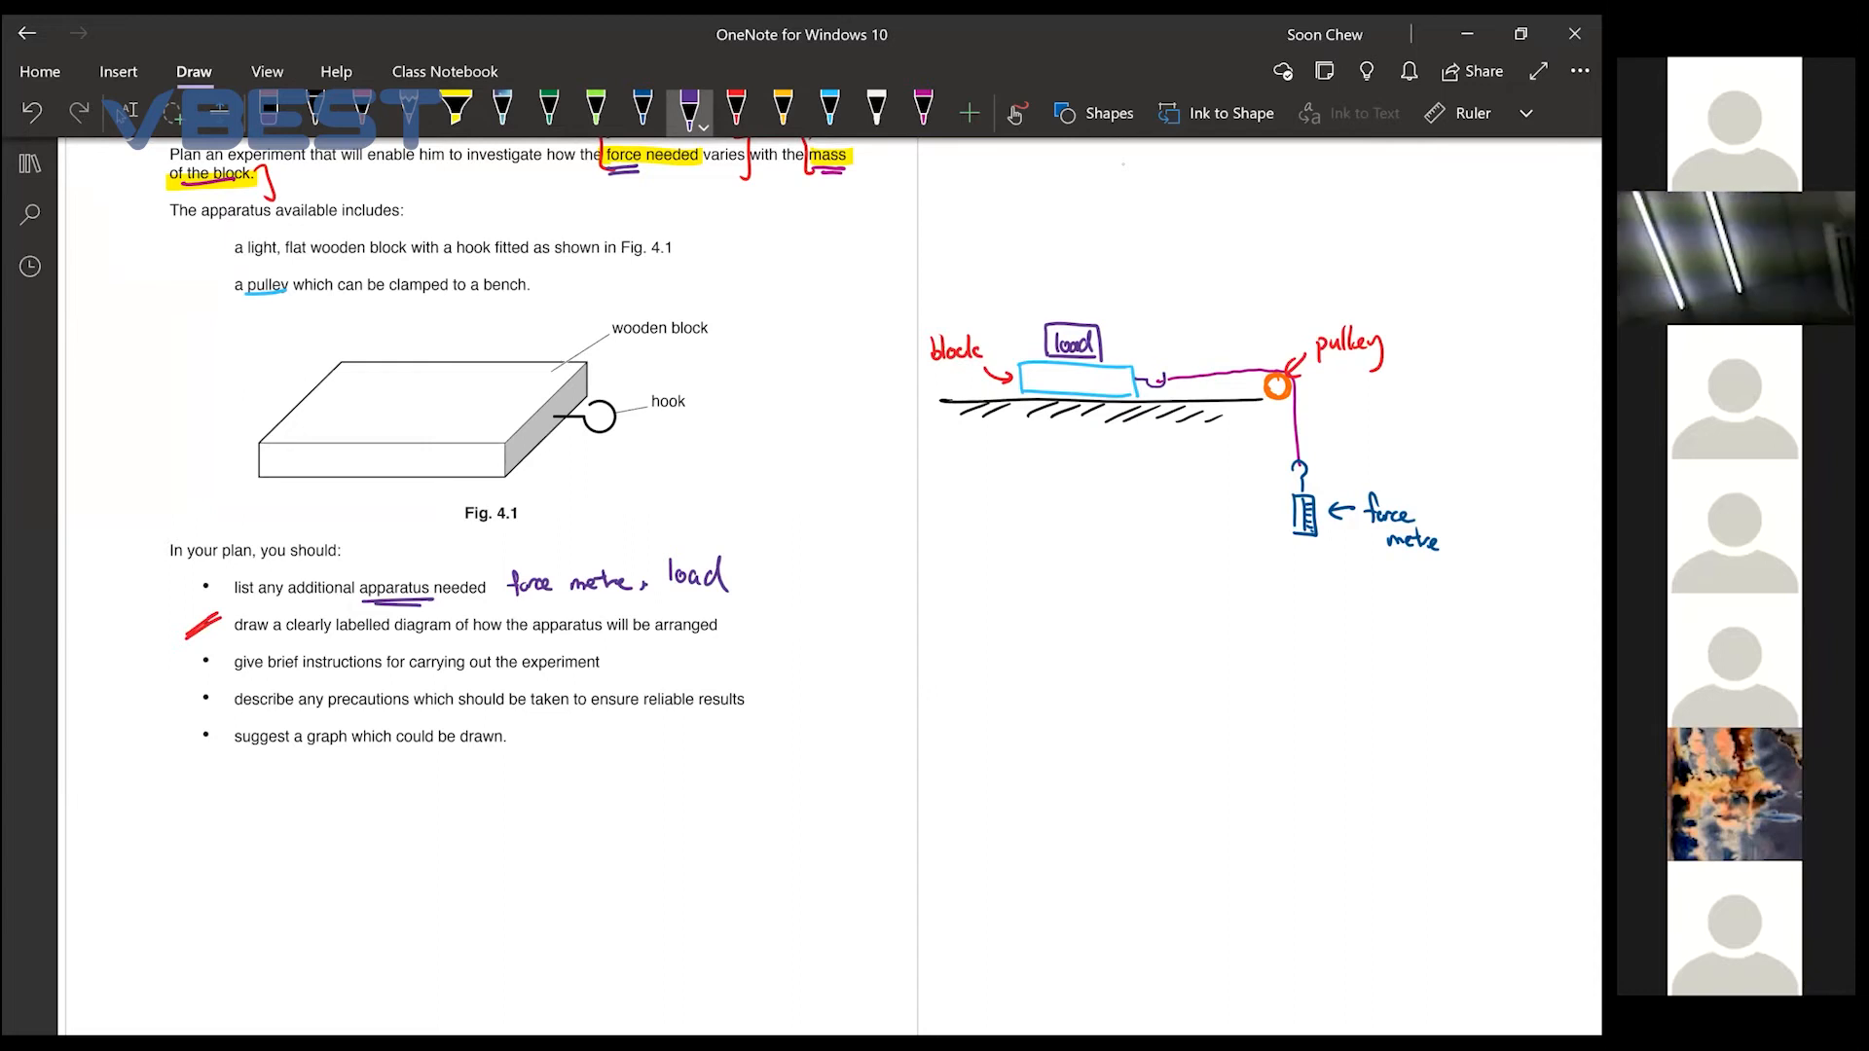
{"action": "left_click_drag", "start_coordinate": [763, 584], "coordinate": [803, 554]}
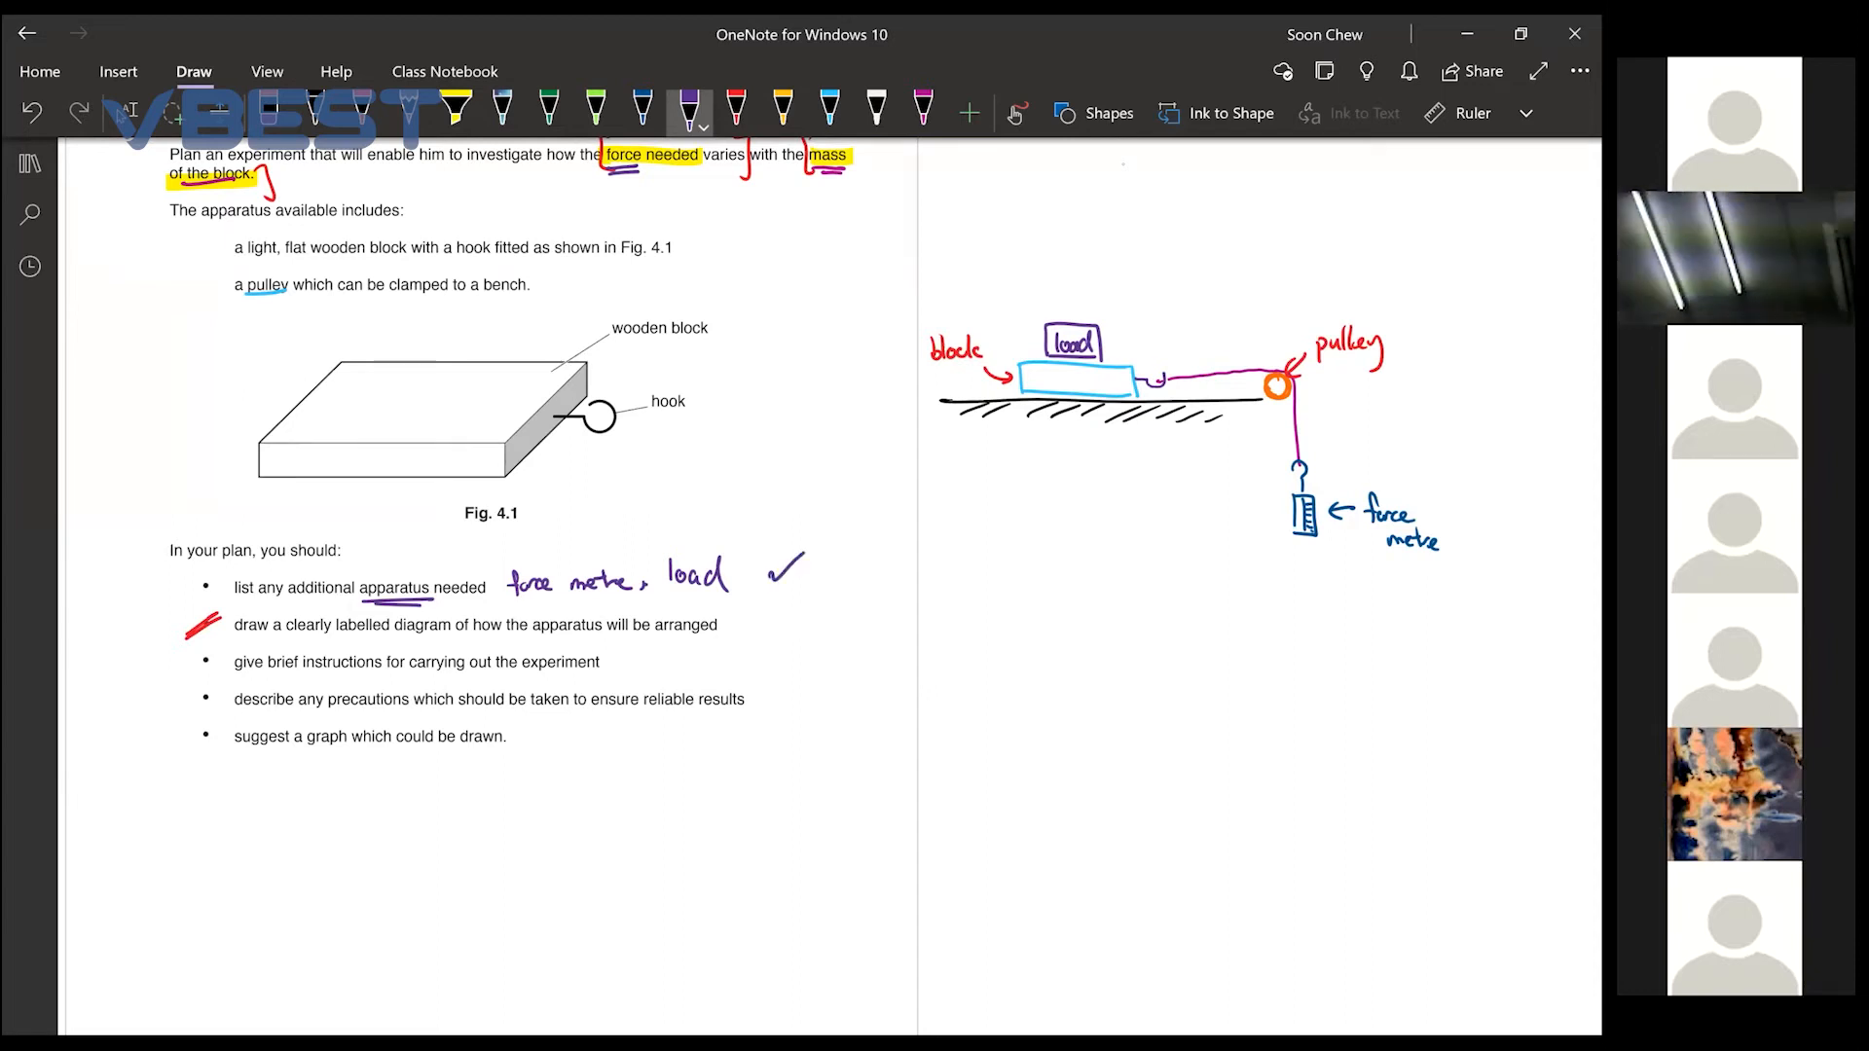
{"action": "left_click_drag", "start_coordinate": [196, 591], "coordinate": [208, 582]}
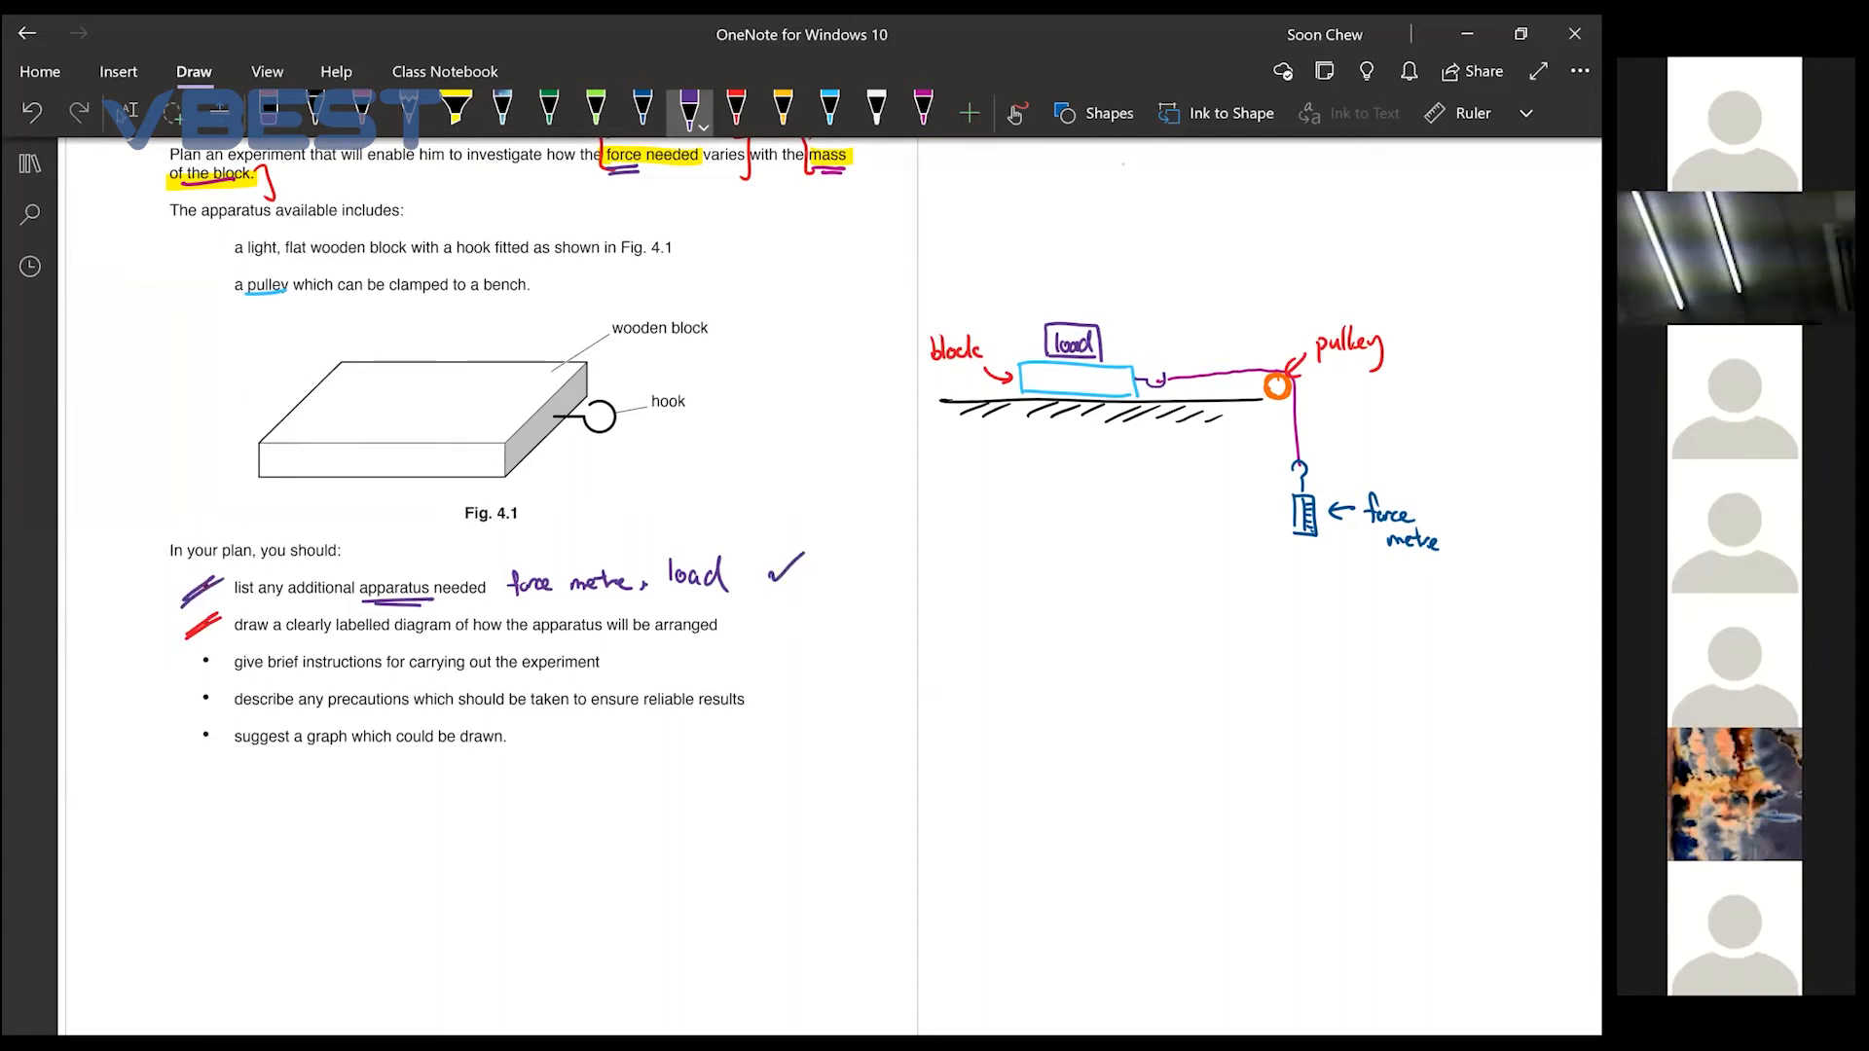
{"action": "scroll", "scroll_direction": "down", "scroll_amount": 3}
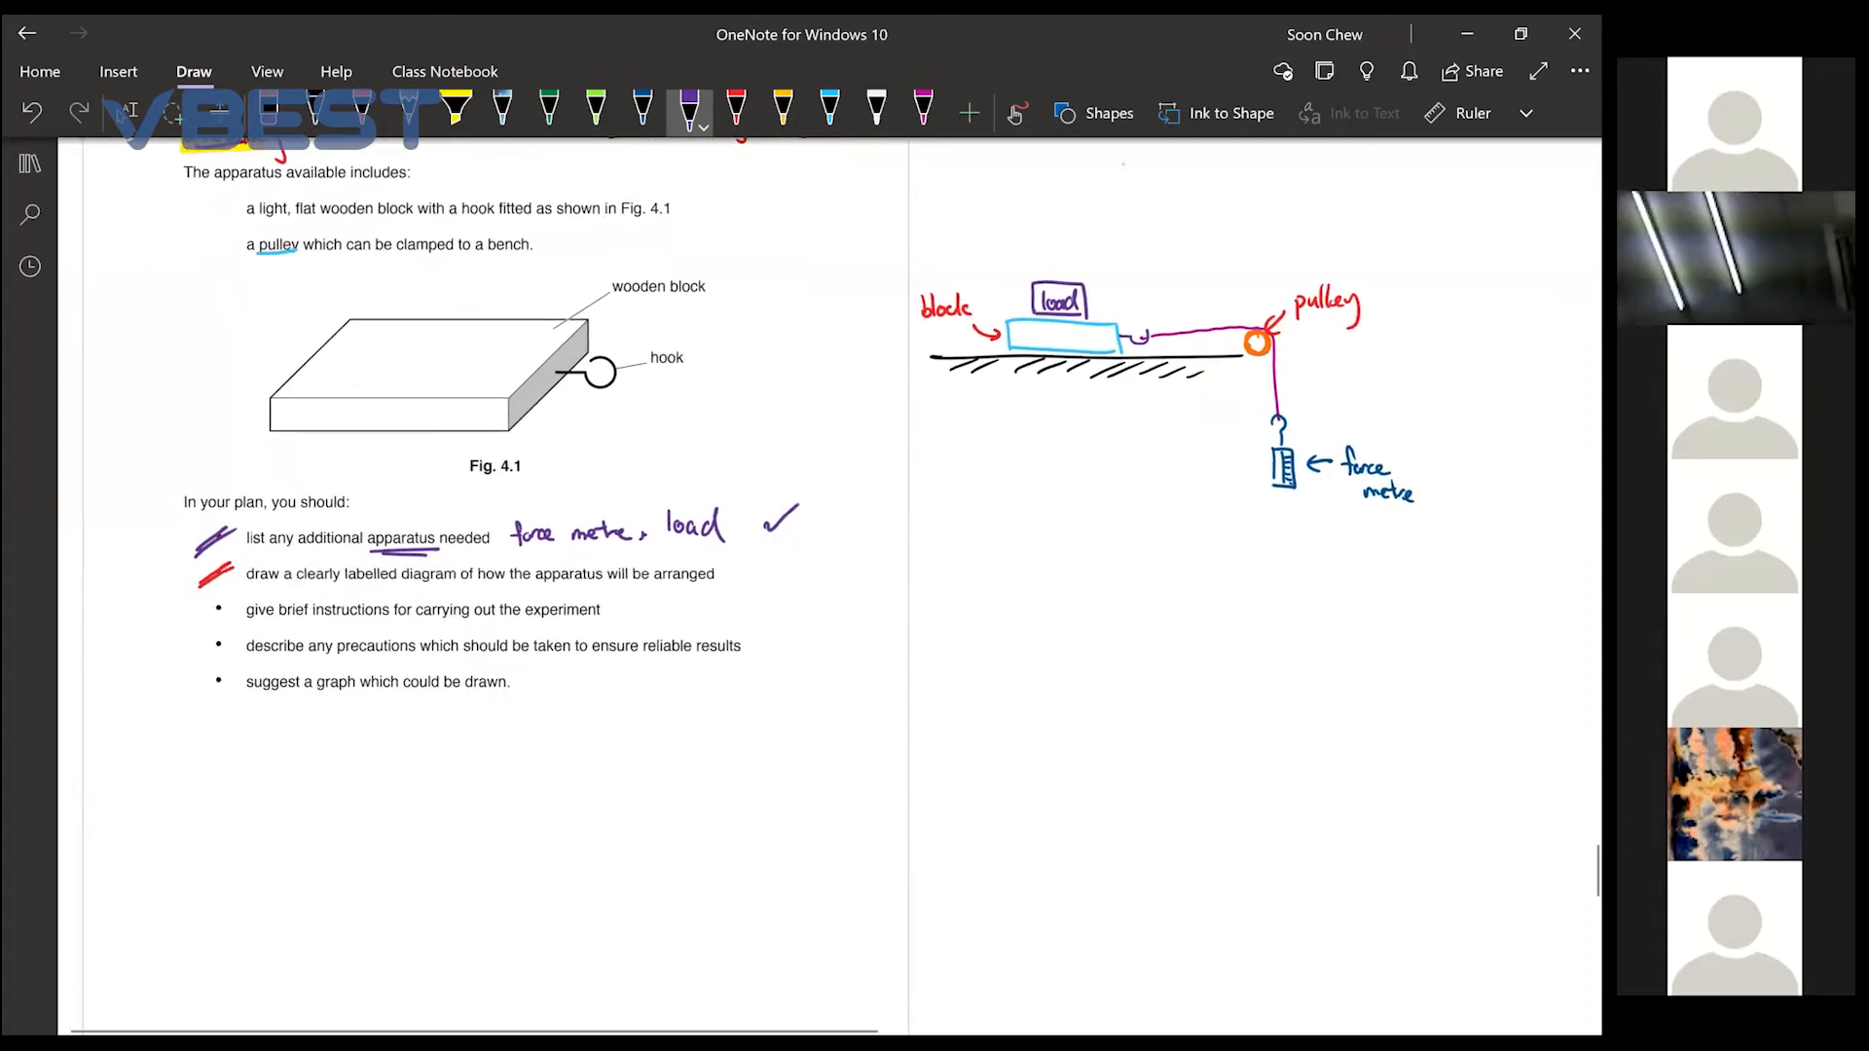
Sketch a light blue mass labelled '10g' on top of the wooden block in Fig. 4.1
{"action": "scroll", "scroll_direction": "down", "scroll_amount": 3}
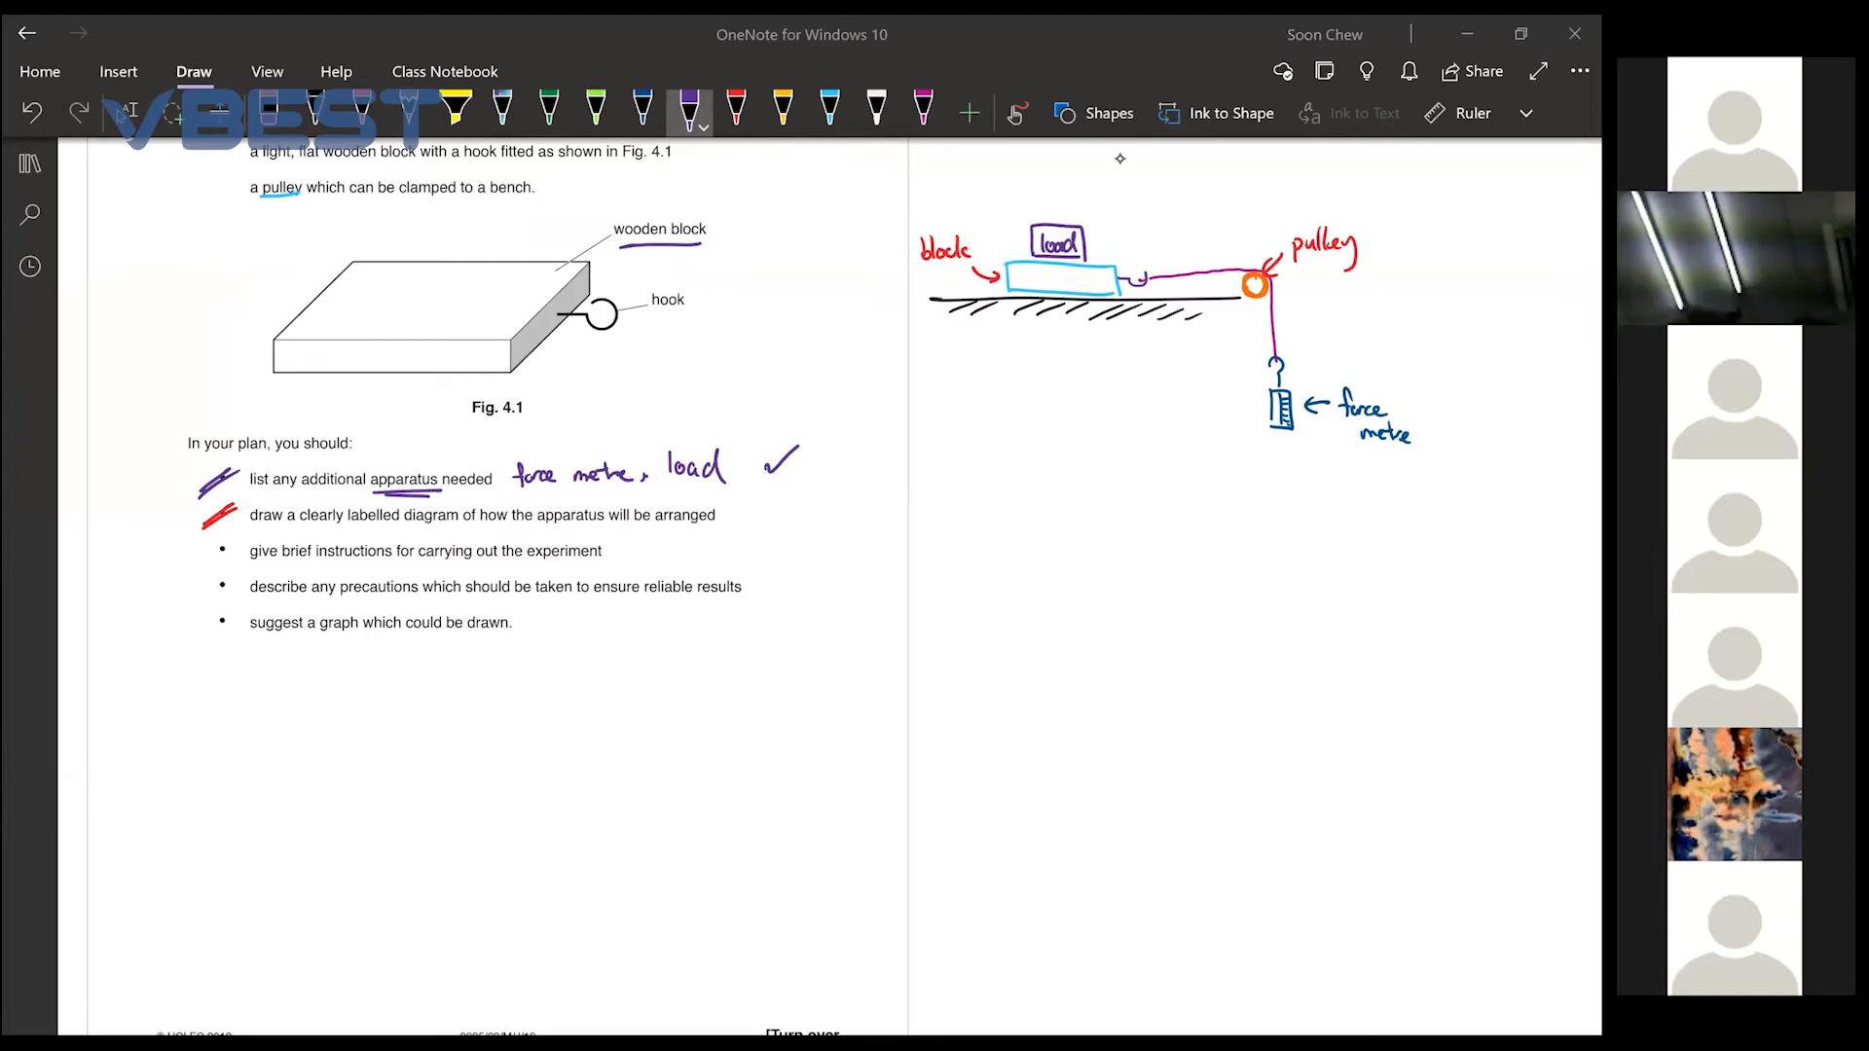
{"action": "left_click", "coordinate": [829, 107]}
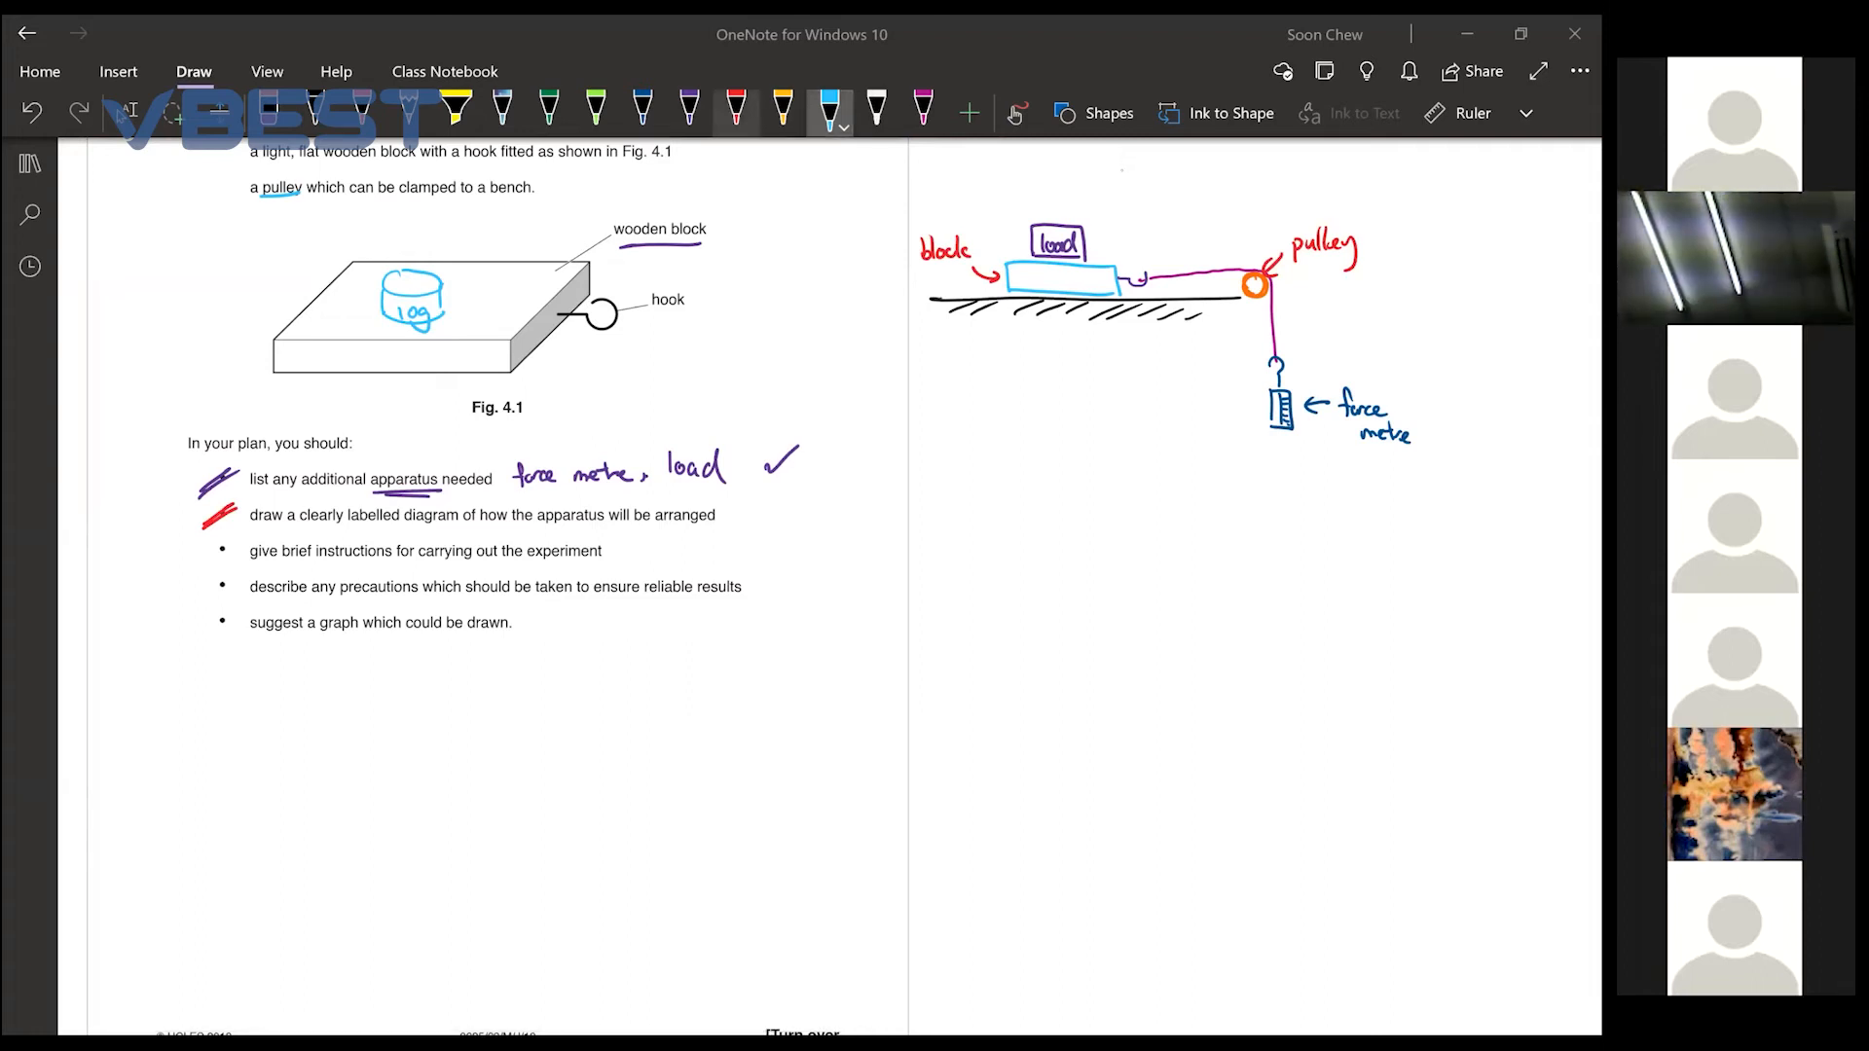
Write '→ paragraph' in light blue beside the instructions bullet
{"action": "left_click", "coordinate": [736, 109]}
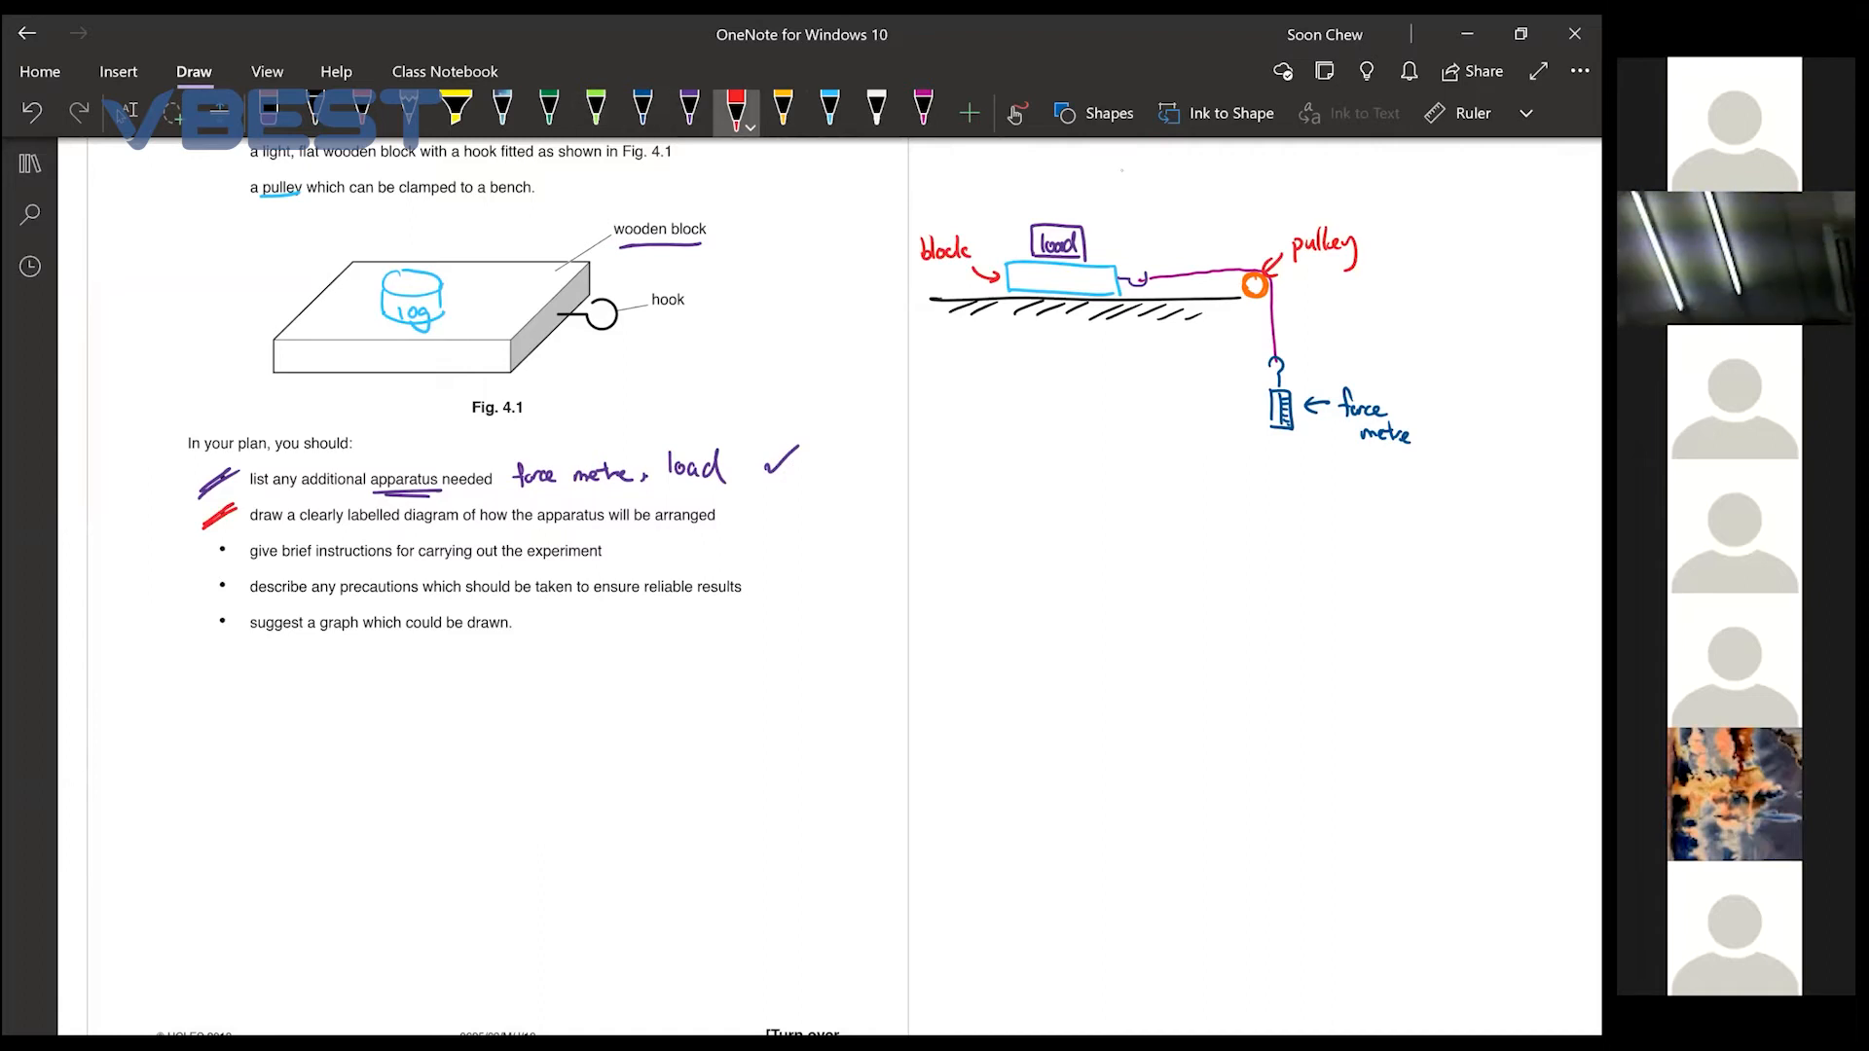
{"action": "left_click", "coordinate": [642, 105]}
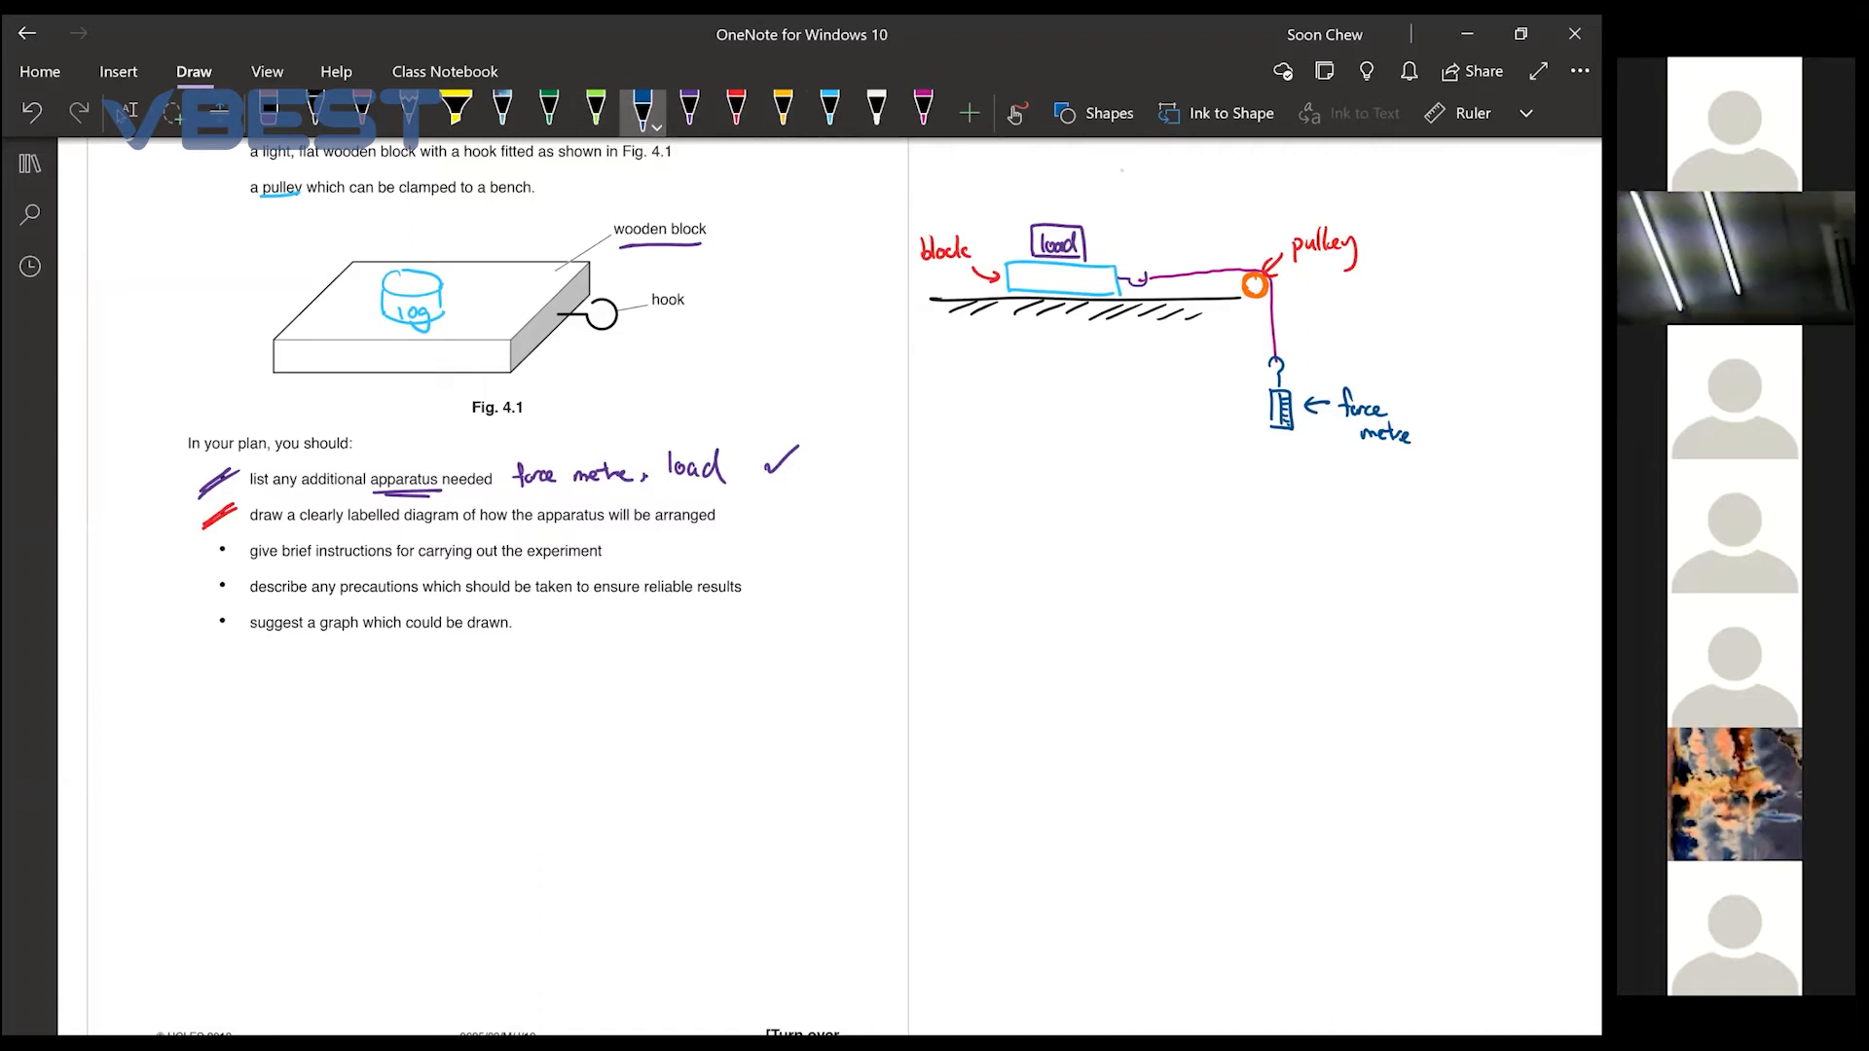
{"action": "left_click", "coordinate": [827, 113]}
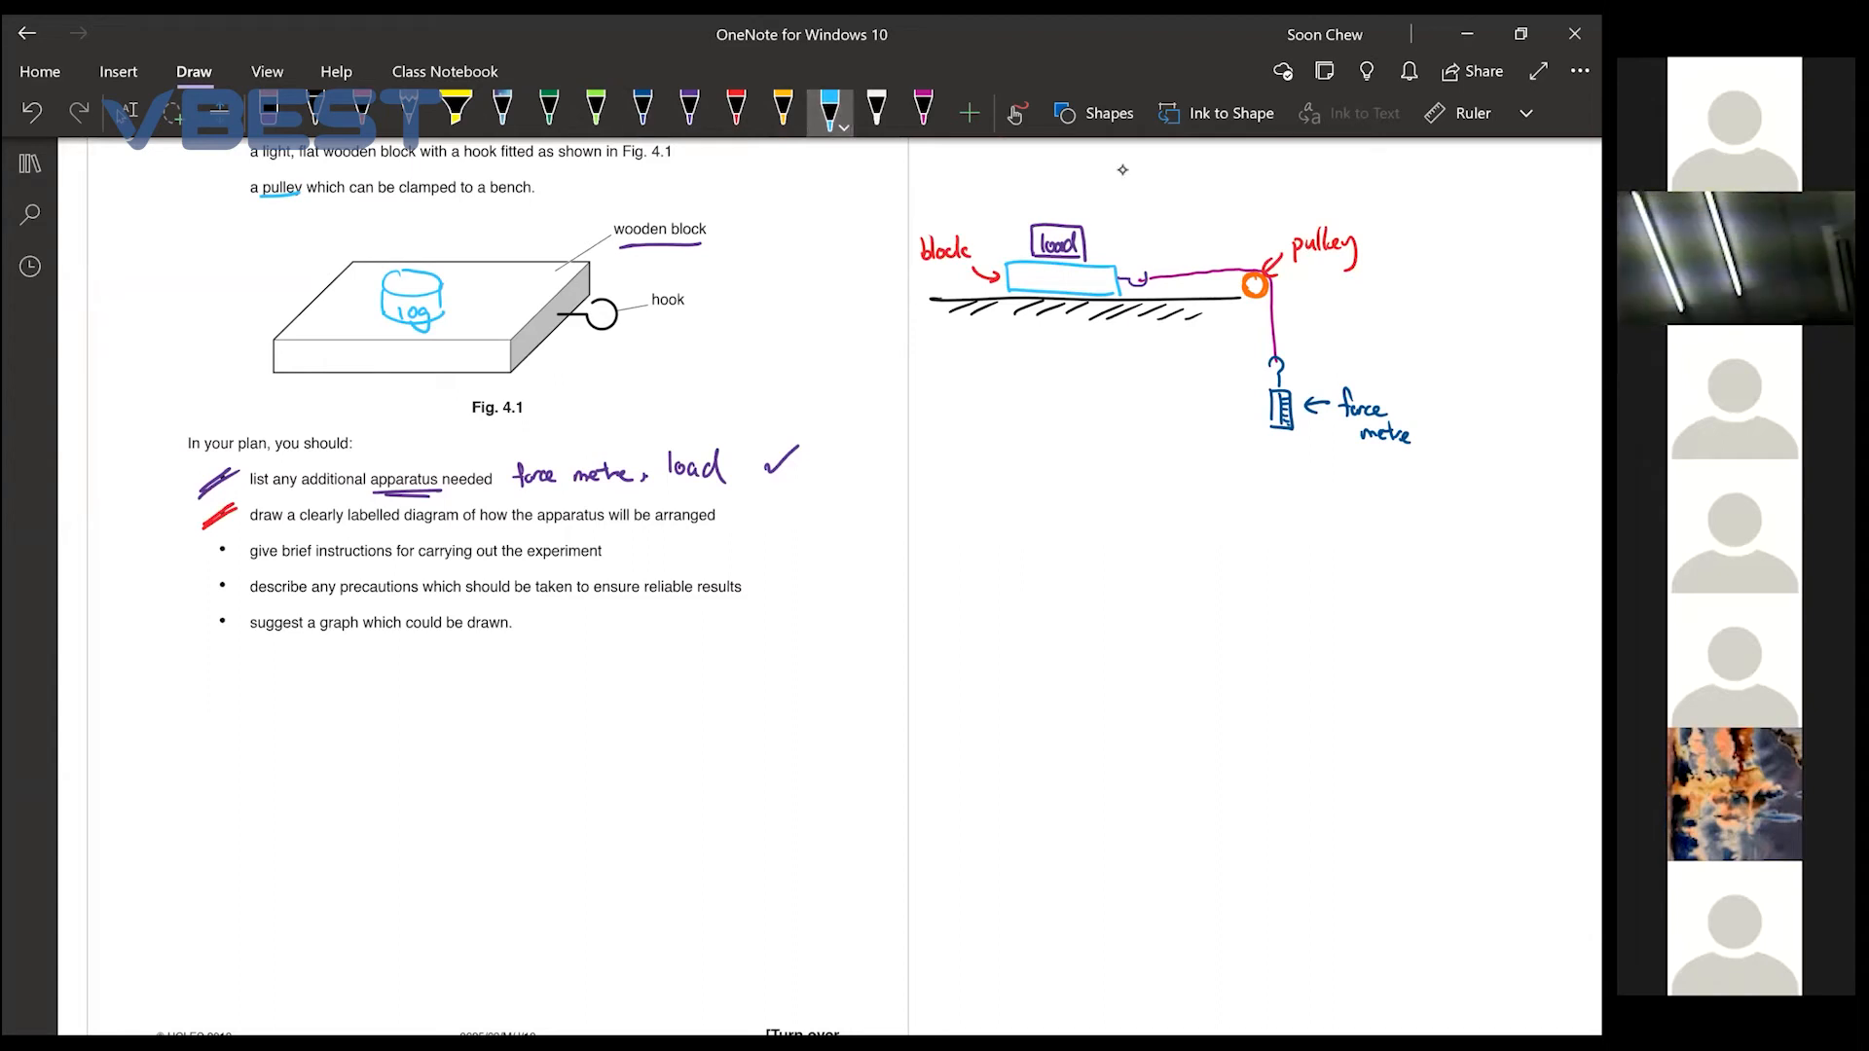
{"action": "left_click_drag", "start_coordinate": [623, 548], "coordinate": [656, 549]}
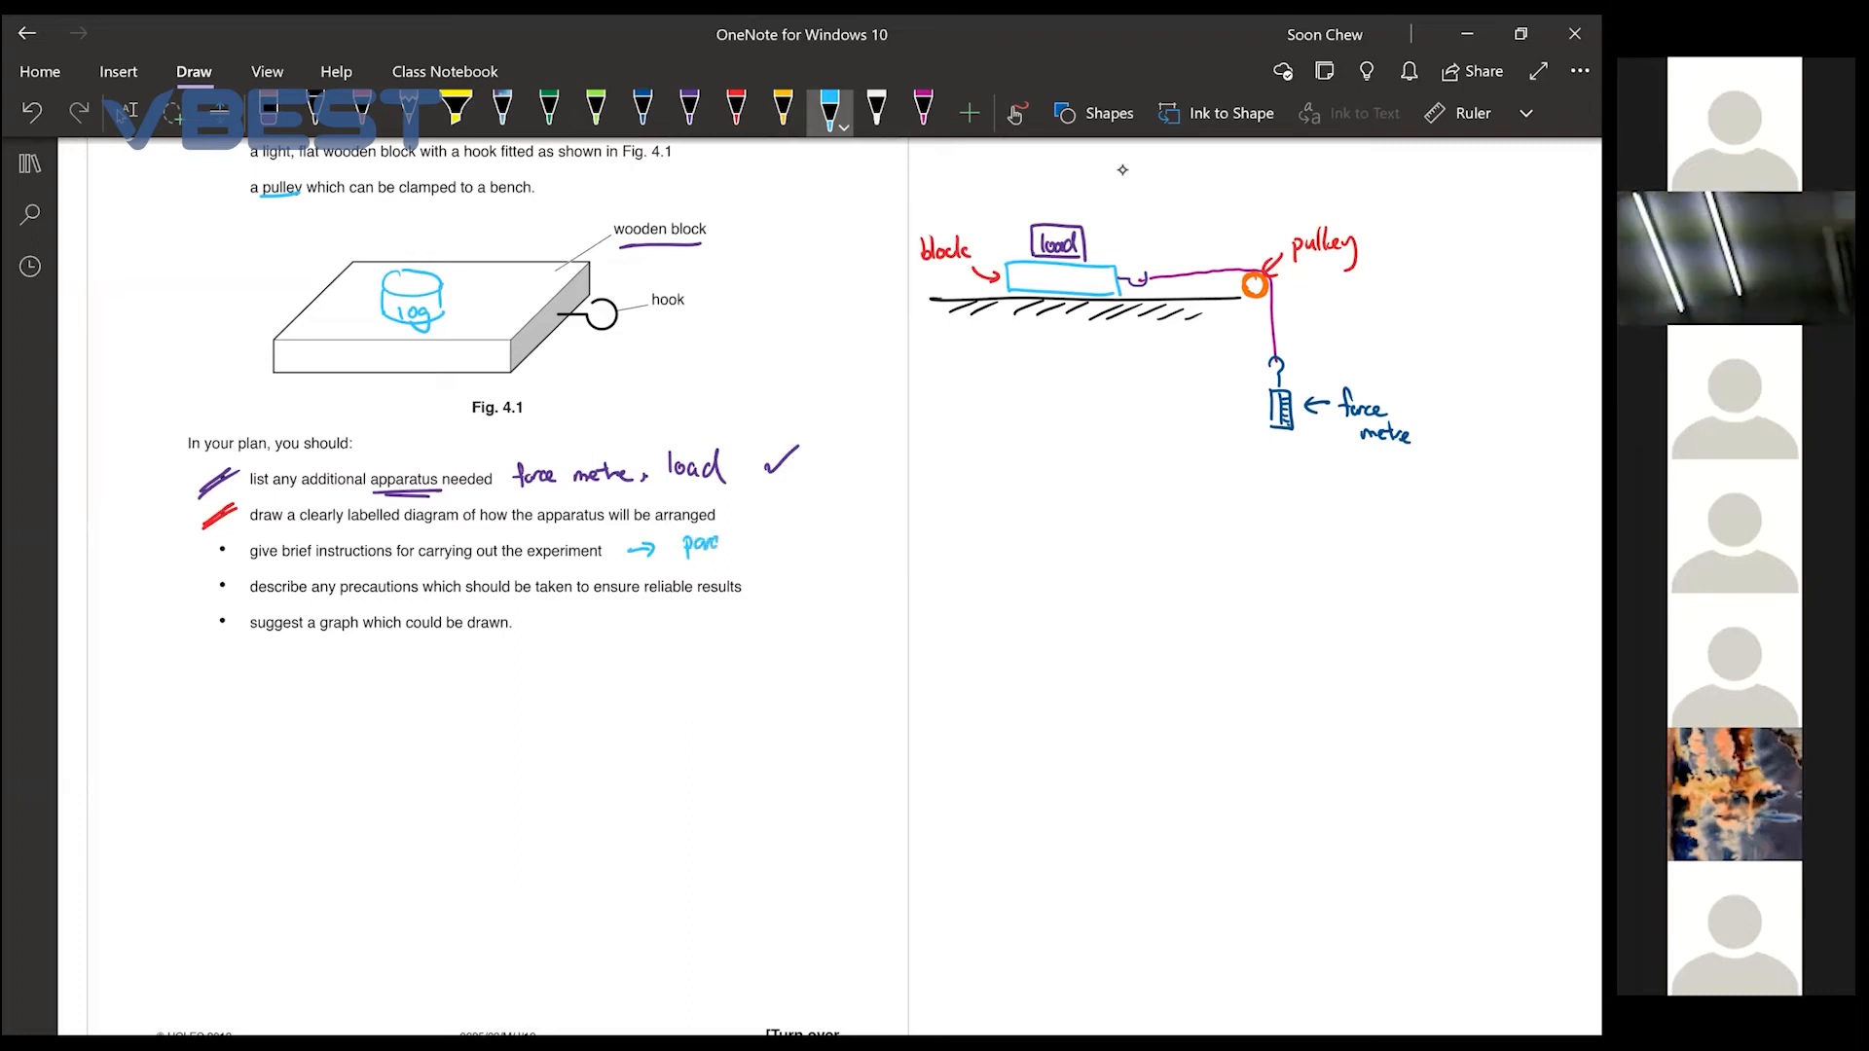
{"action": "left_click_drag", "start_coordinate": [695, 545], "coordinate": [786, 545]}
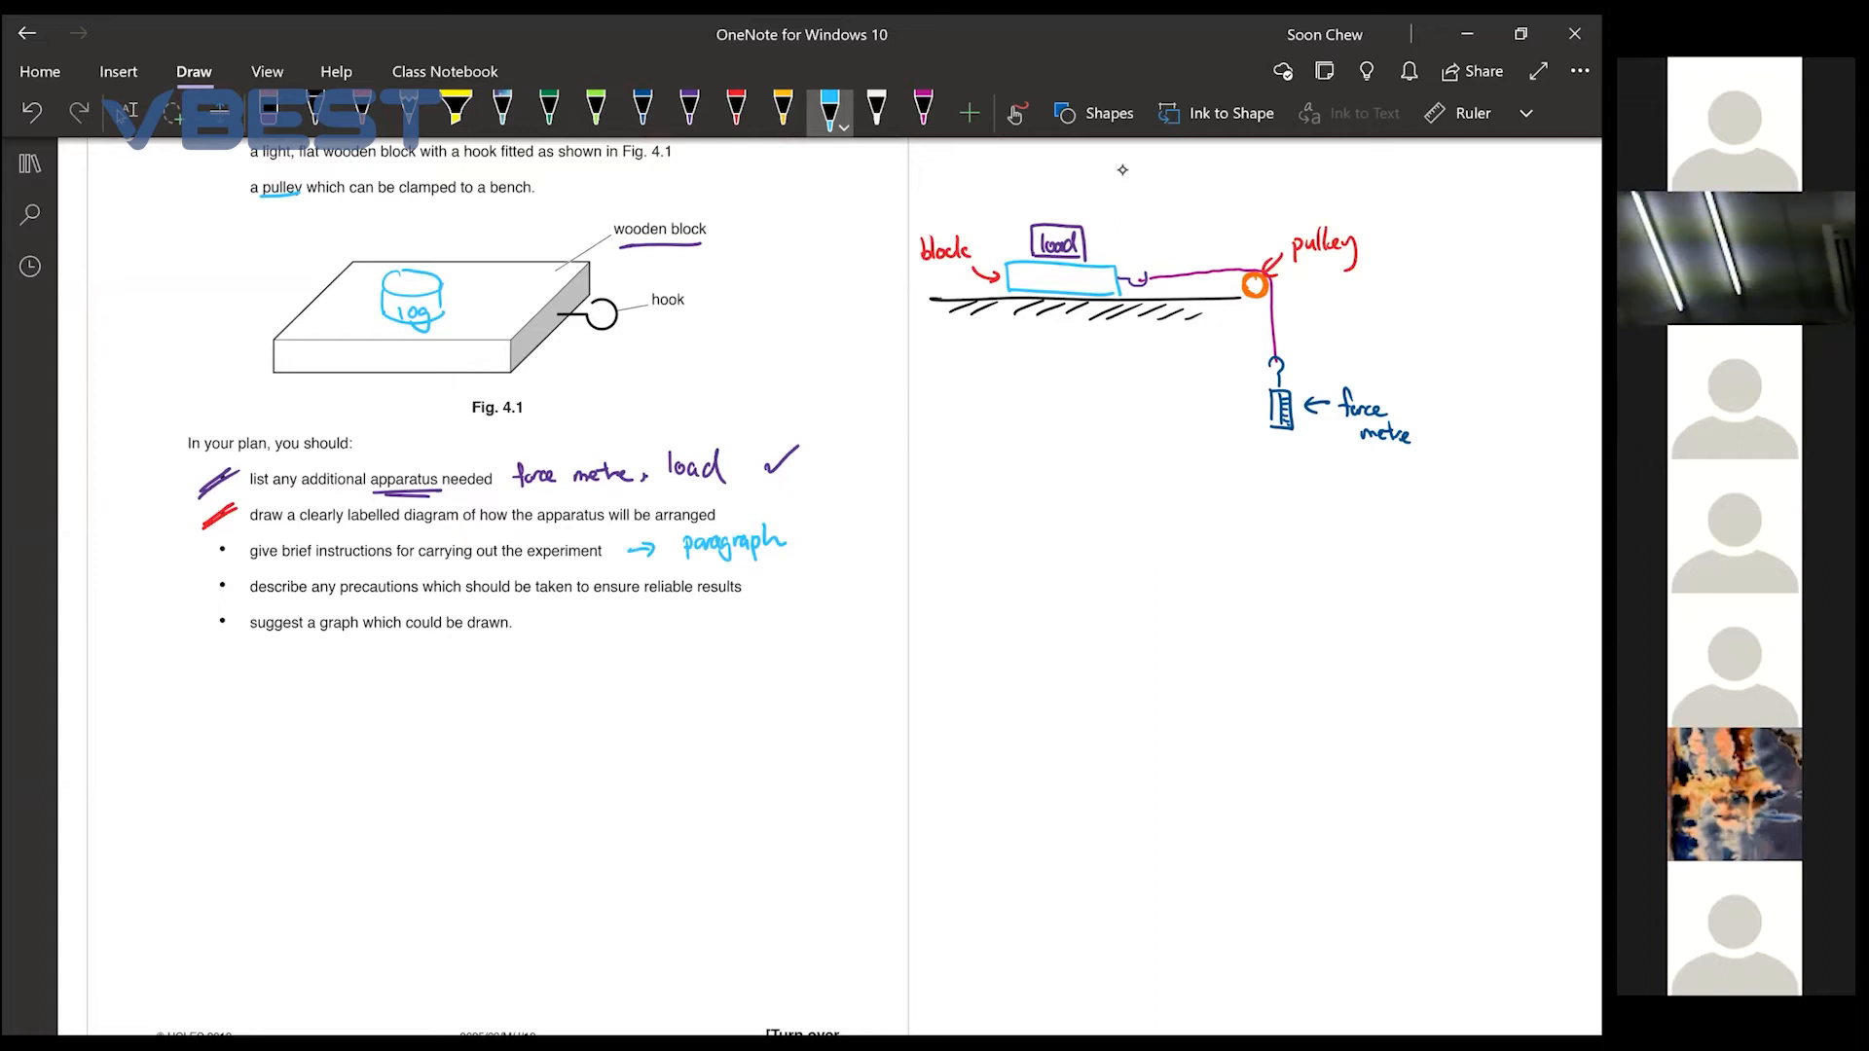
{"action": "left_click", "coordinate": [919, 105]}
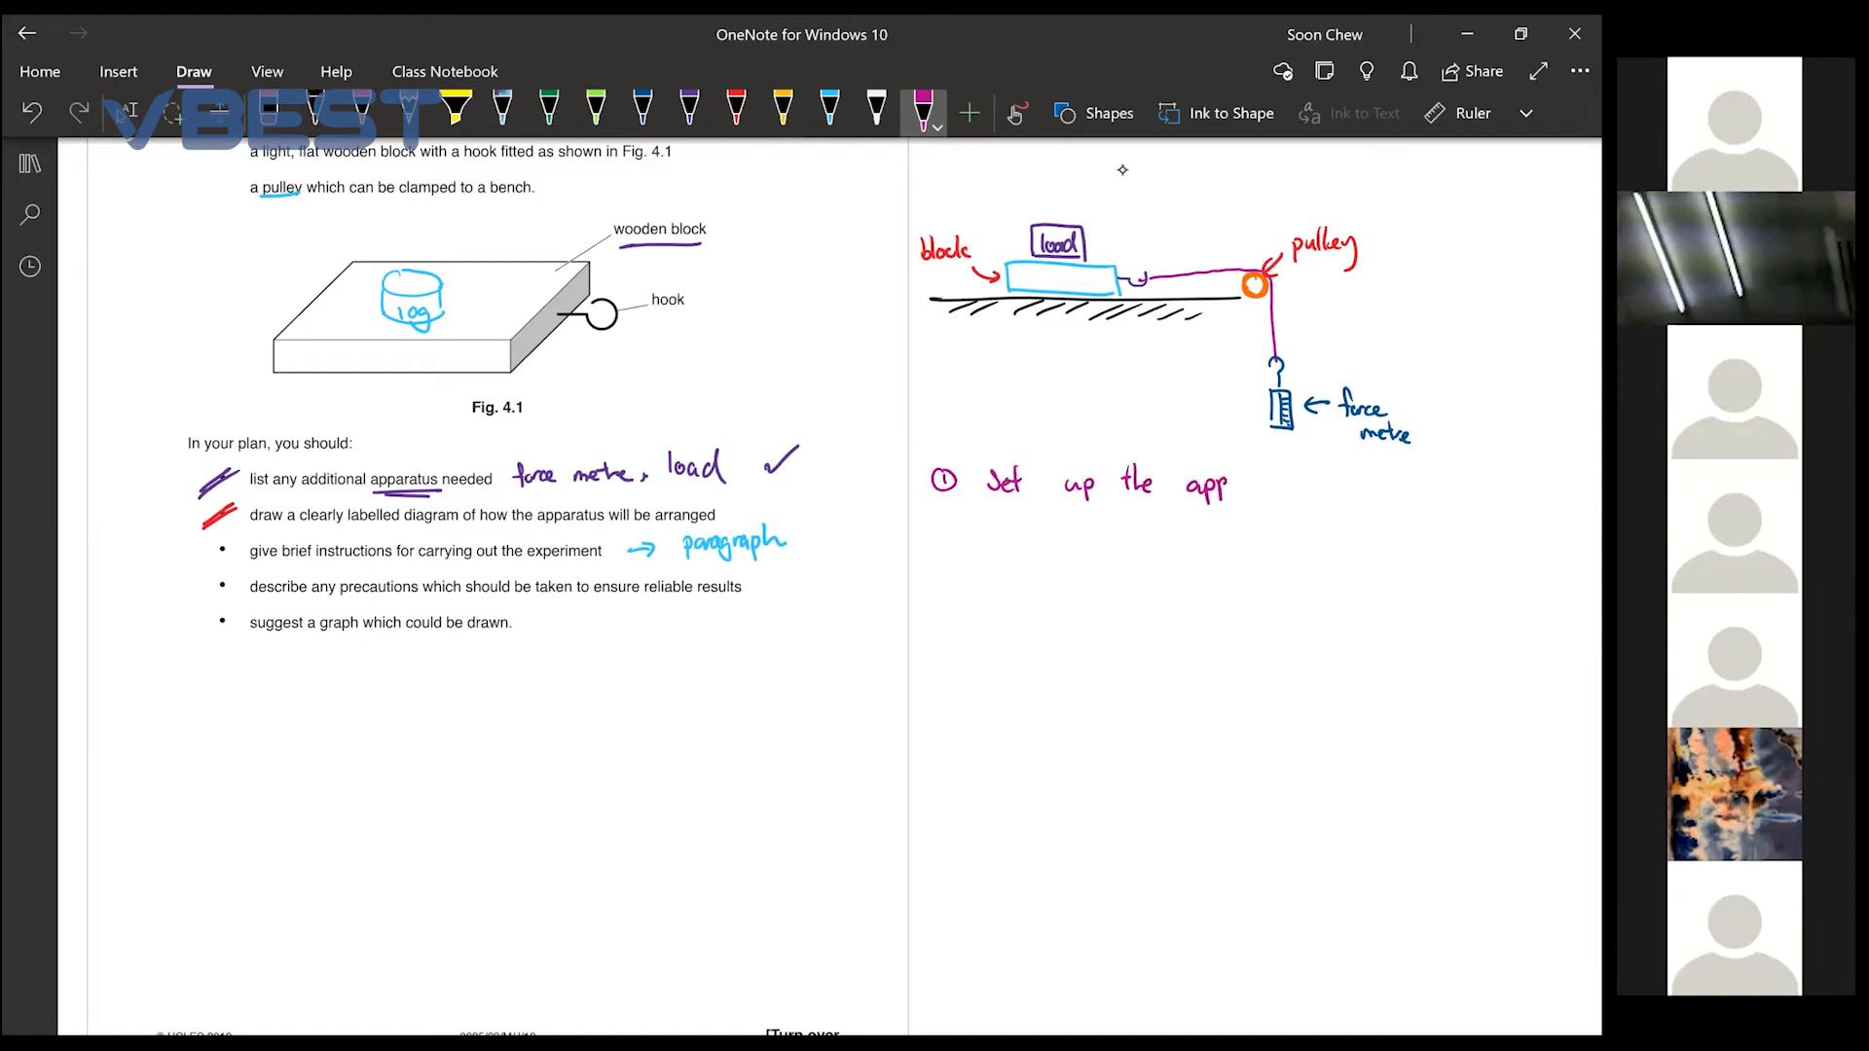
Number step ② and write 'Put' a 2N load on the block in red
{"action": "left_click_drag", "start_coordinate": [1197, 483], "coordinate": [1280, 482]}
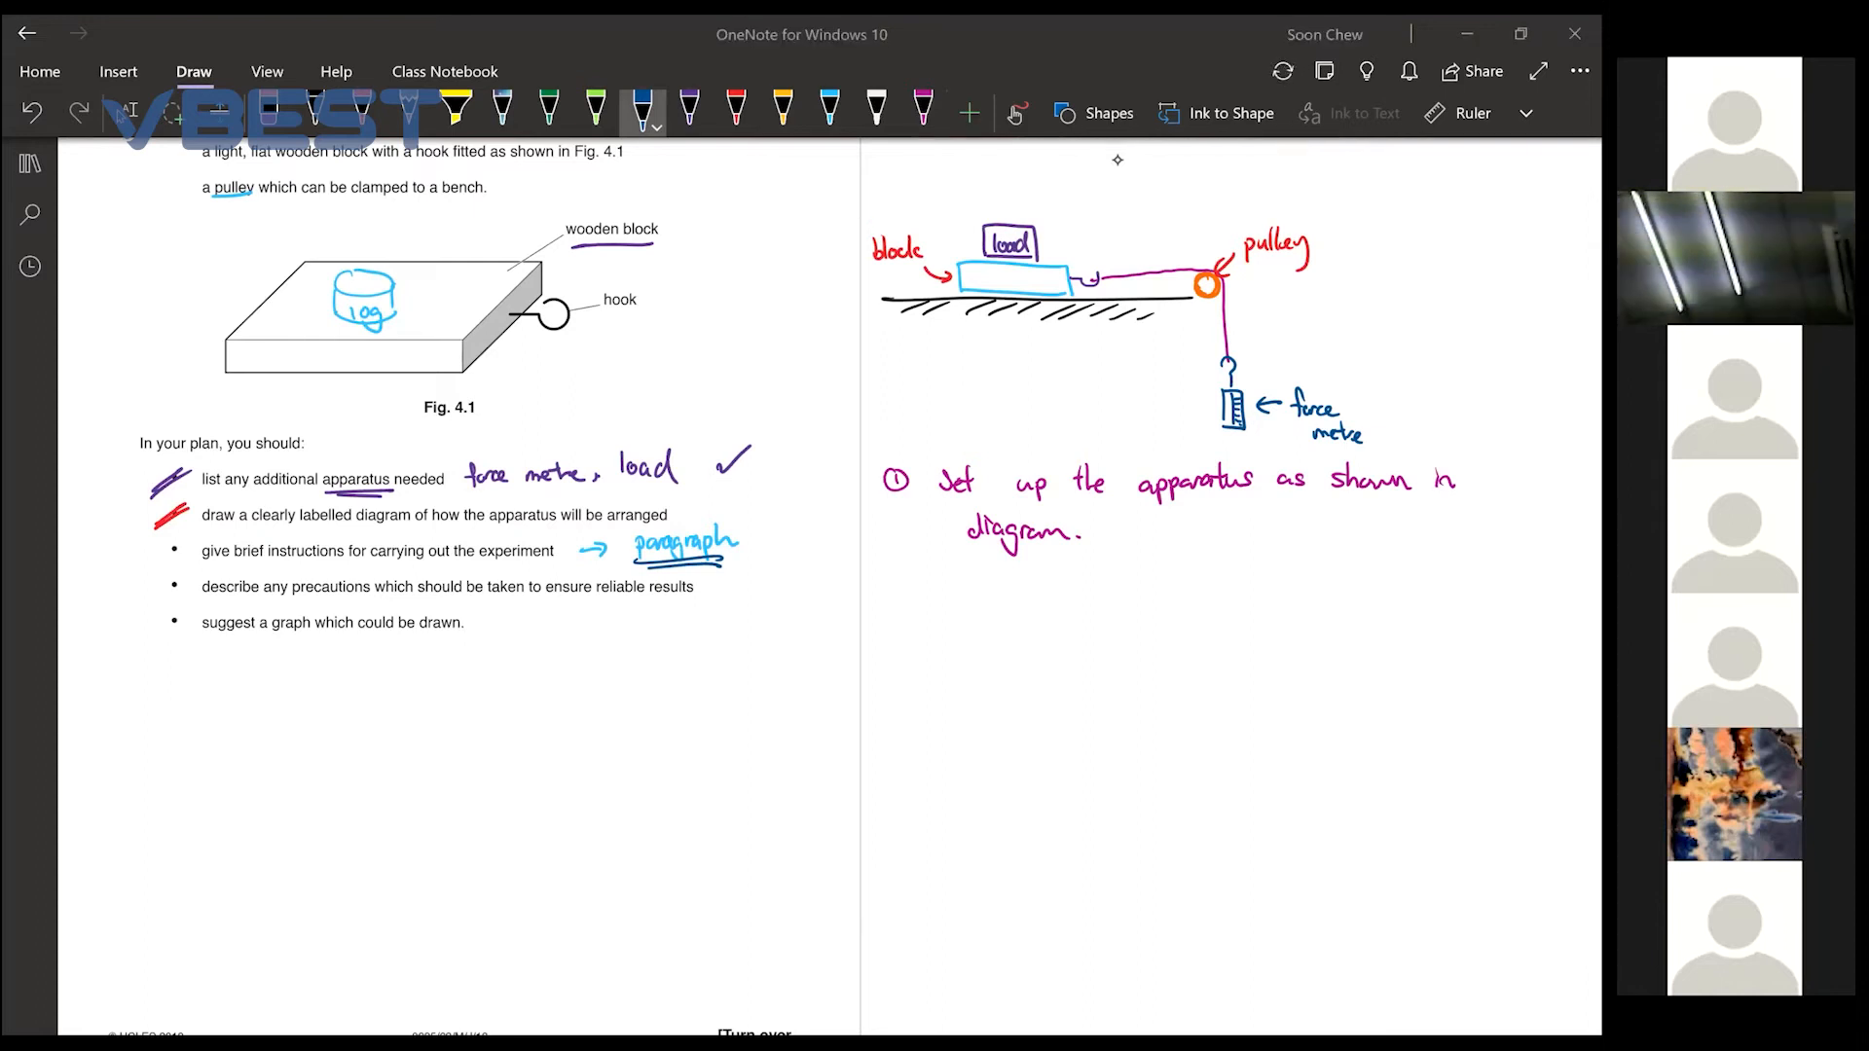
{"action": "mouse_move", "coordinate": [1101, 175]}
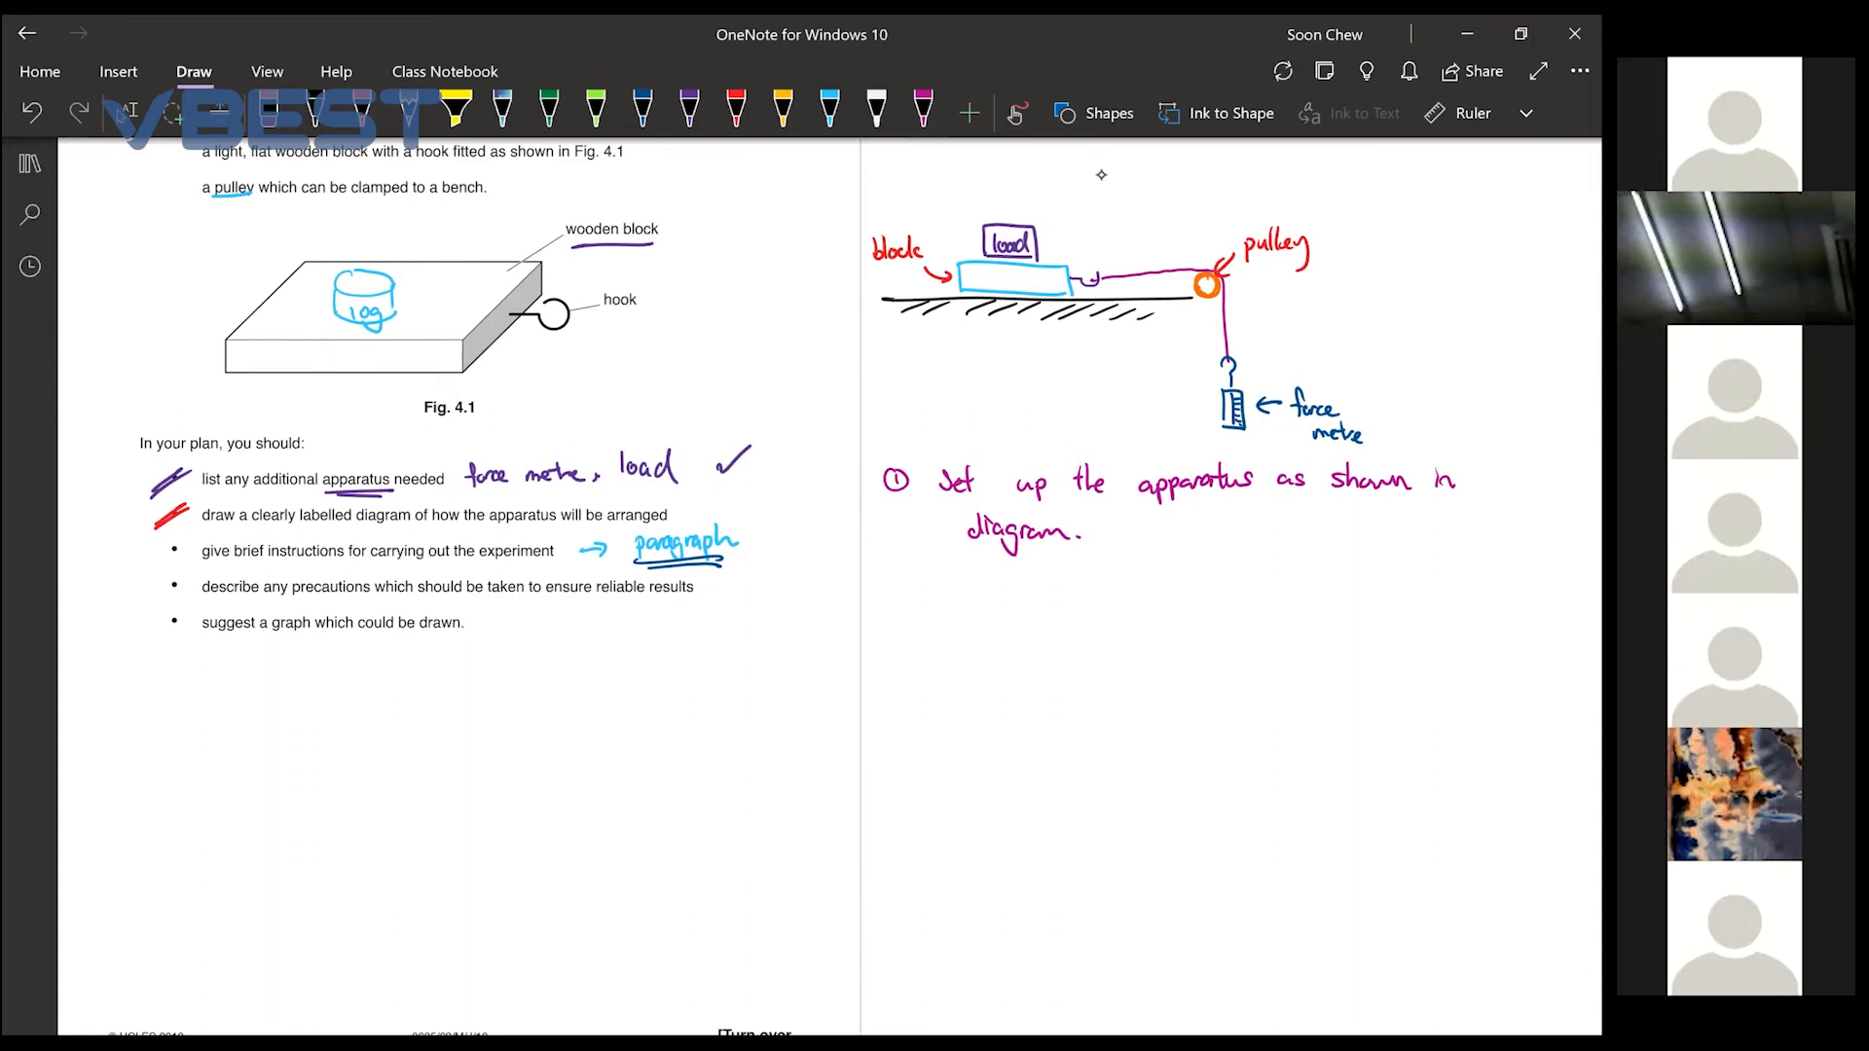
{"action": "left_click", "coordinate": [829, 107]}
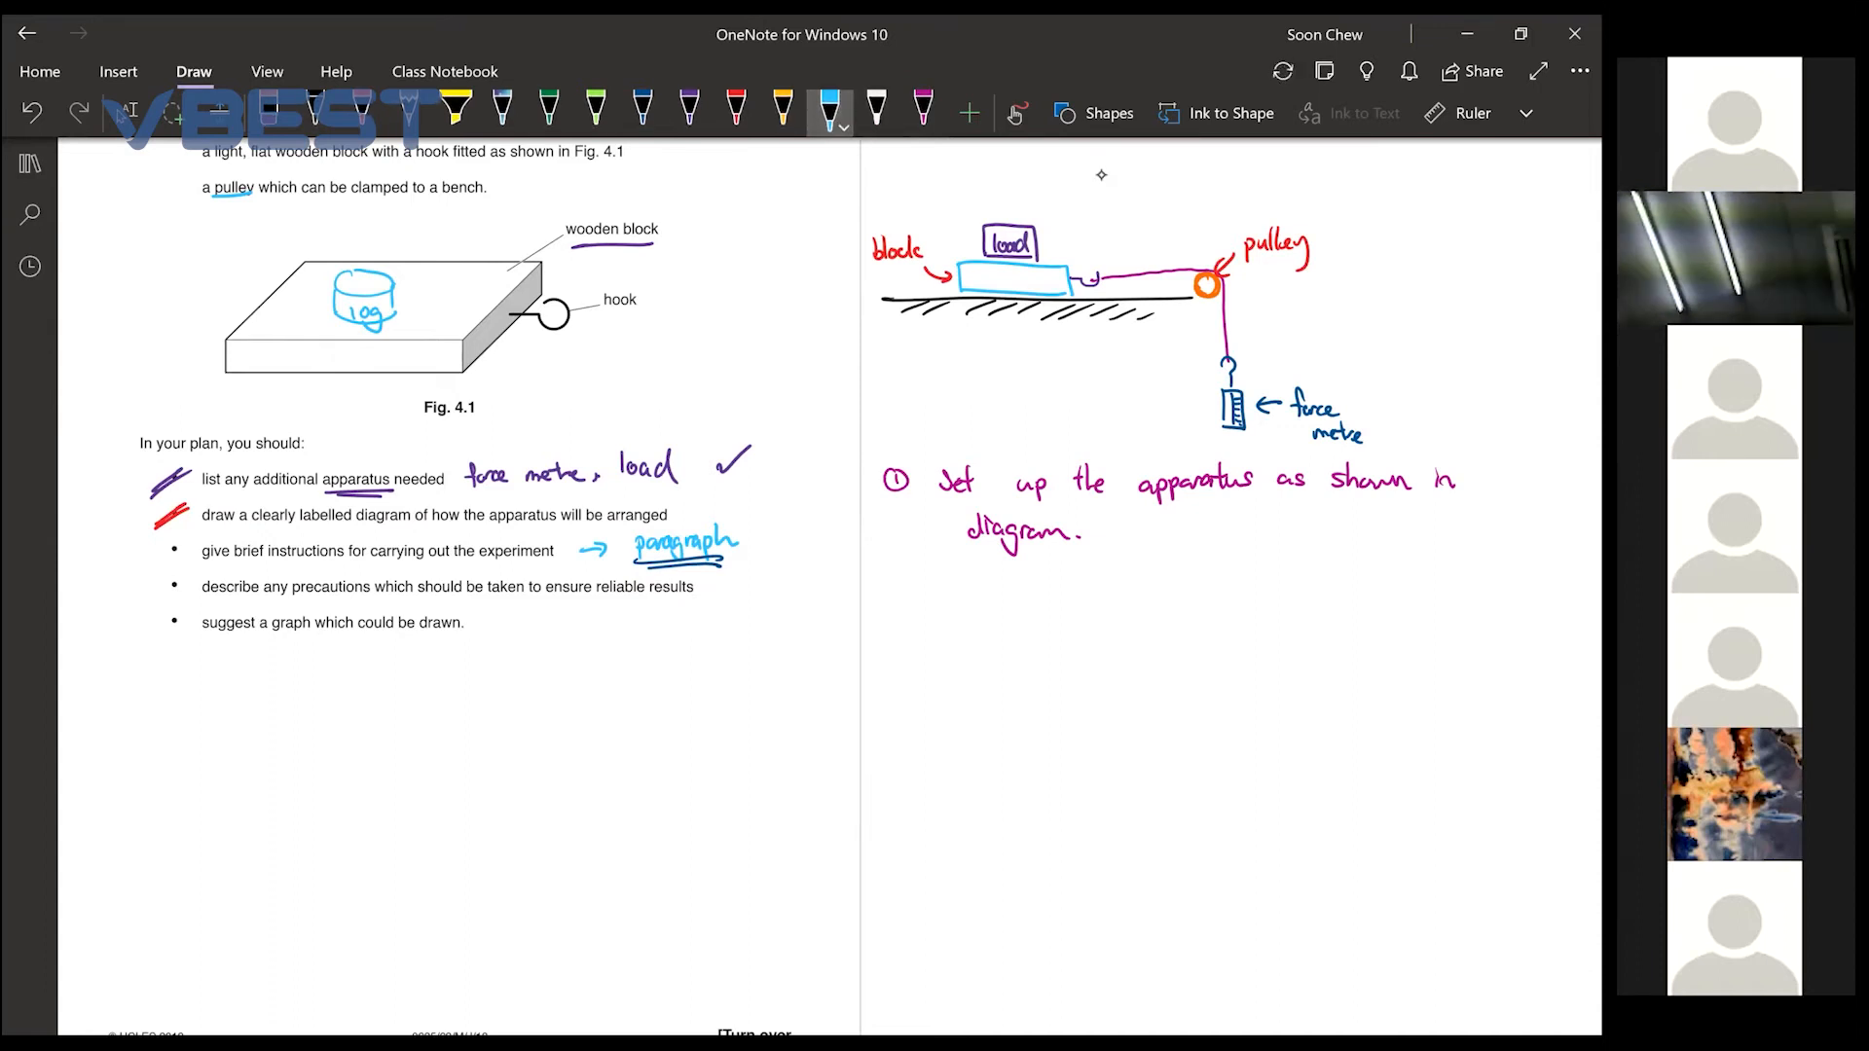
{"action": "left_click_drag", "start_coordinate": [893, 582], "coordinate": [911, 584]}
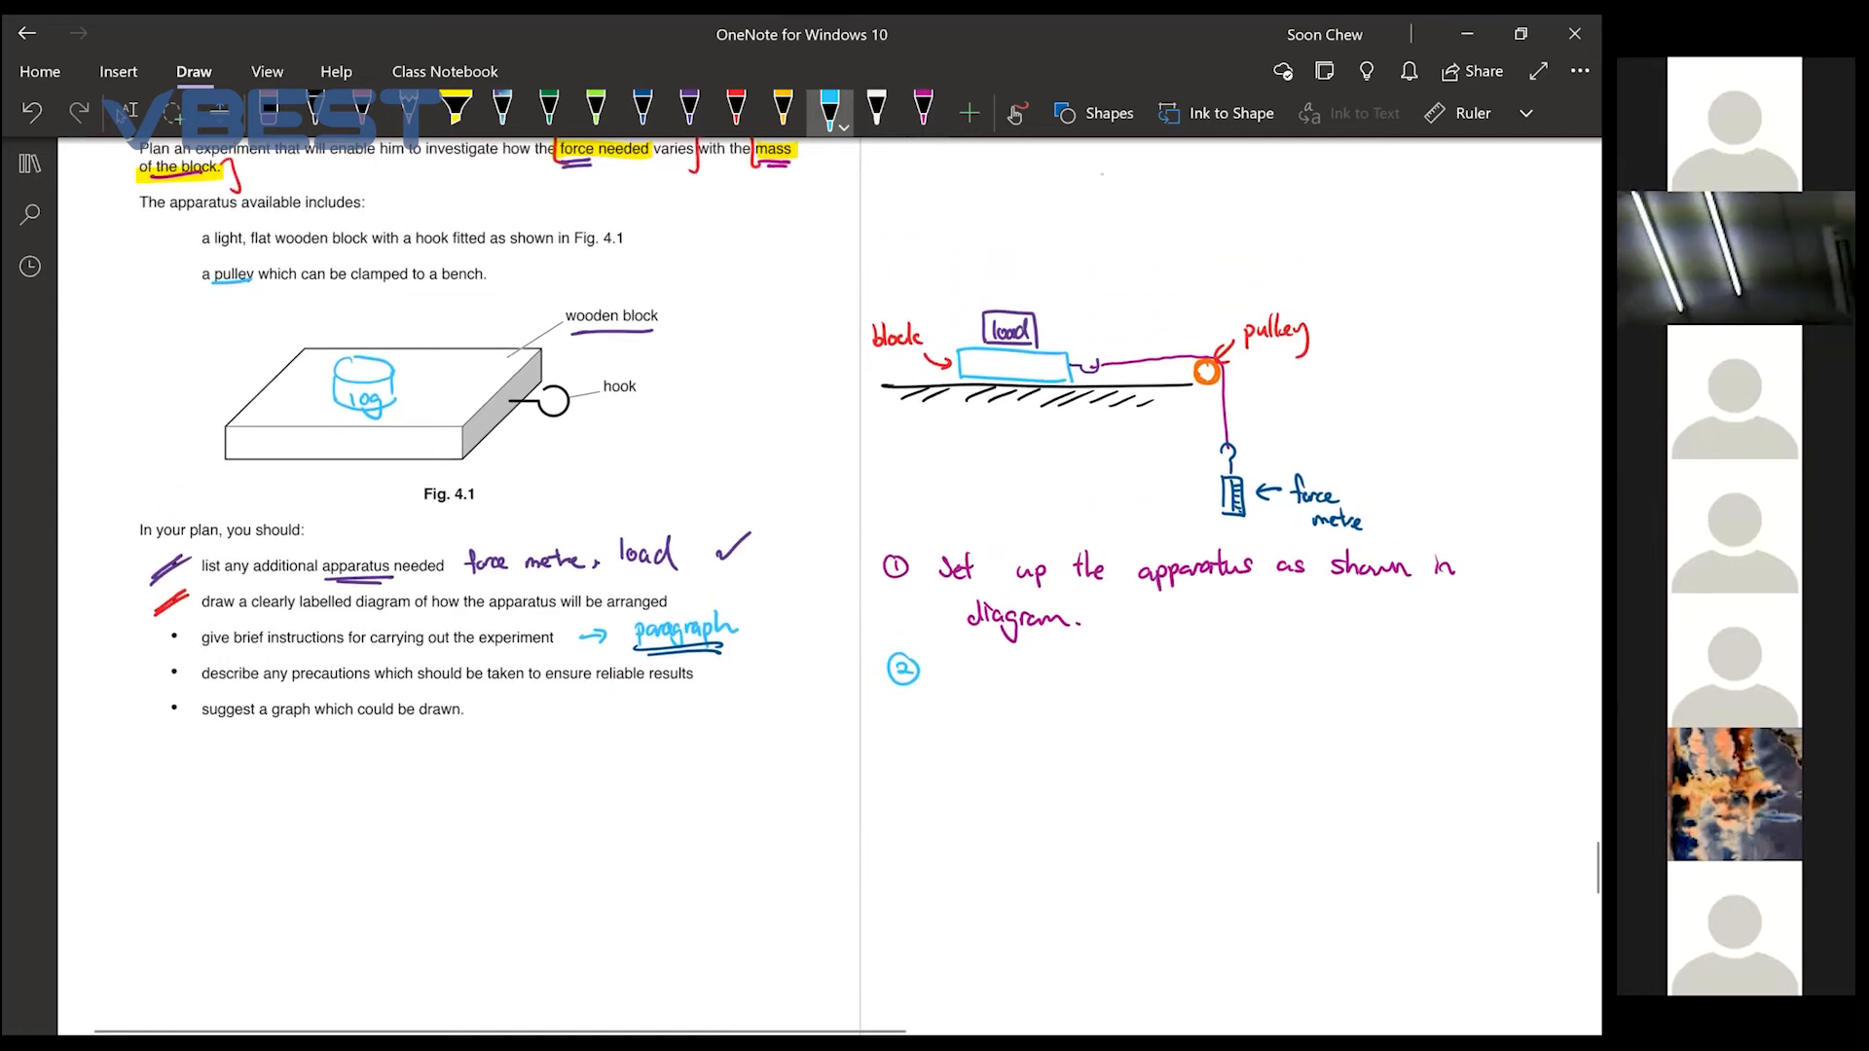
{"action": "scroll", "scroll_direction": "down", "scroll_amount": 3}
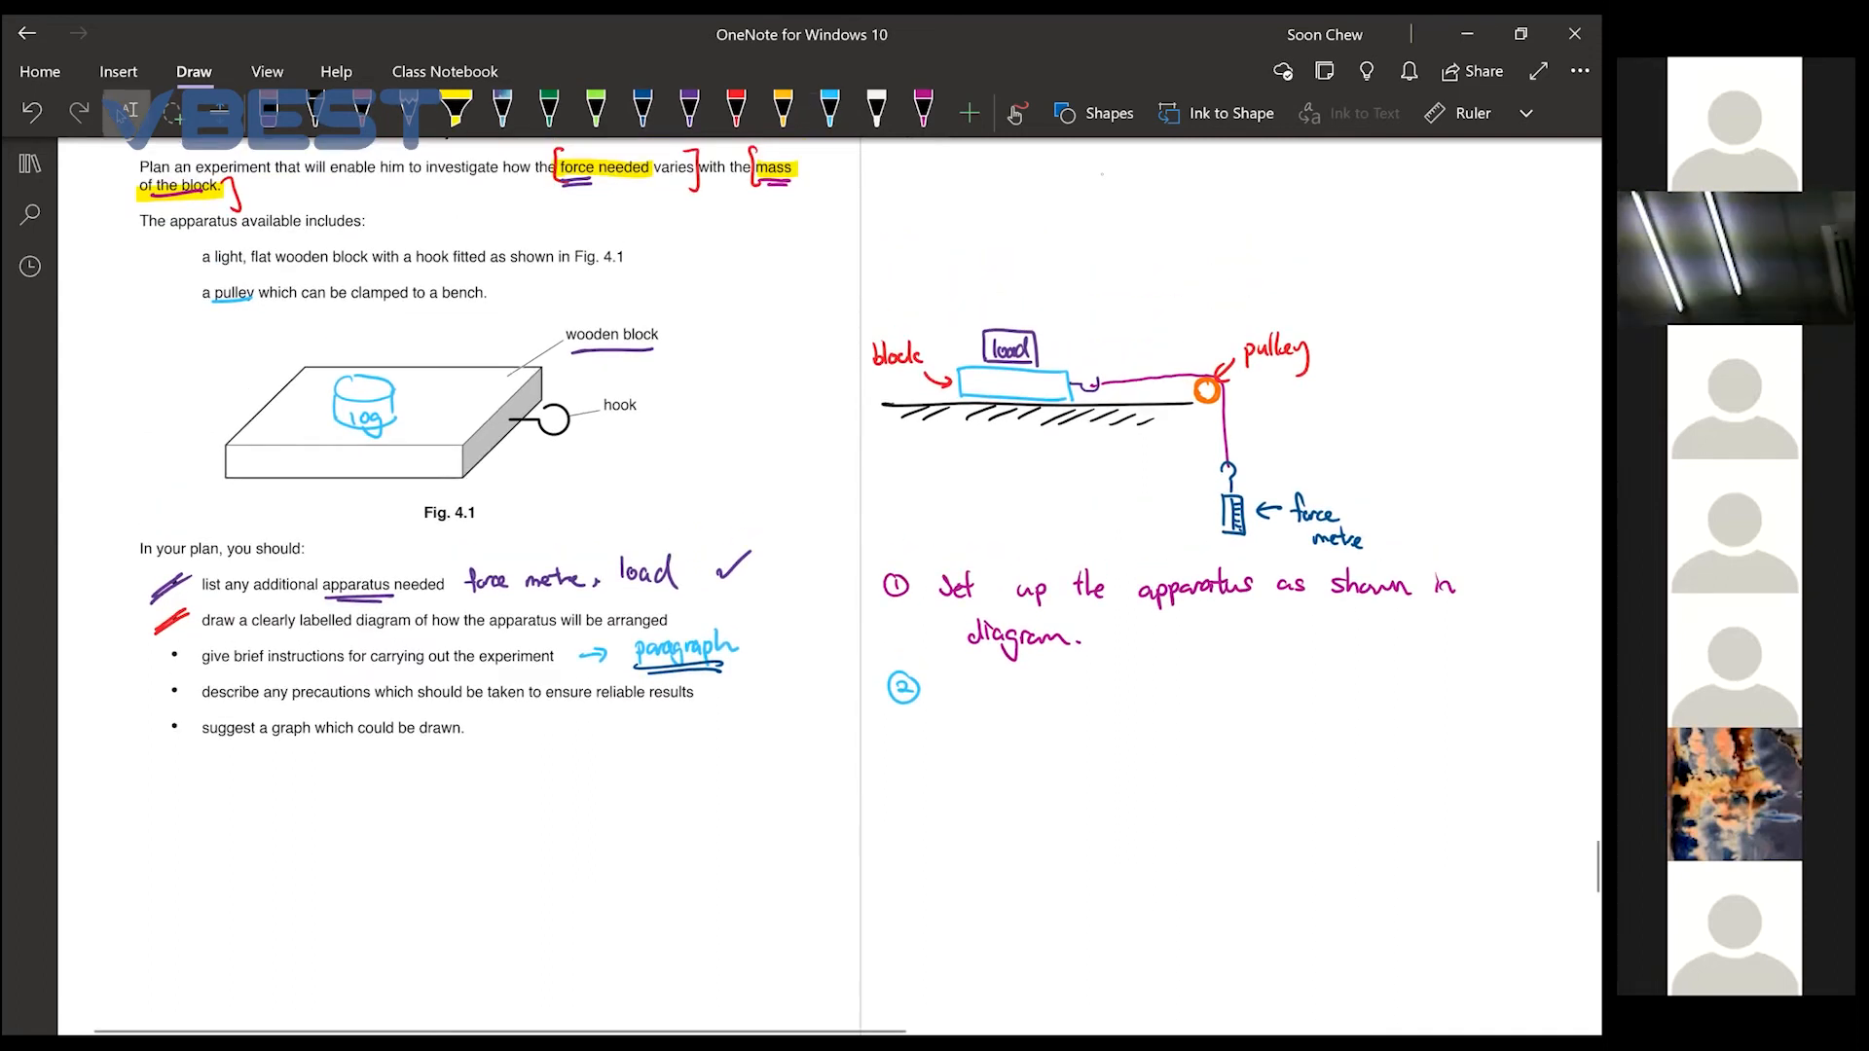
{"action": "left_click", "coordinate": [923, 105]}
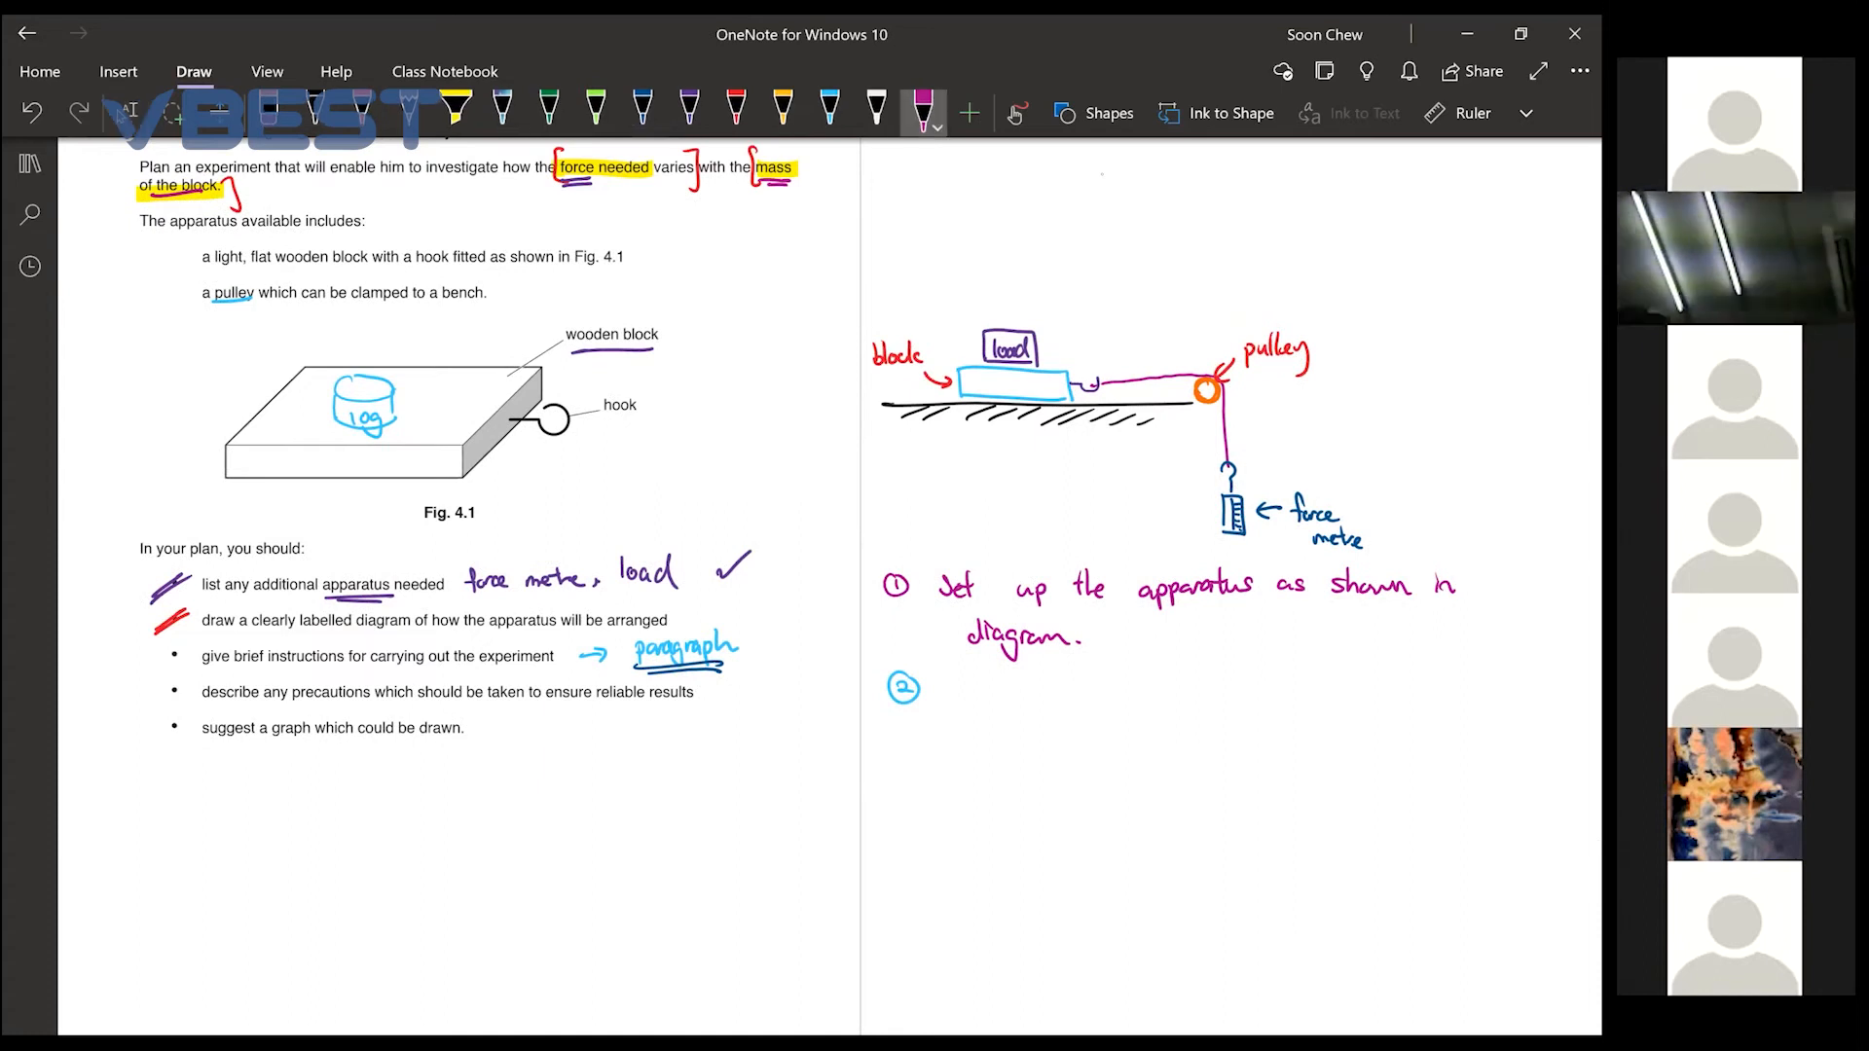
{"action": "type", "text": "Put a load of 2N onto the block."}
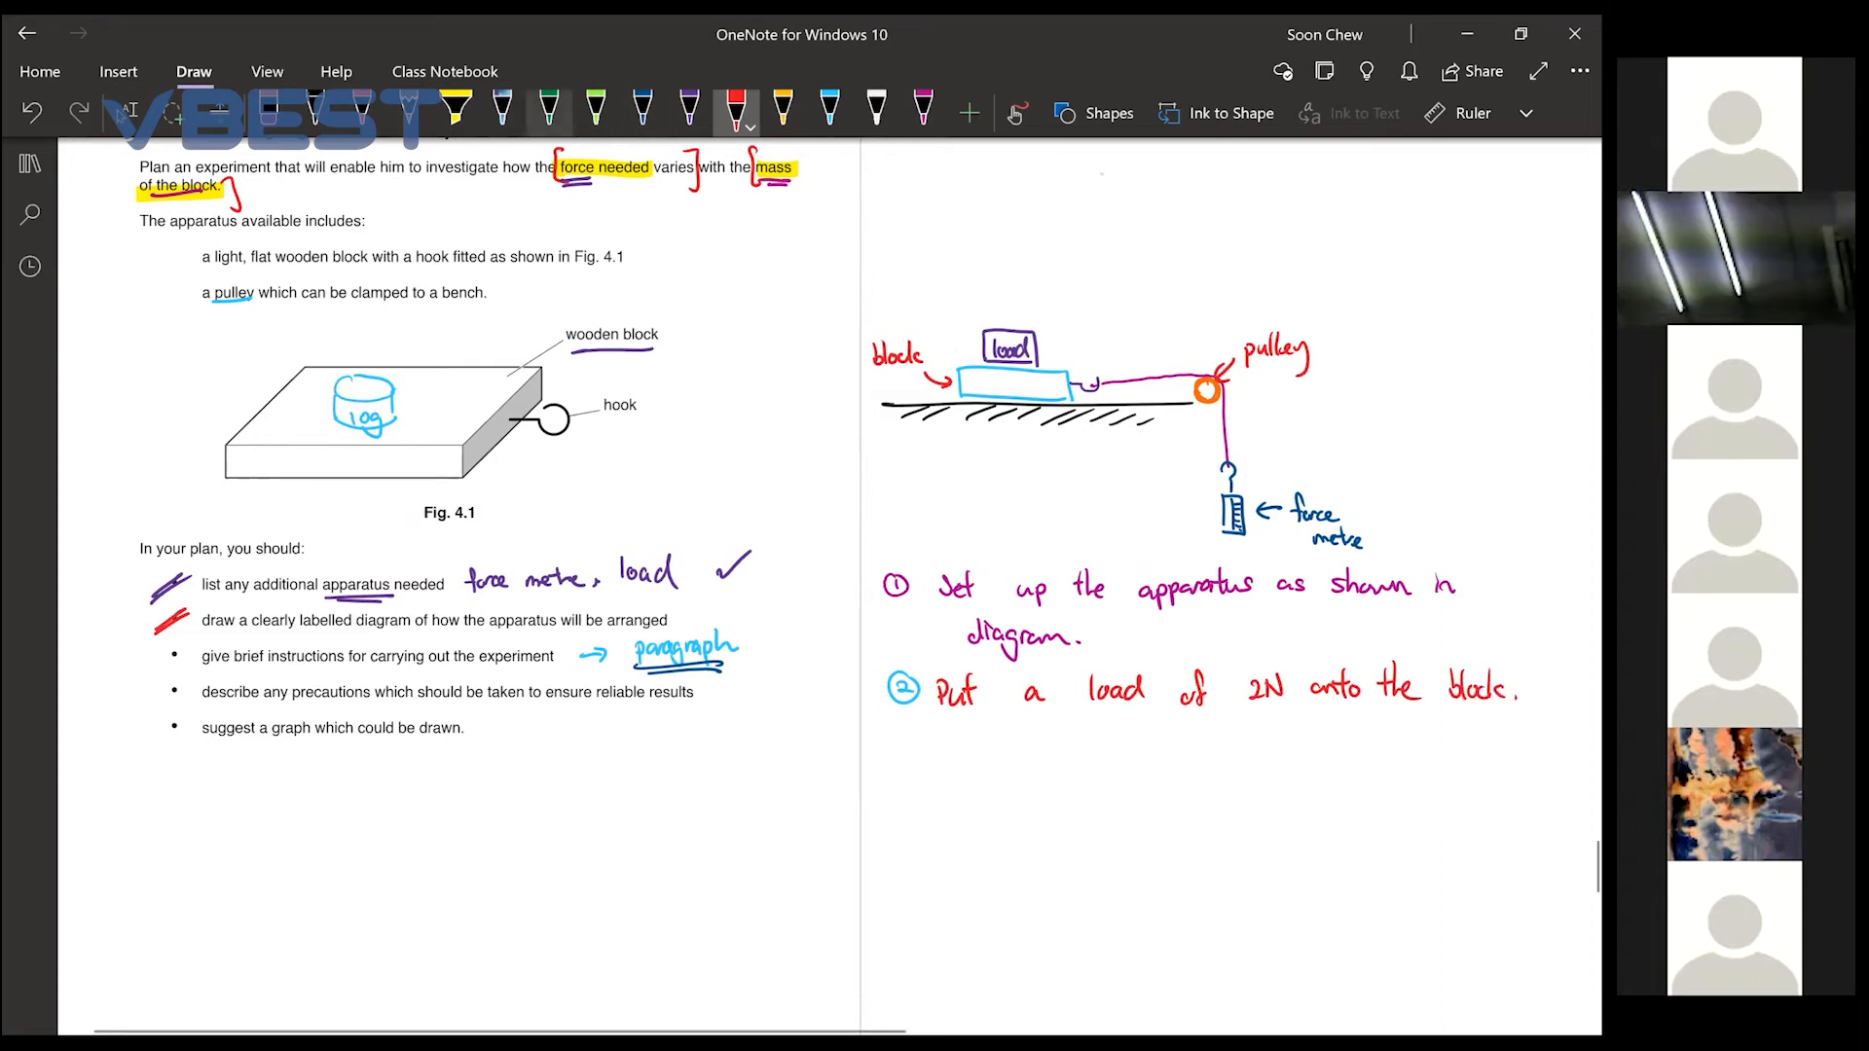
Write step ③ in green: pull with the force metre and record the starting reading
{"action": "left_click", "coordinate": [551, 107]}
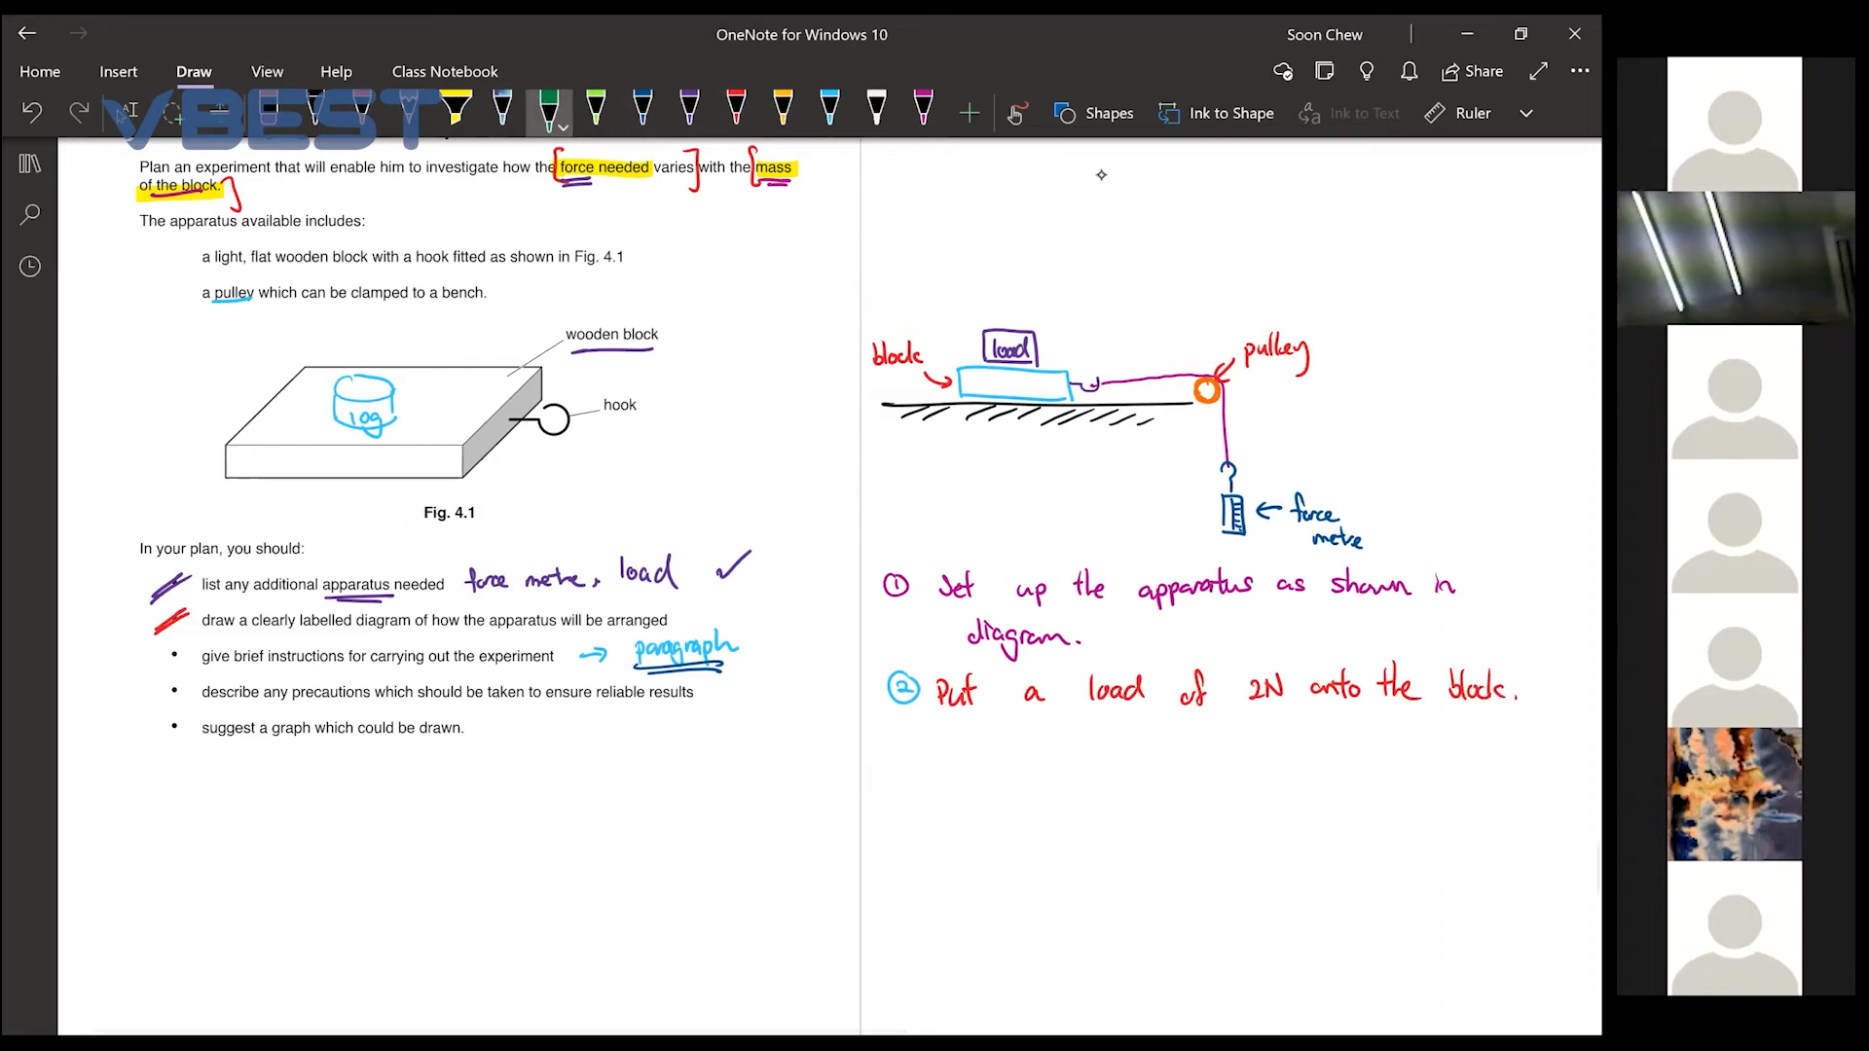
{"action": "left_click_drag", "start_coordinate": [887, 721], "coordinate": [923, 753]}
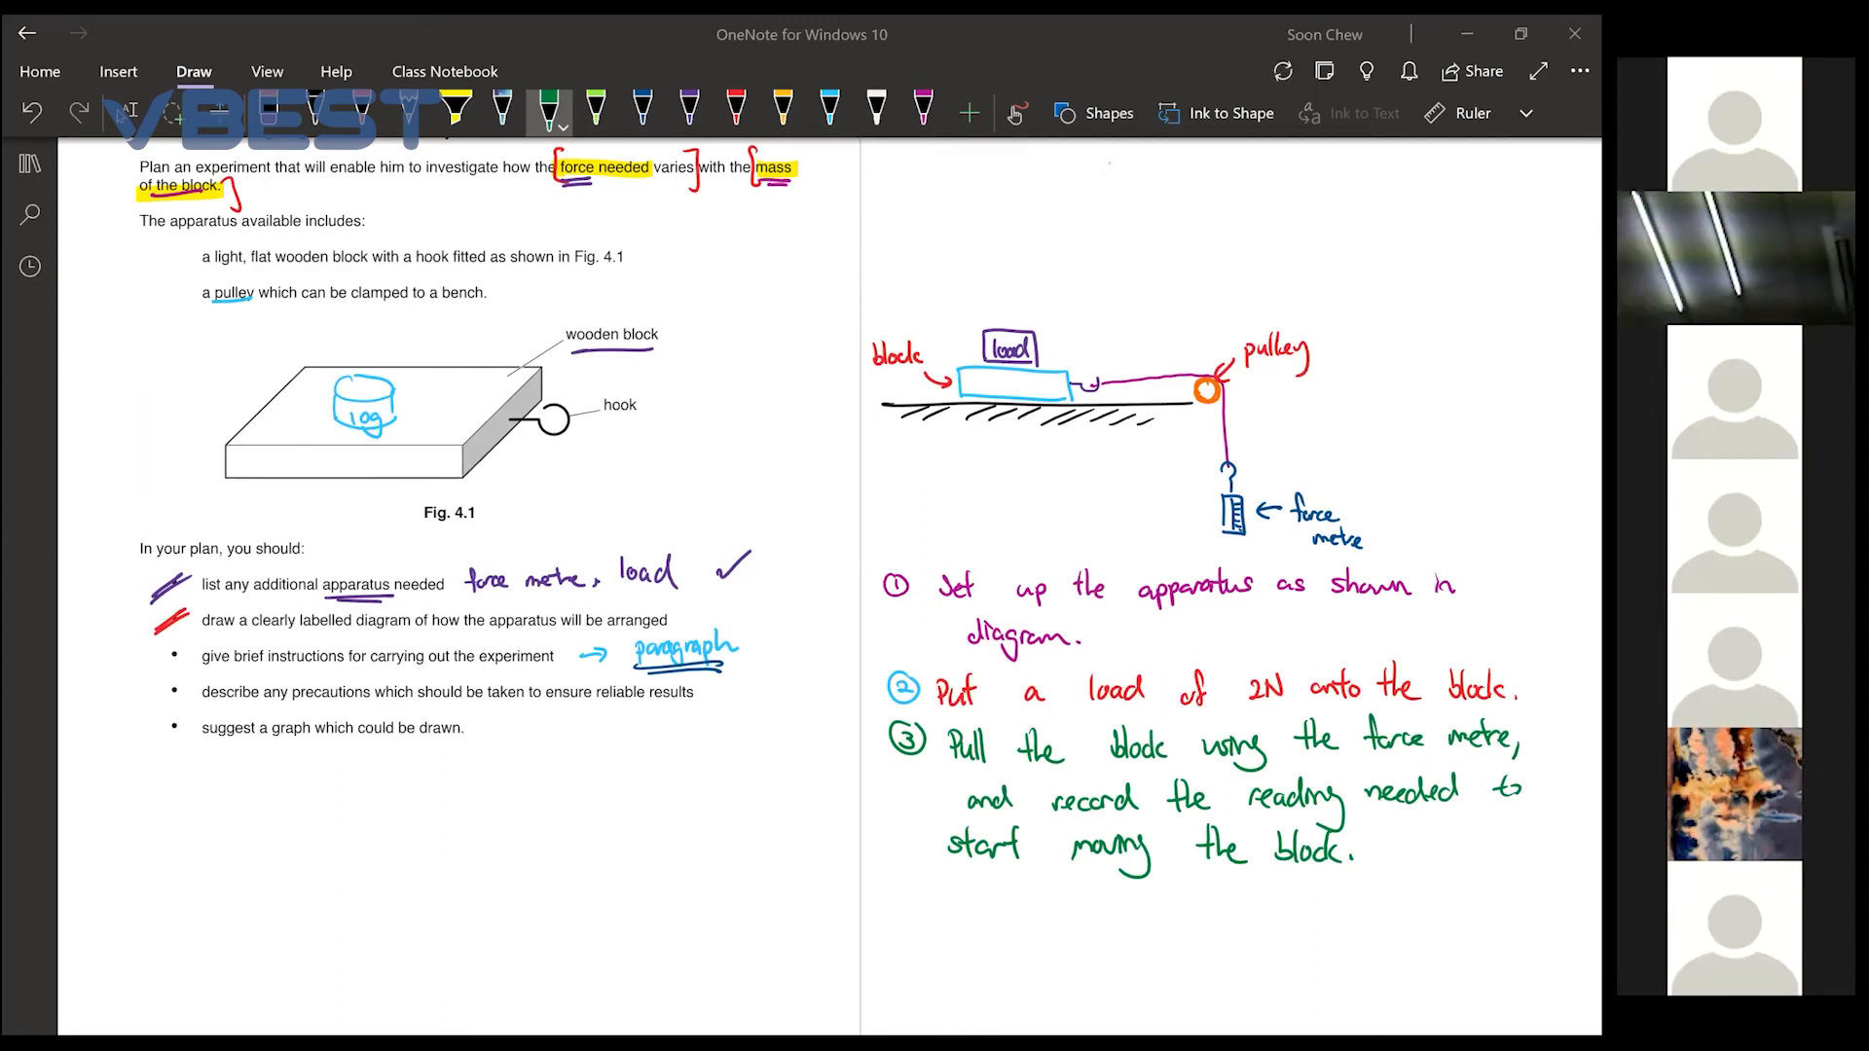
{"action": "left_click", "coordinate": [731, 109]}
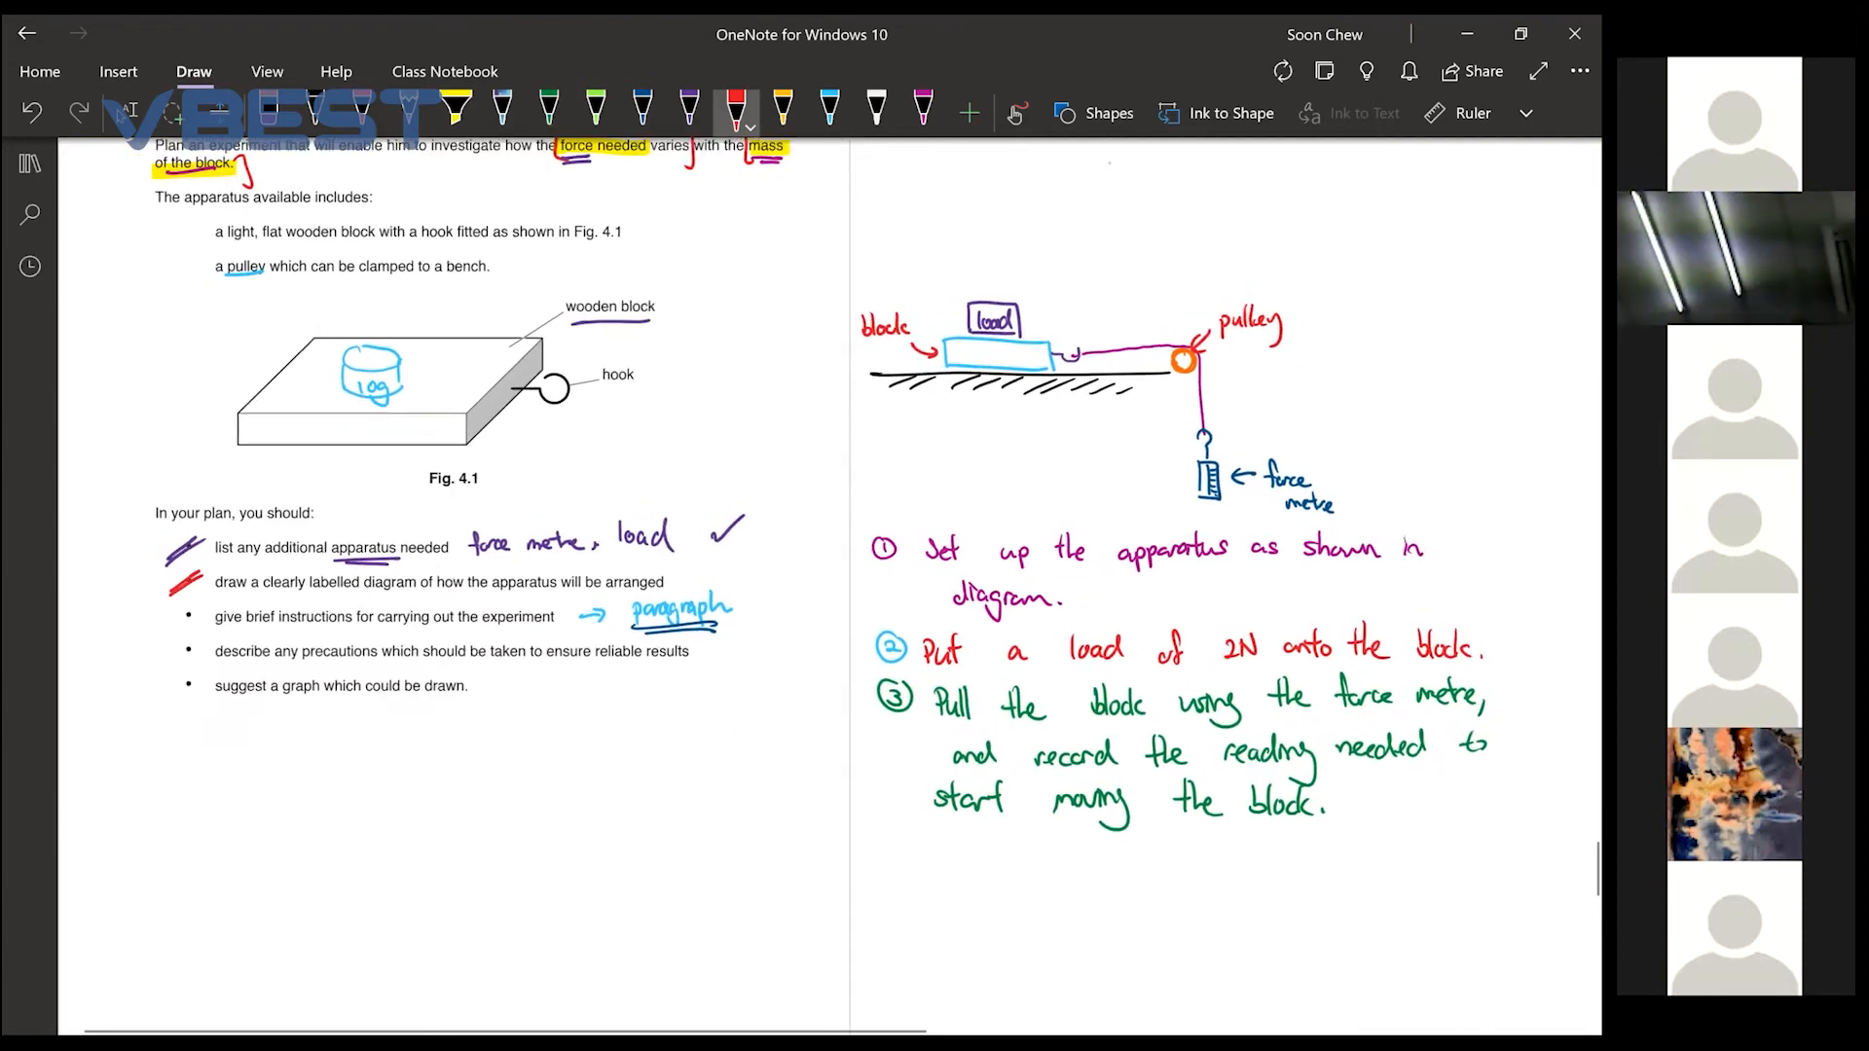
{"action": "left_click", "coordinate": [685, 106]}
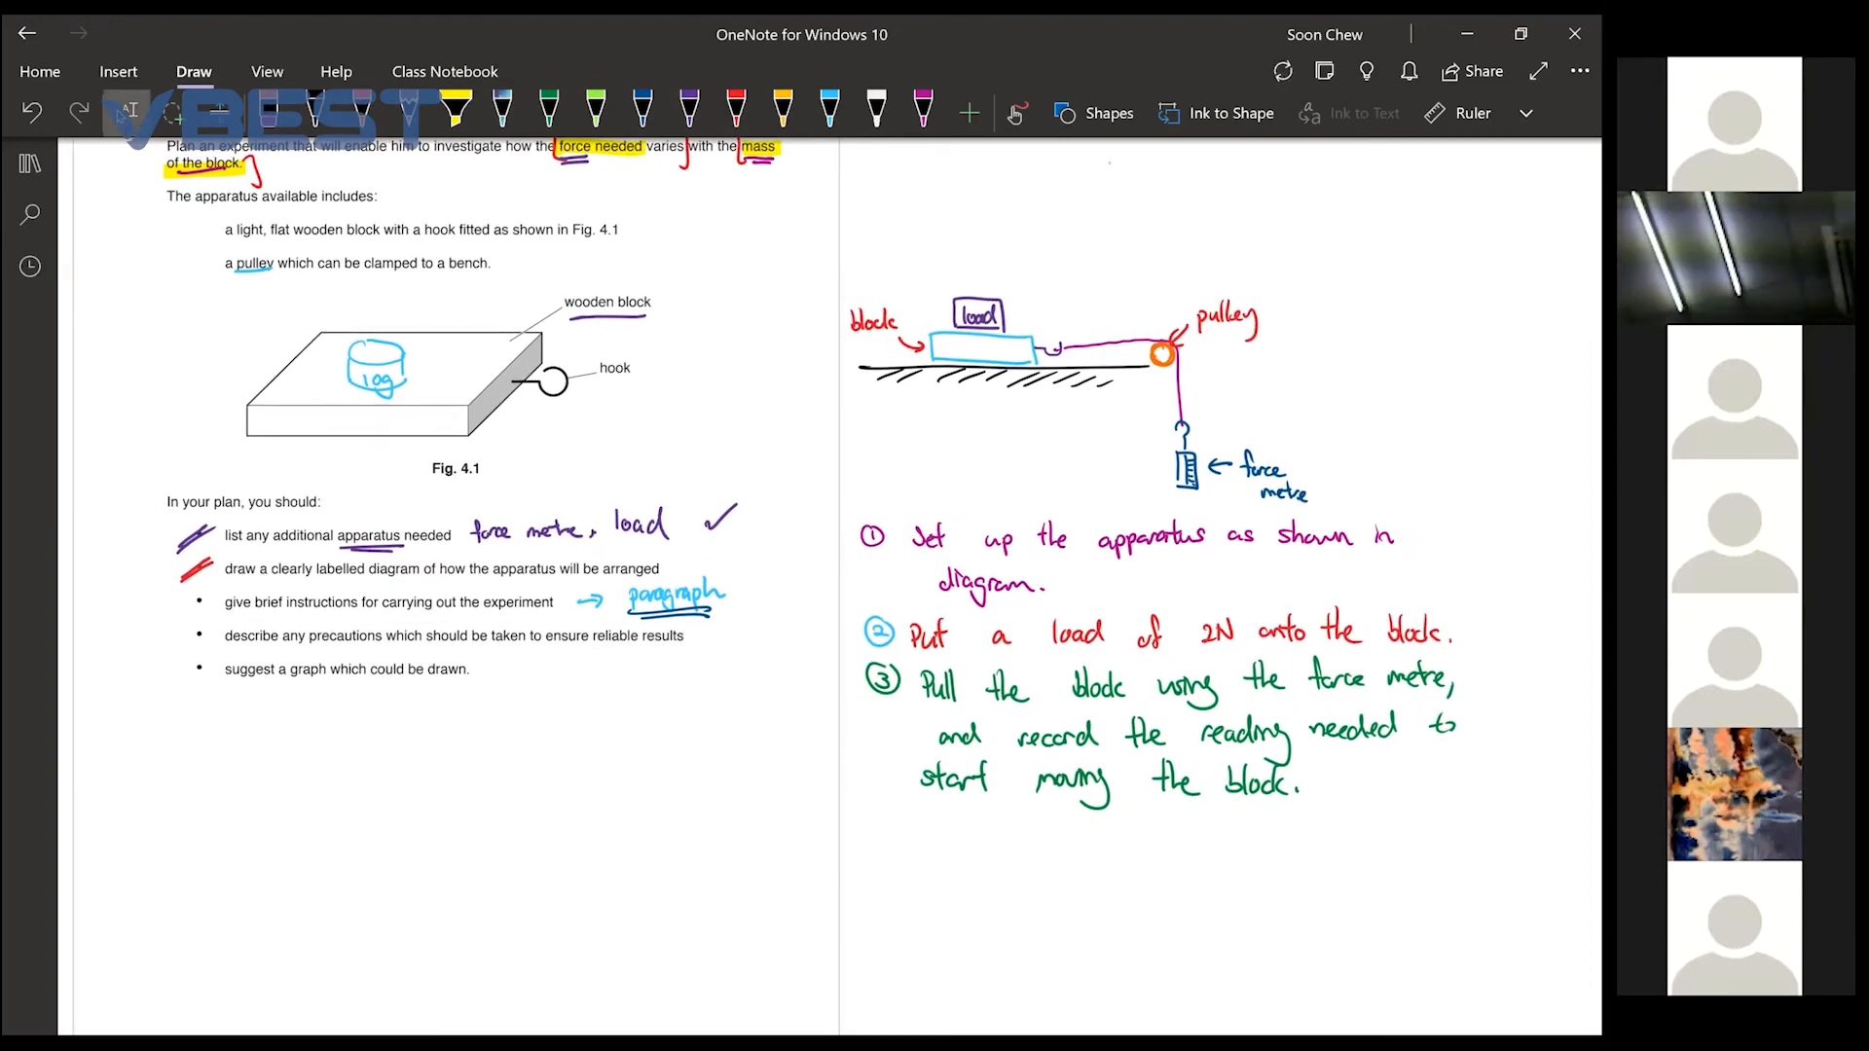
Write step ④ in purple: repeat with 4N, 6N, 8N and 10N loads
{"action": "left_click_drag", "start_coordinate": [864, 830], "coordinate": [887, 853]}
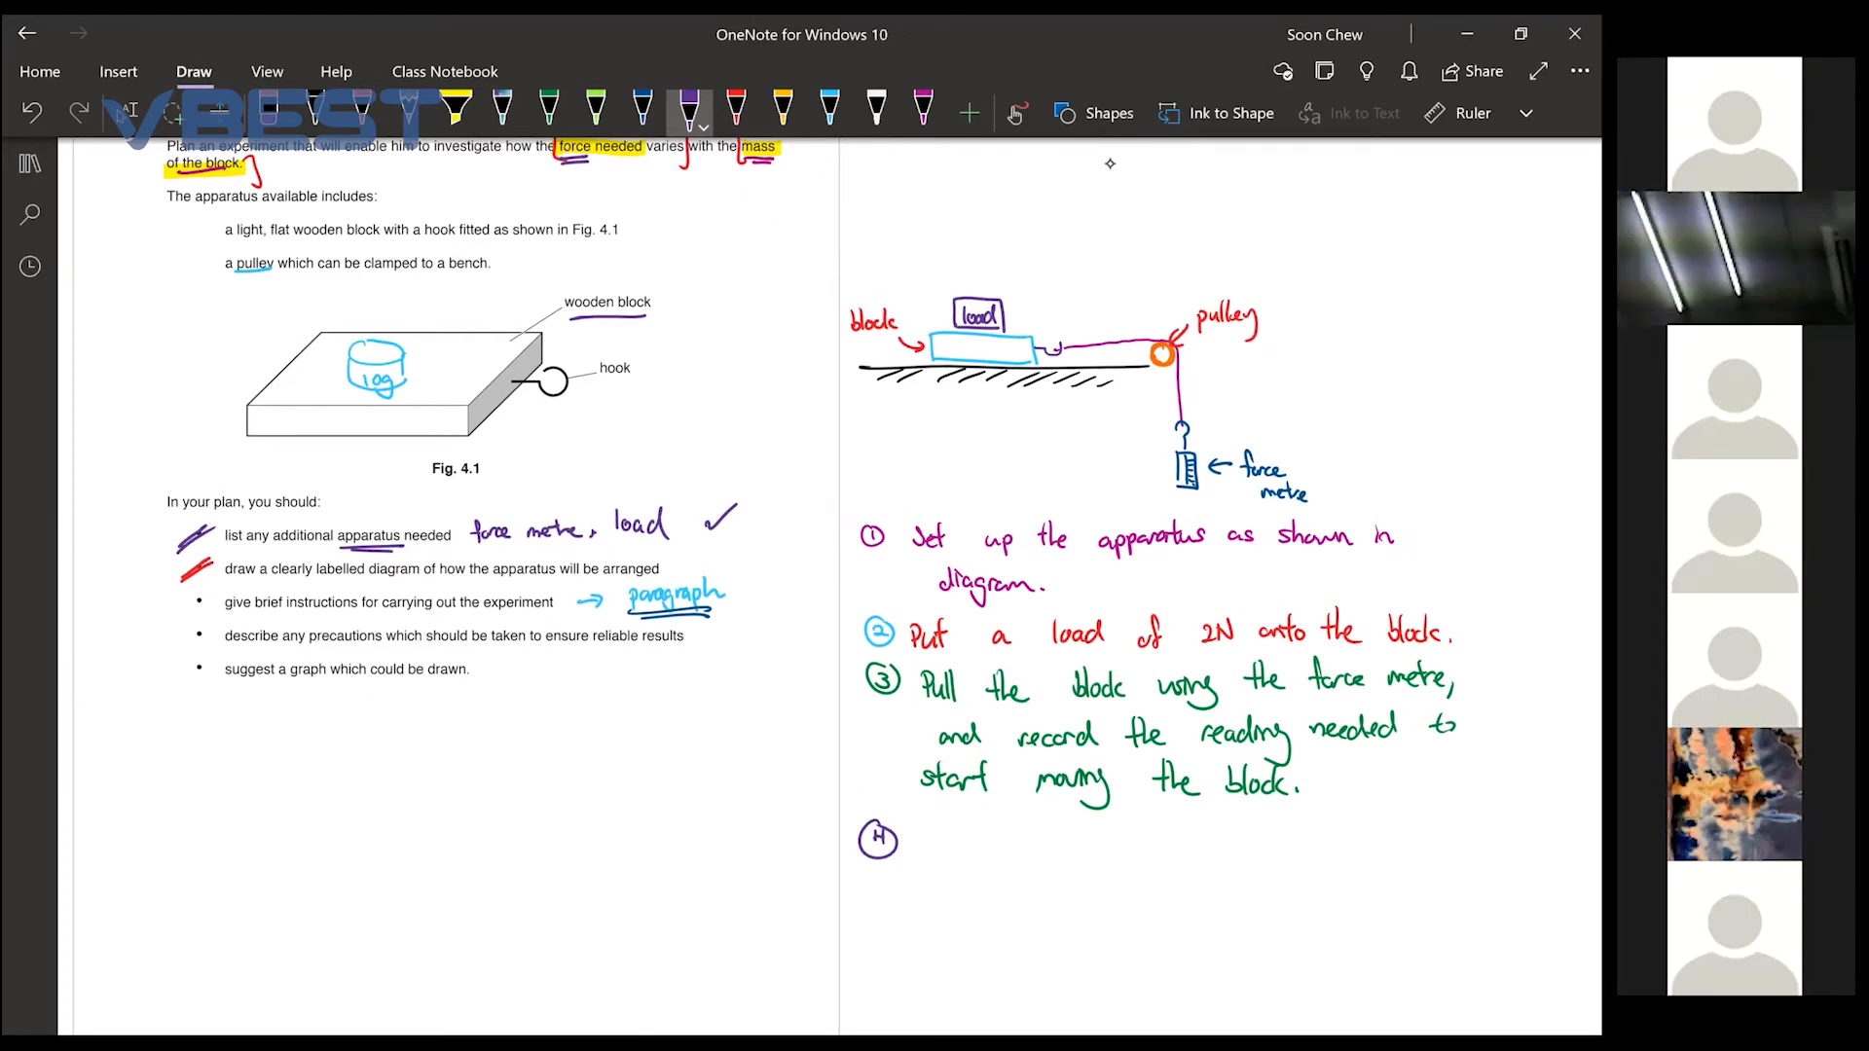
{"action": "left_click_drag", "start_coordinate": [954, 310], "coordinate": [1000, 269]}
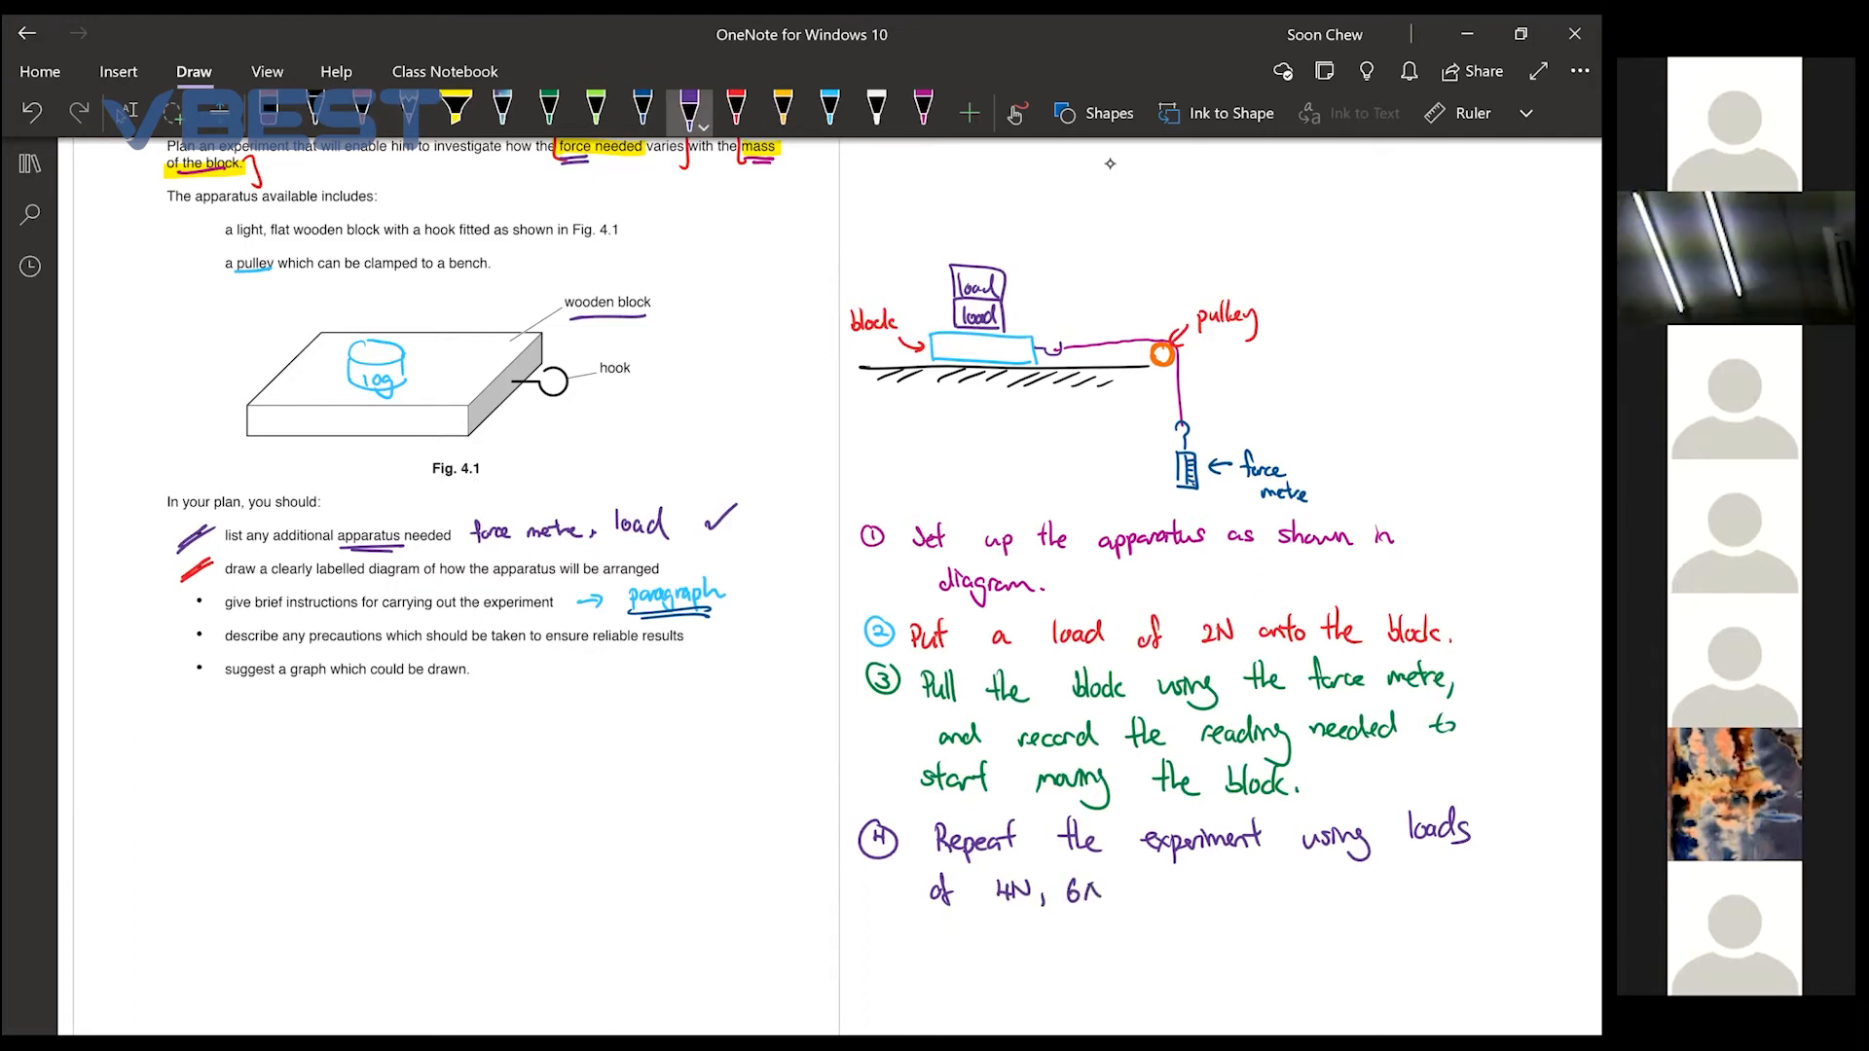
{"action": "type", "text": "8N and"}
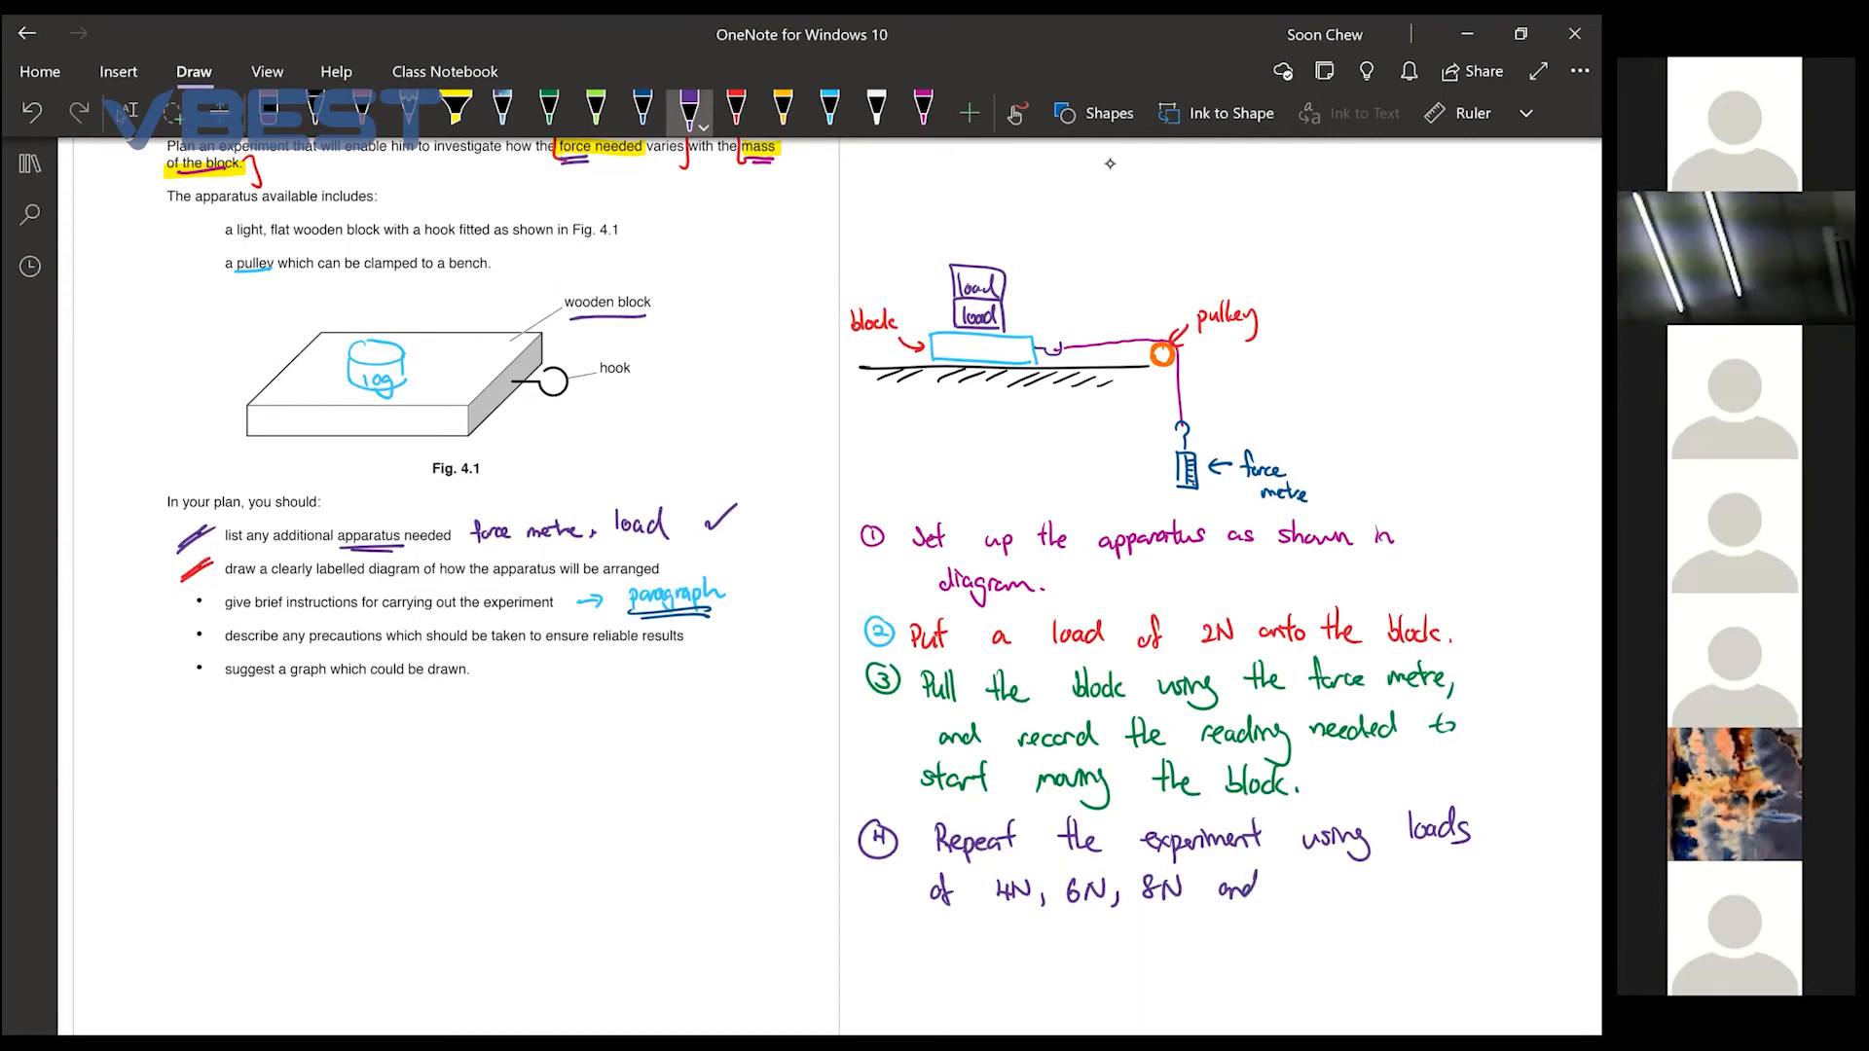
{"action": "type", "text": "10N."}
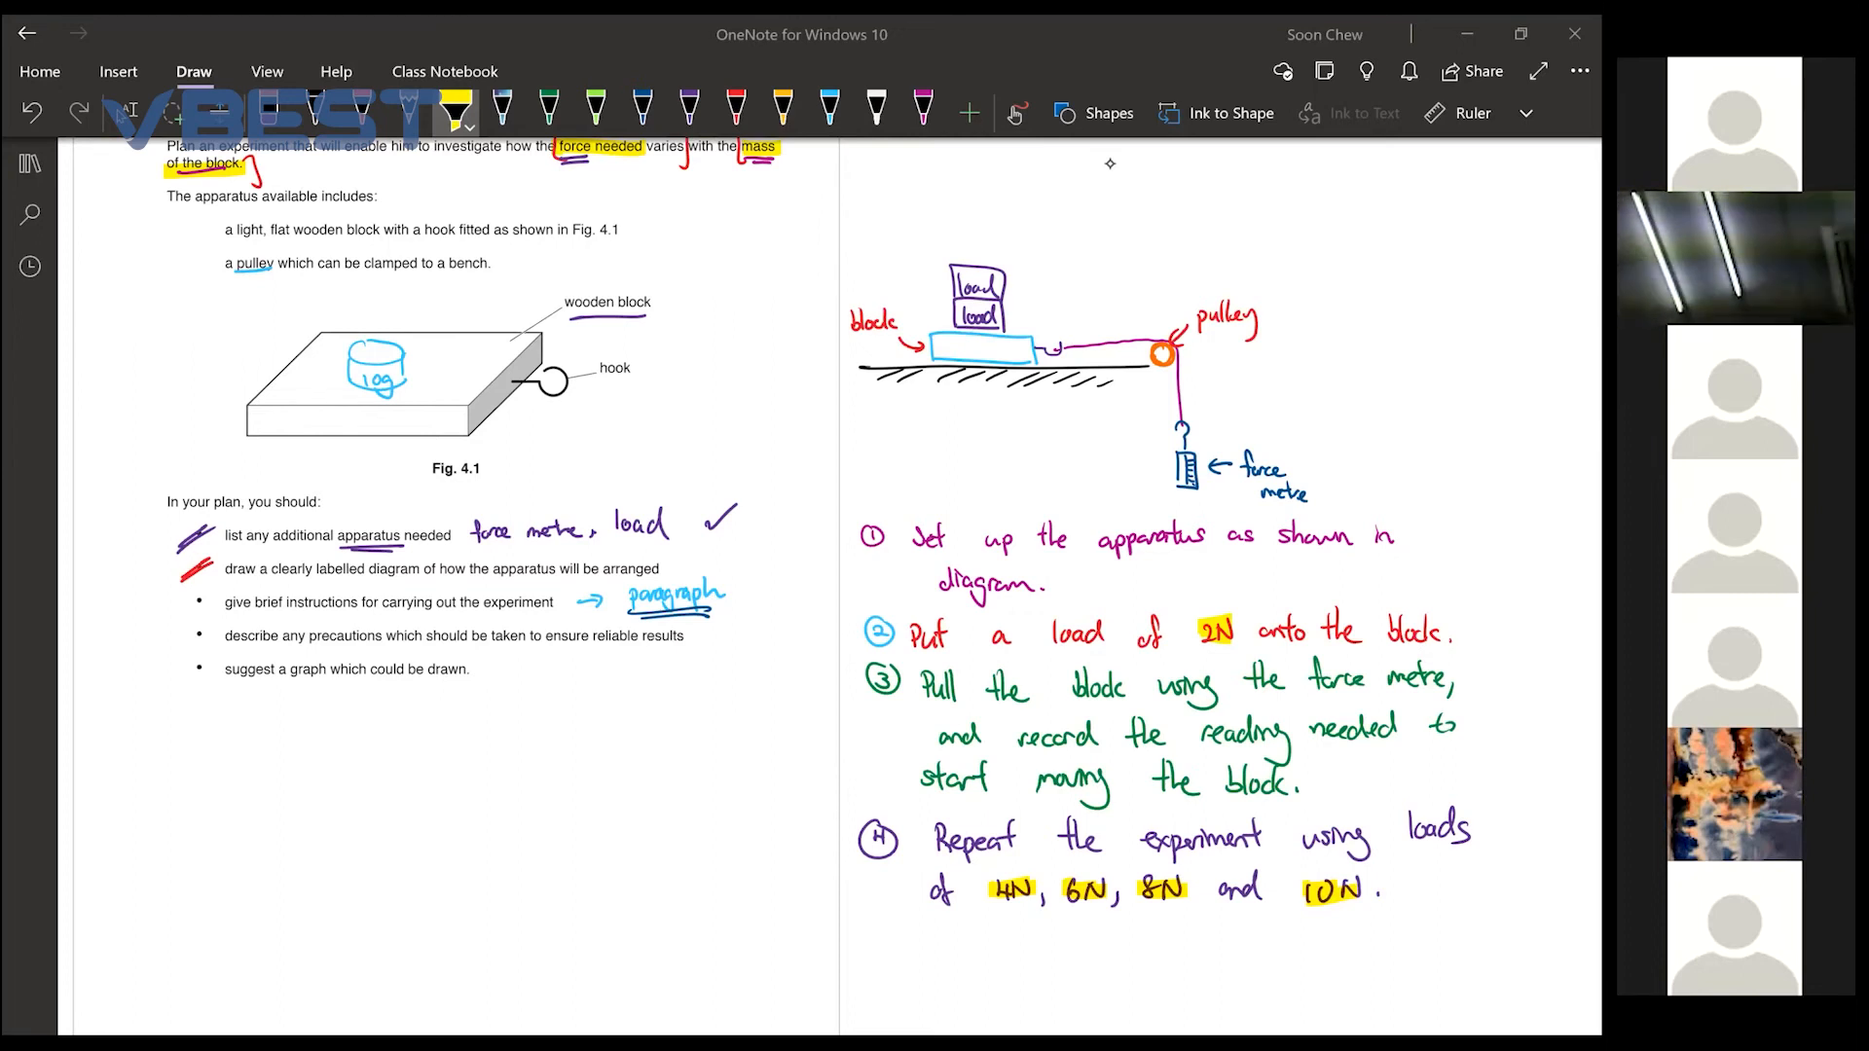
{"action": "scroll", "scroll_direction": "down", "scroll_amount": 3}
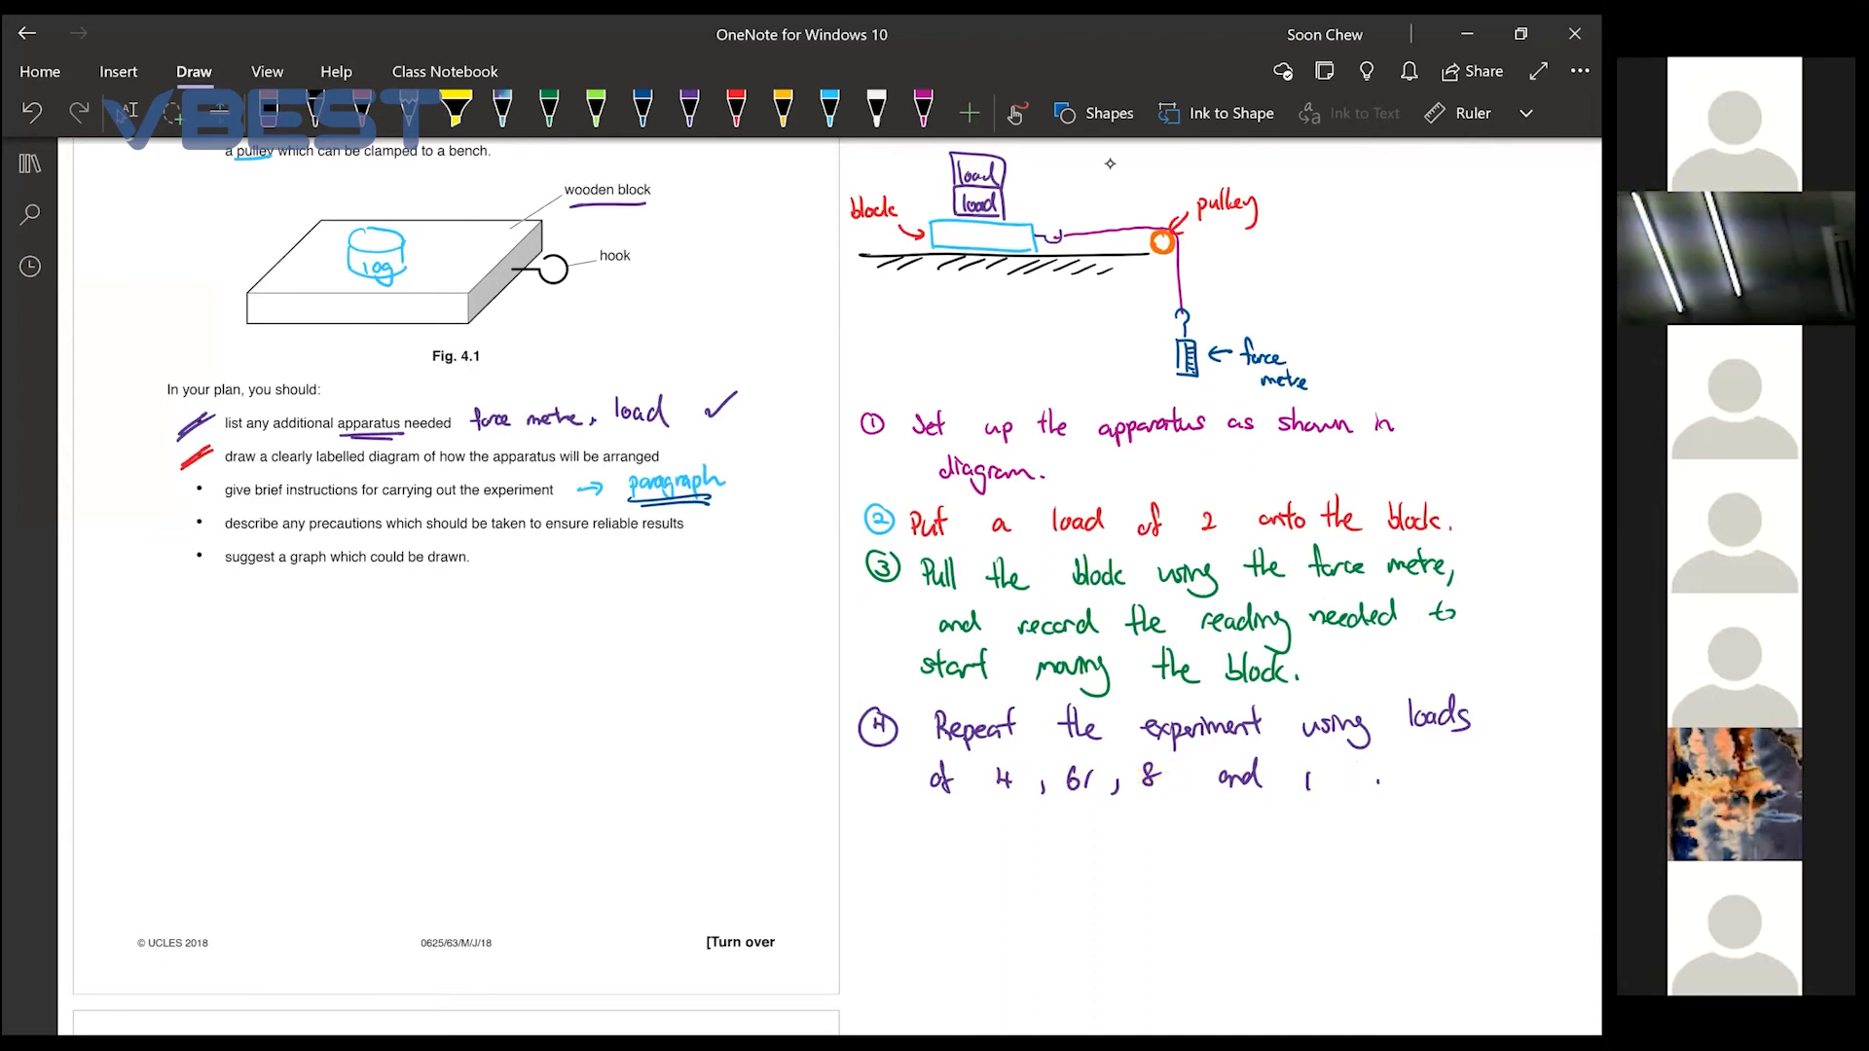
In red ink, write step 5 'repeat twice more and average', then box the force metre label with N
{"action": "left_click", "coordinate": [685, 107]}
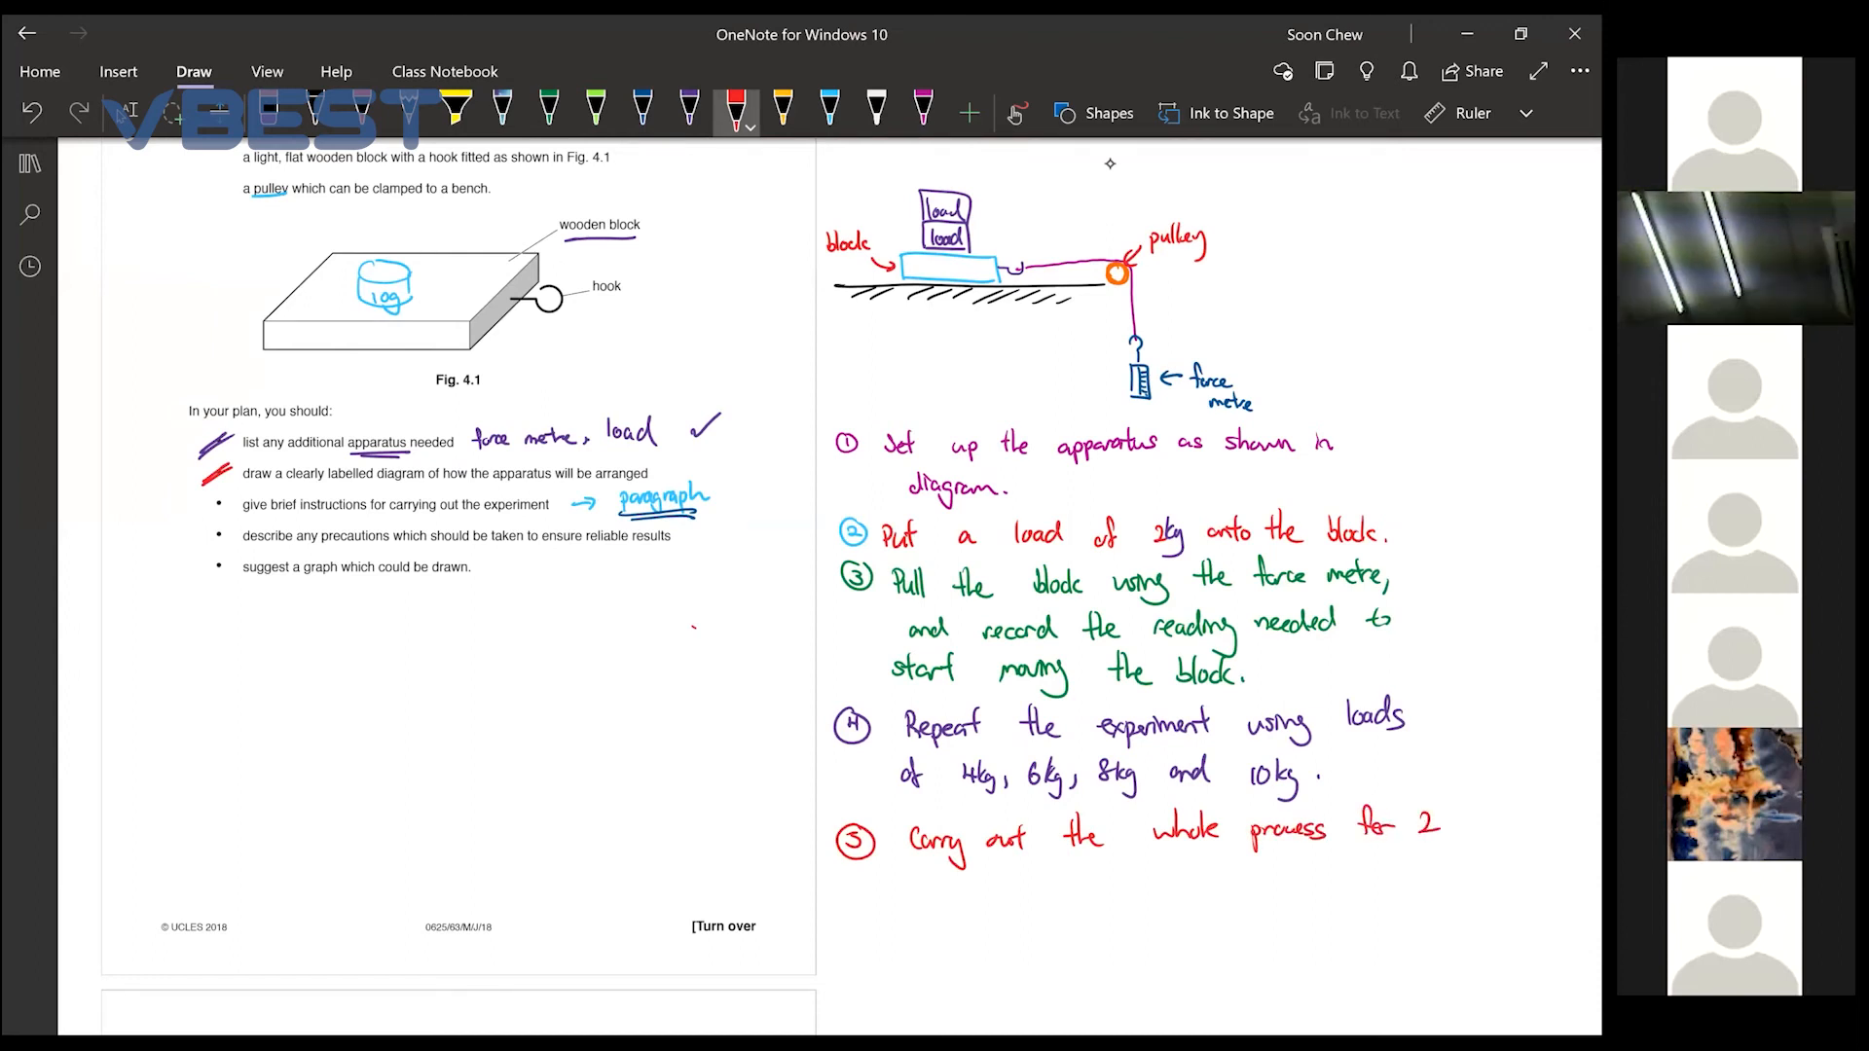
{"action": "left_click_drag", "start_coordinate": [911, 882], "coordinate": [1044, 887]}
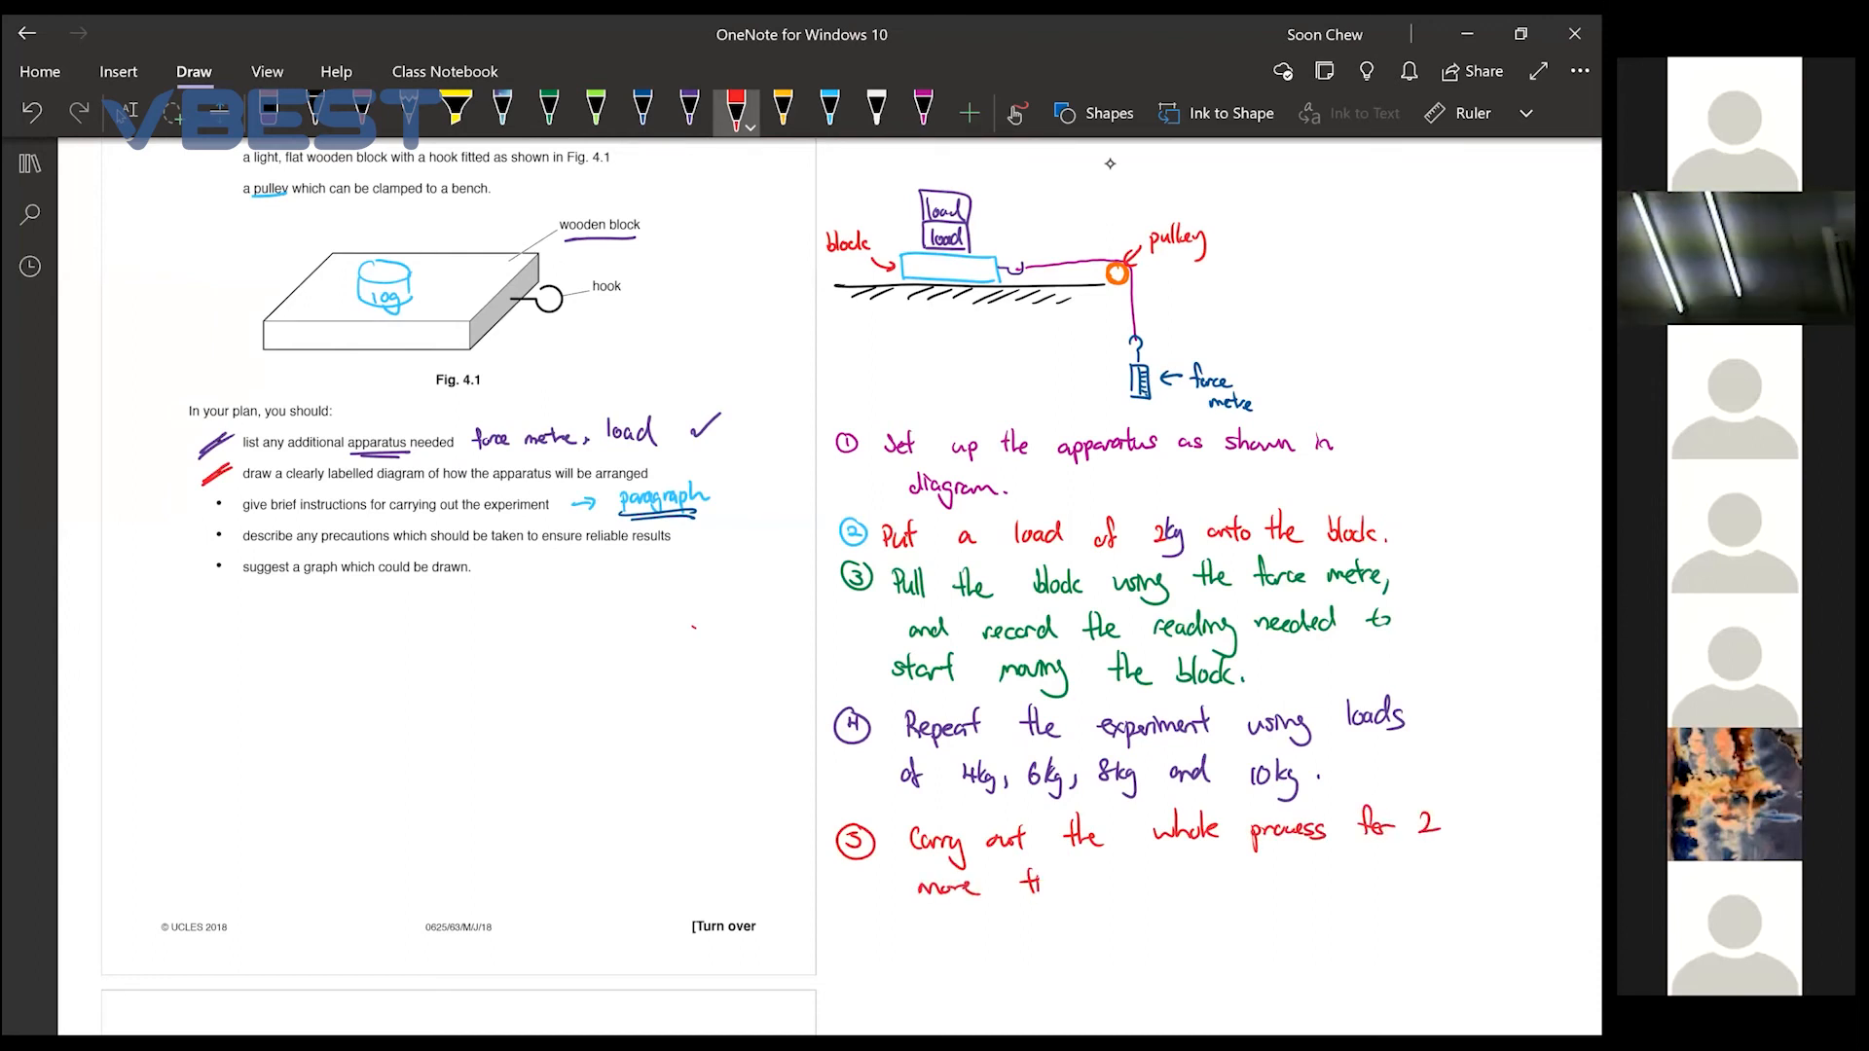
{"action": "type", "text": "times, and get average."}
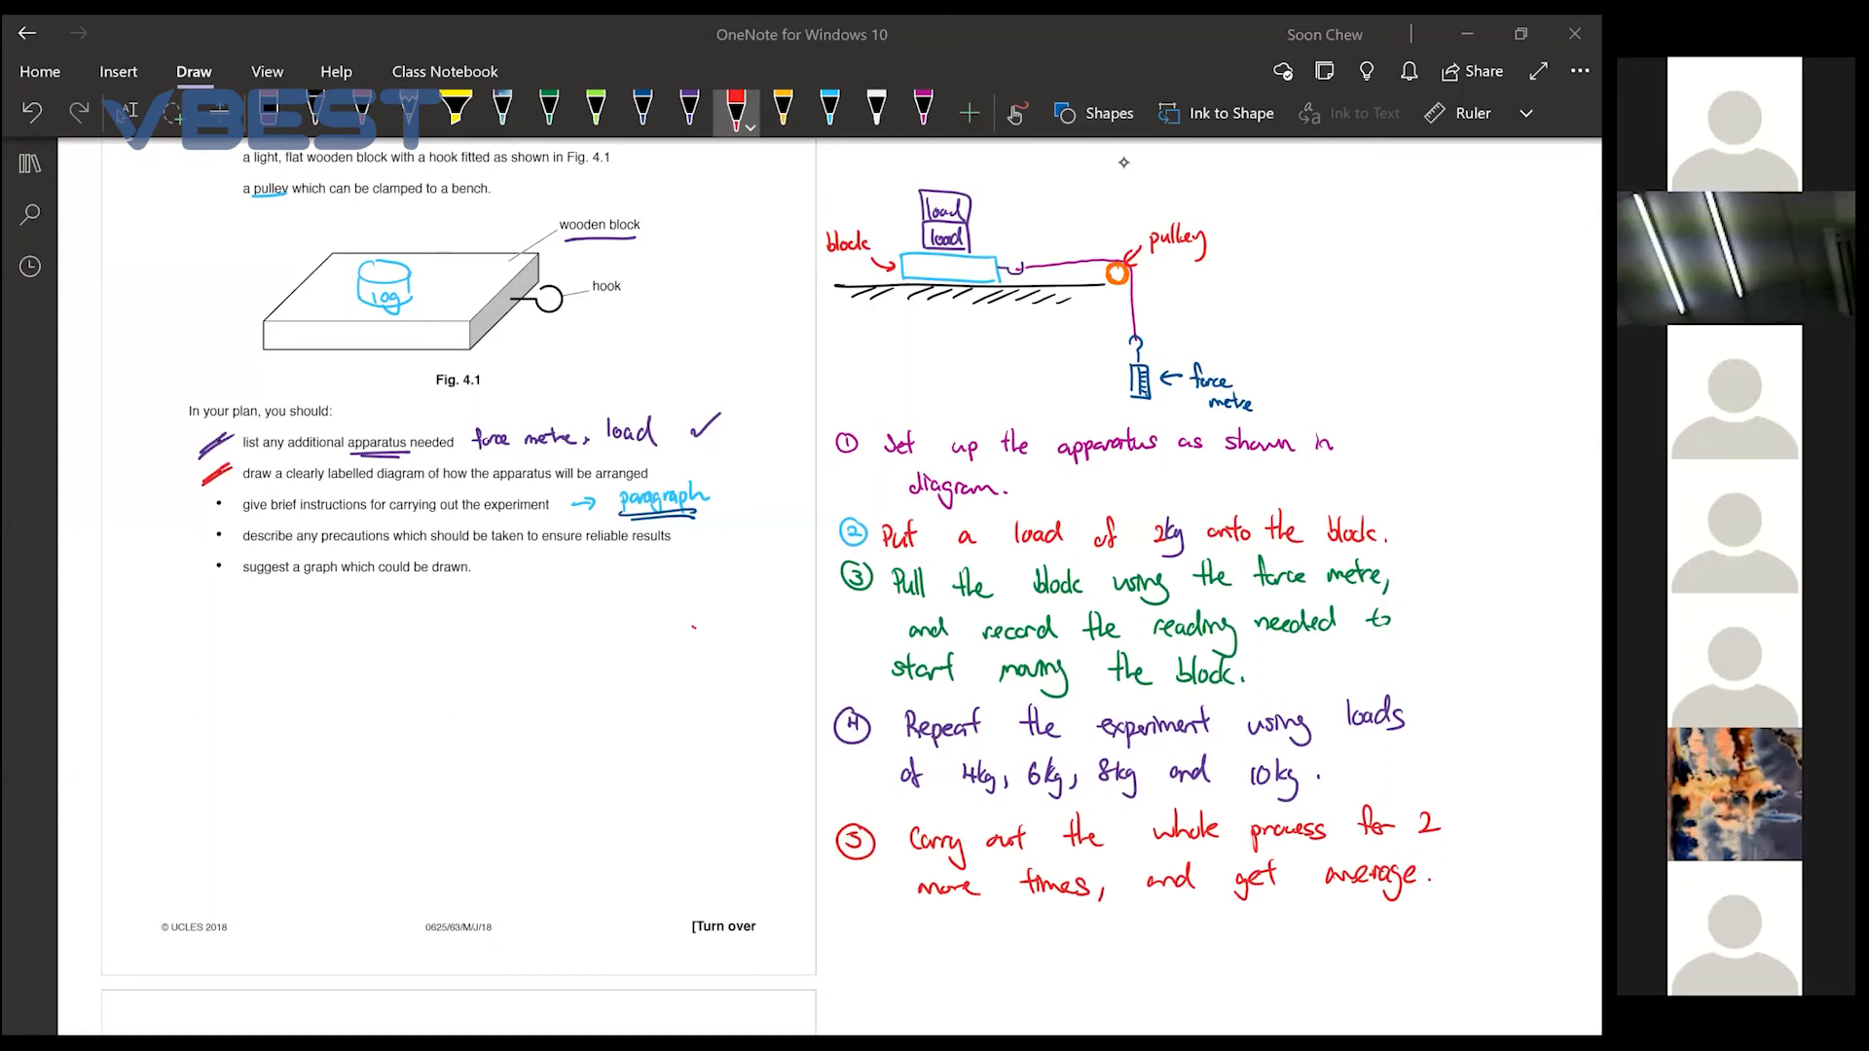
{"action": "left_click_drag", "start_coordinate": [1174, 358], "coordinate": [1323, 411]}
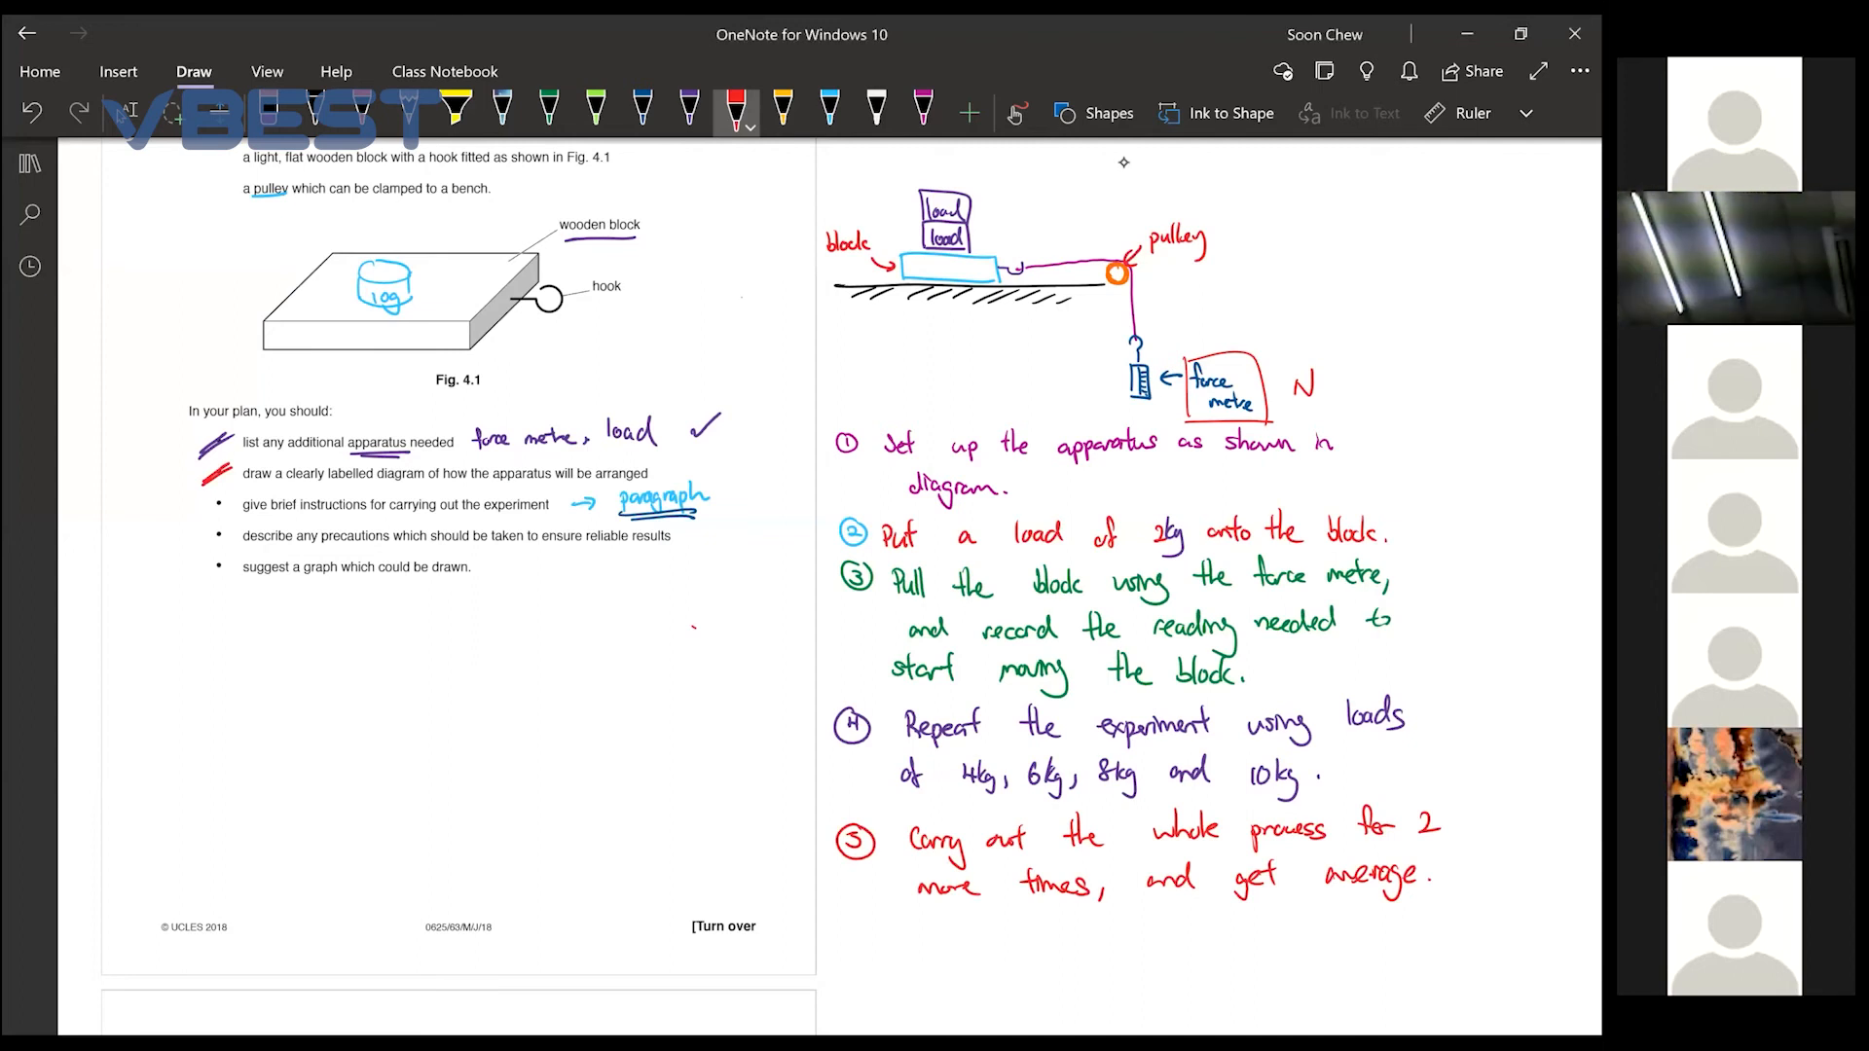
In yellow ink, write kg above the stacked loads and link them to the force metre with a curved arrow
{"action": "left_click", "coordinate": [783, 107]}
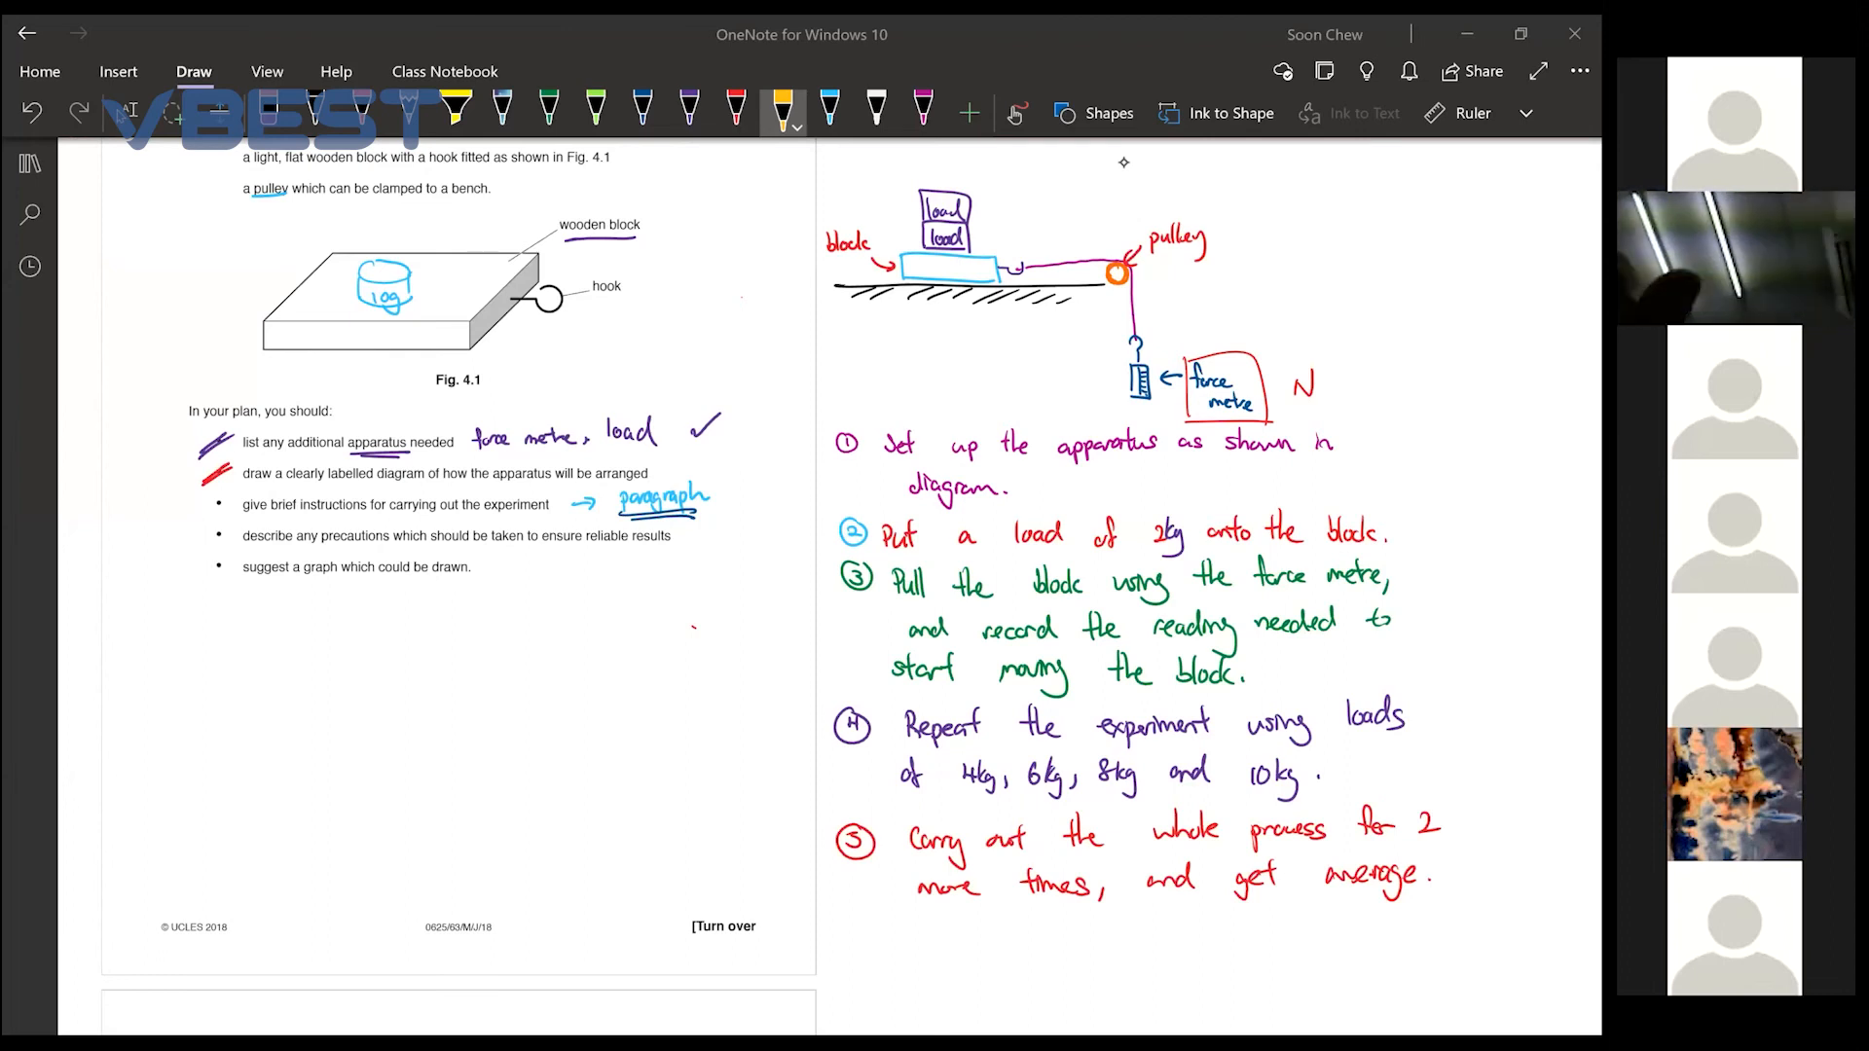
{"action": "type", "text": "kg"}
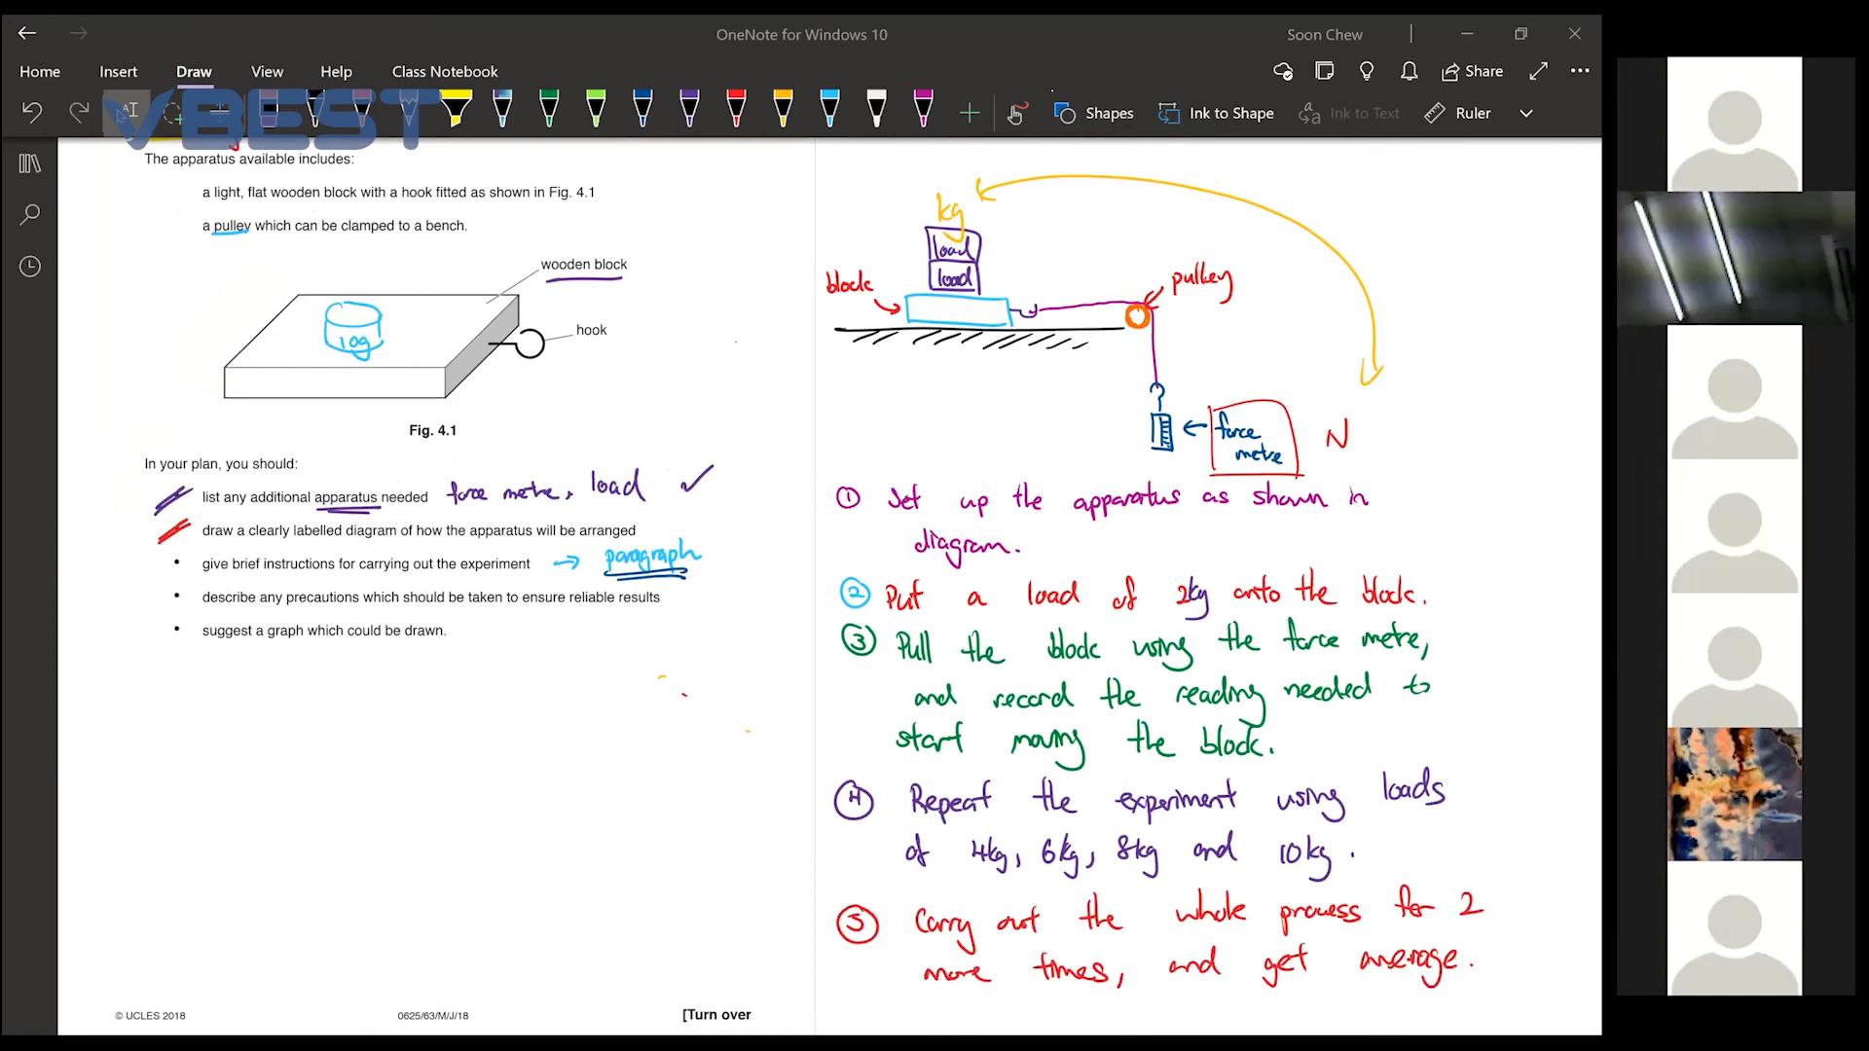
{"action": "left_click", "coordinate": [736, 107]}
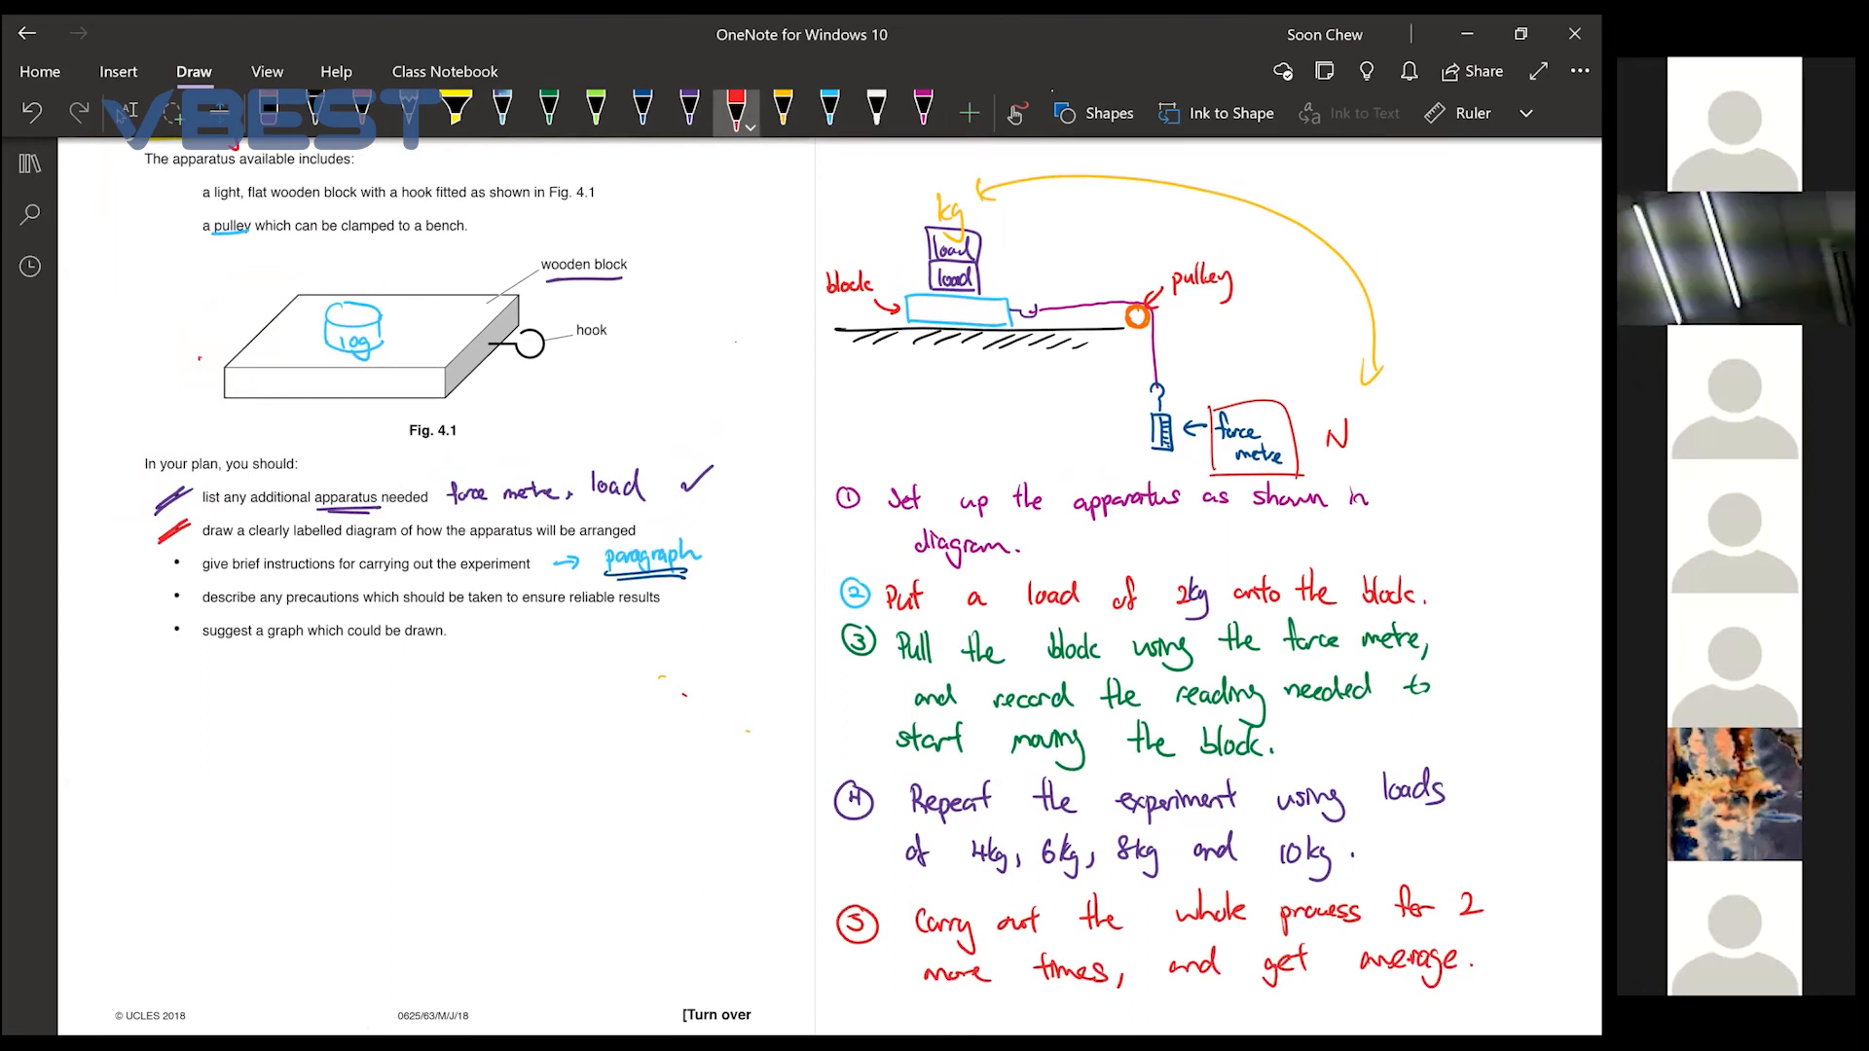
Write 'type, volume' beside the Fig. 4.1 block, add the downward force arrow and 'constant' note
{"action": "left_click_drag", "start_coordinate": [156, 286], "coordinate": [232, 358]}
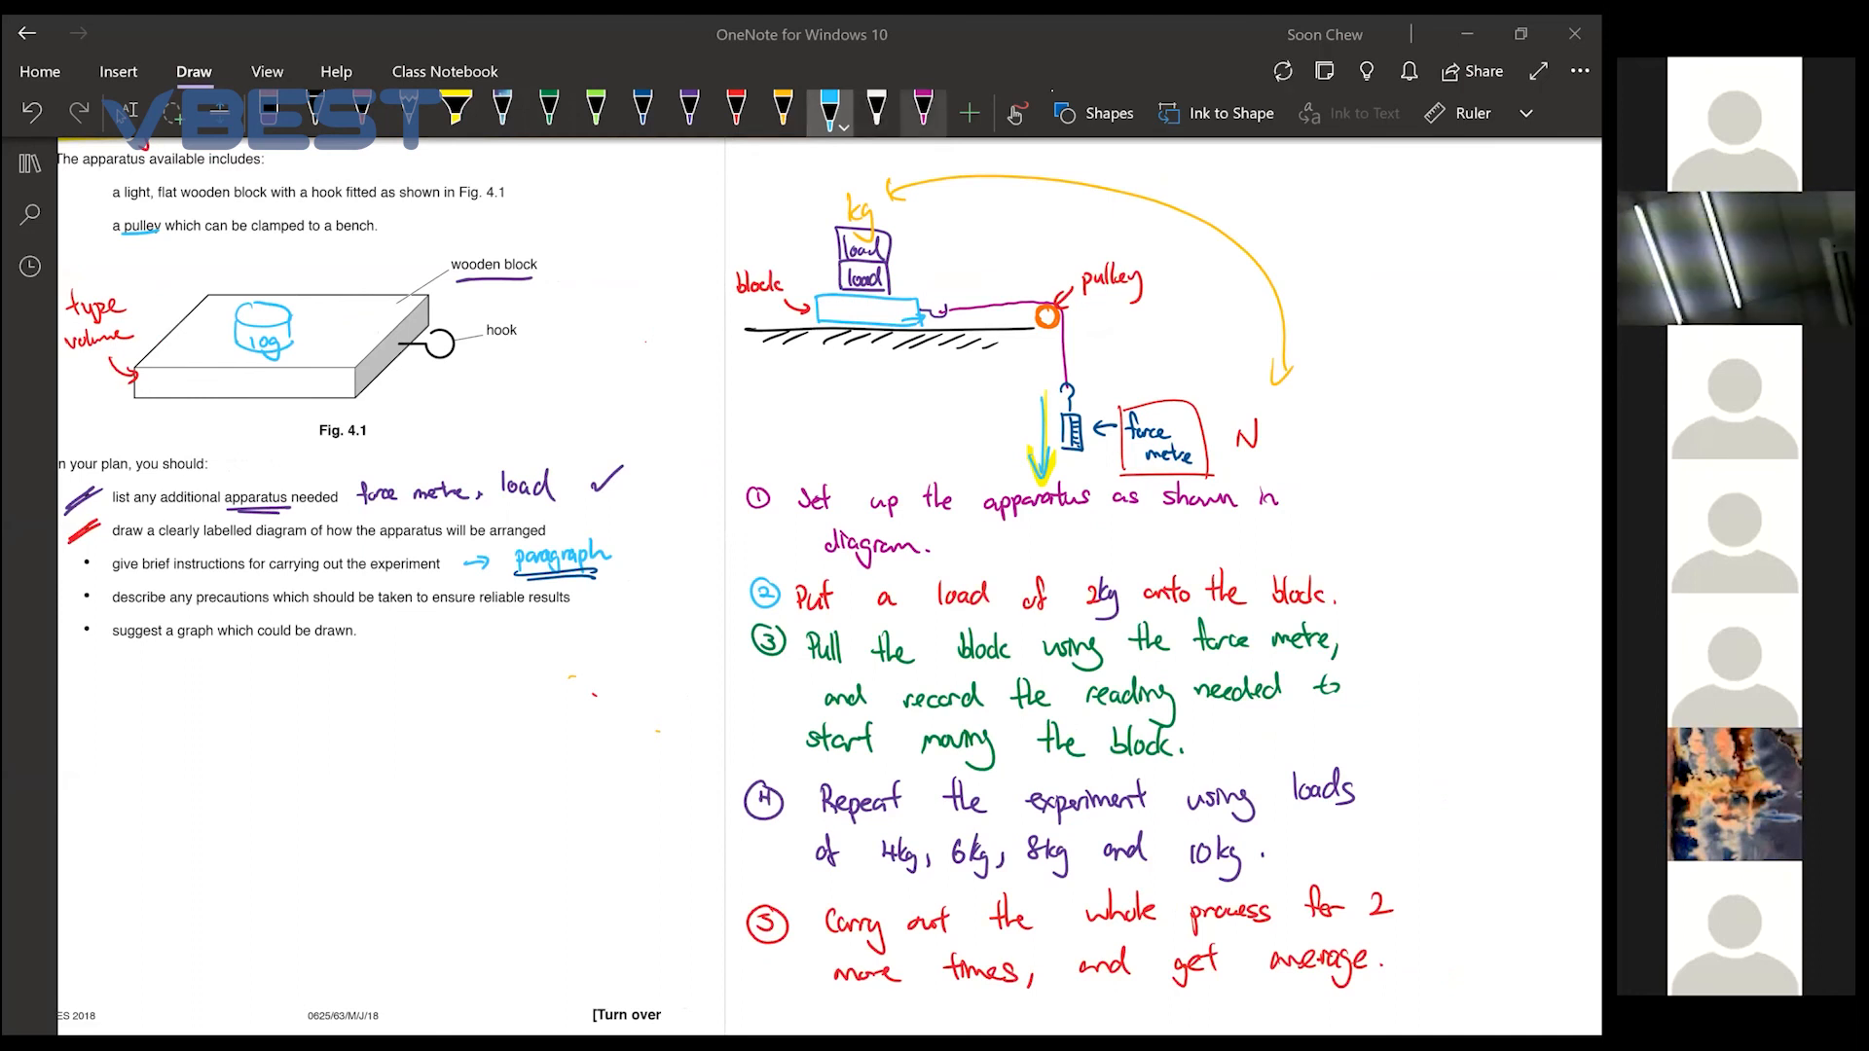
{"action": "type", "text": "constant →"}
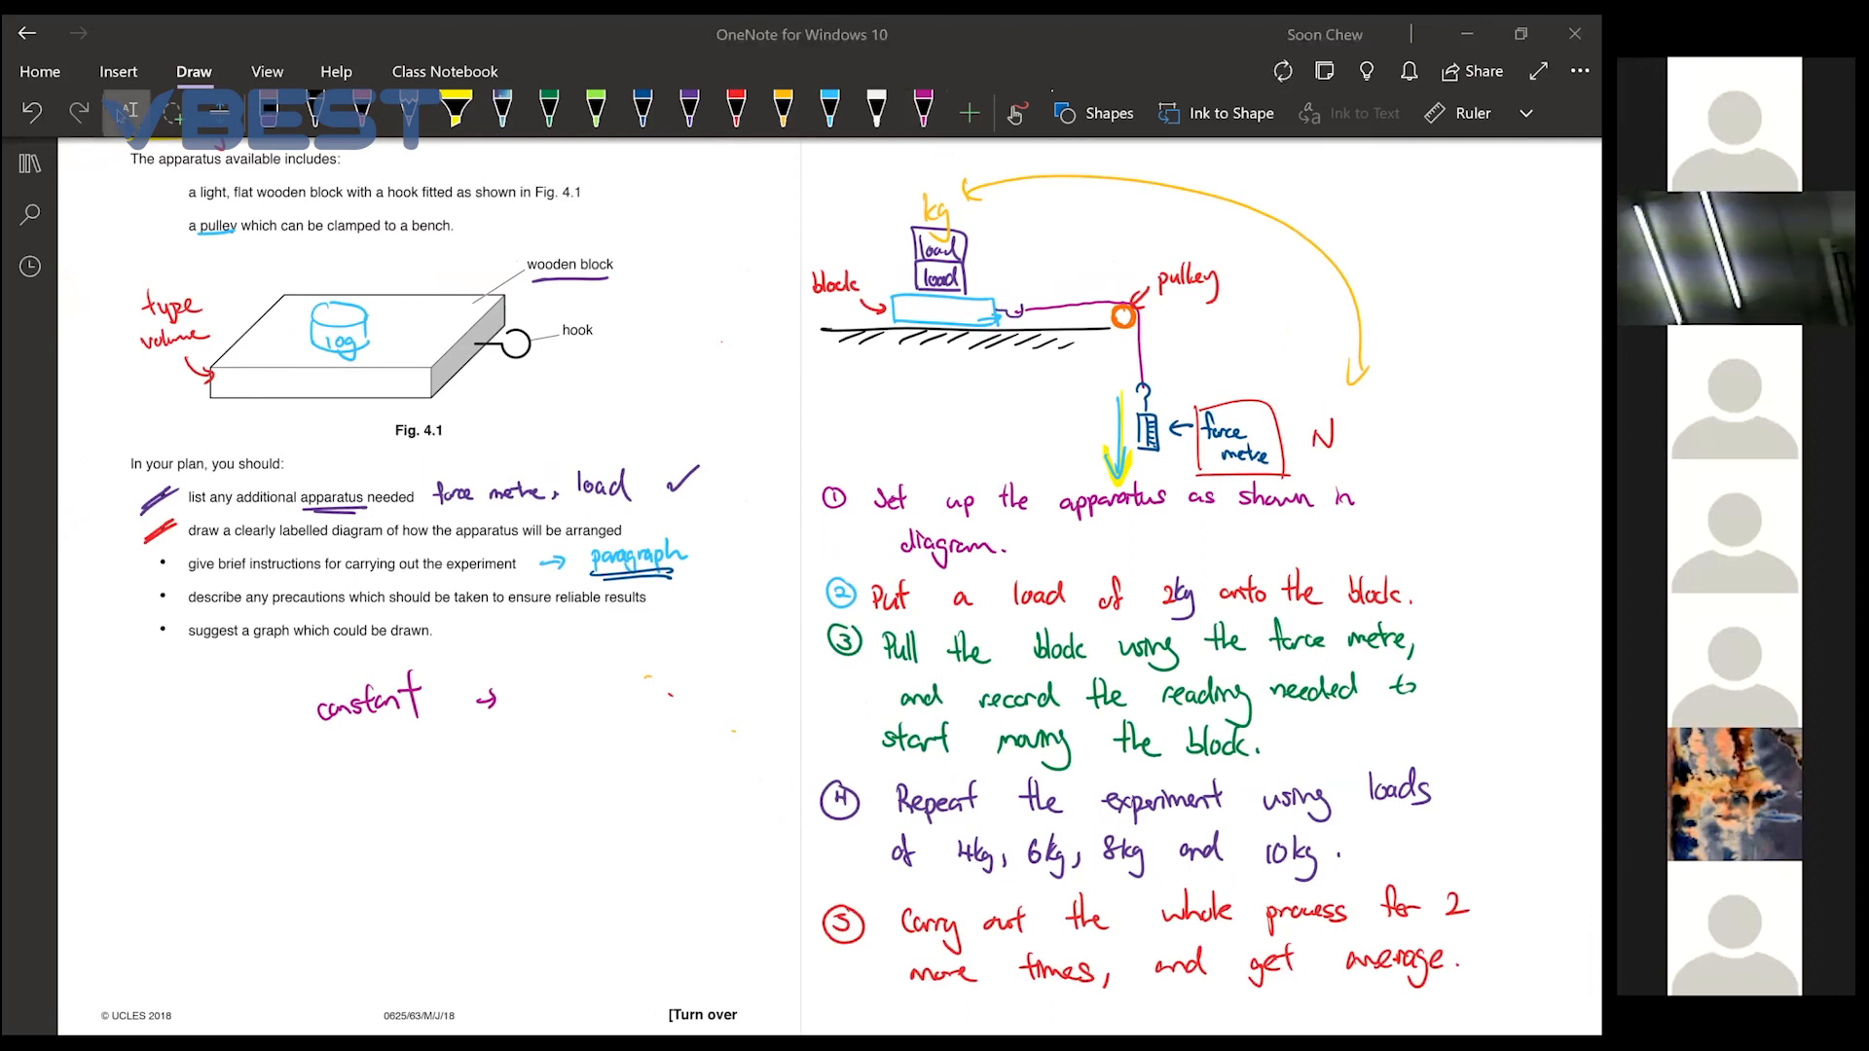
{"action": "left_click", "coordinate": [919, 108]}
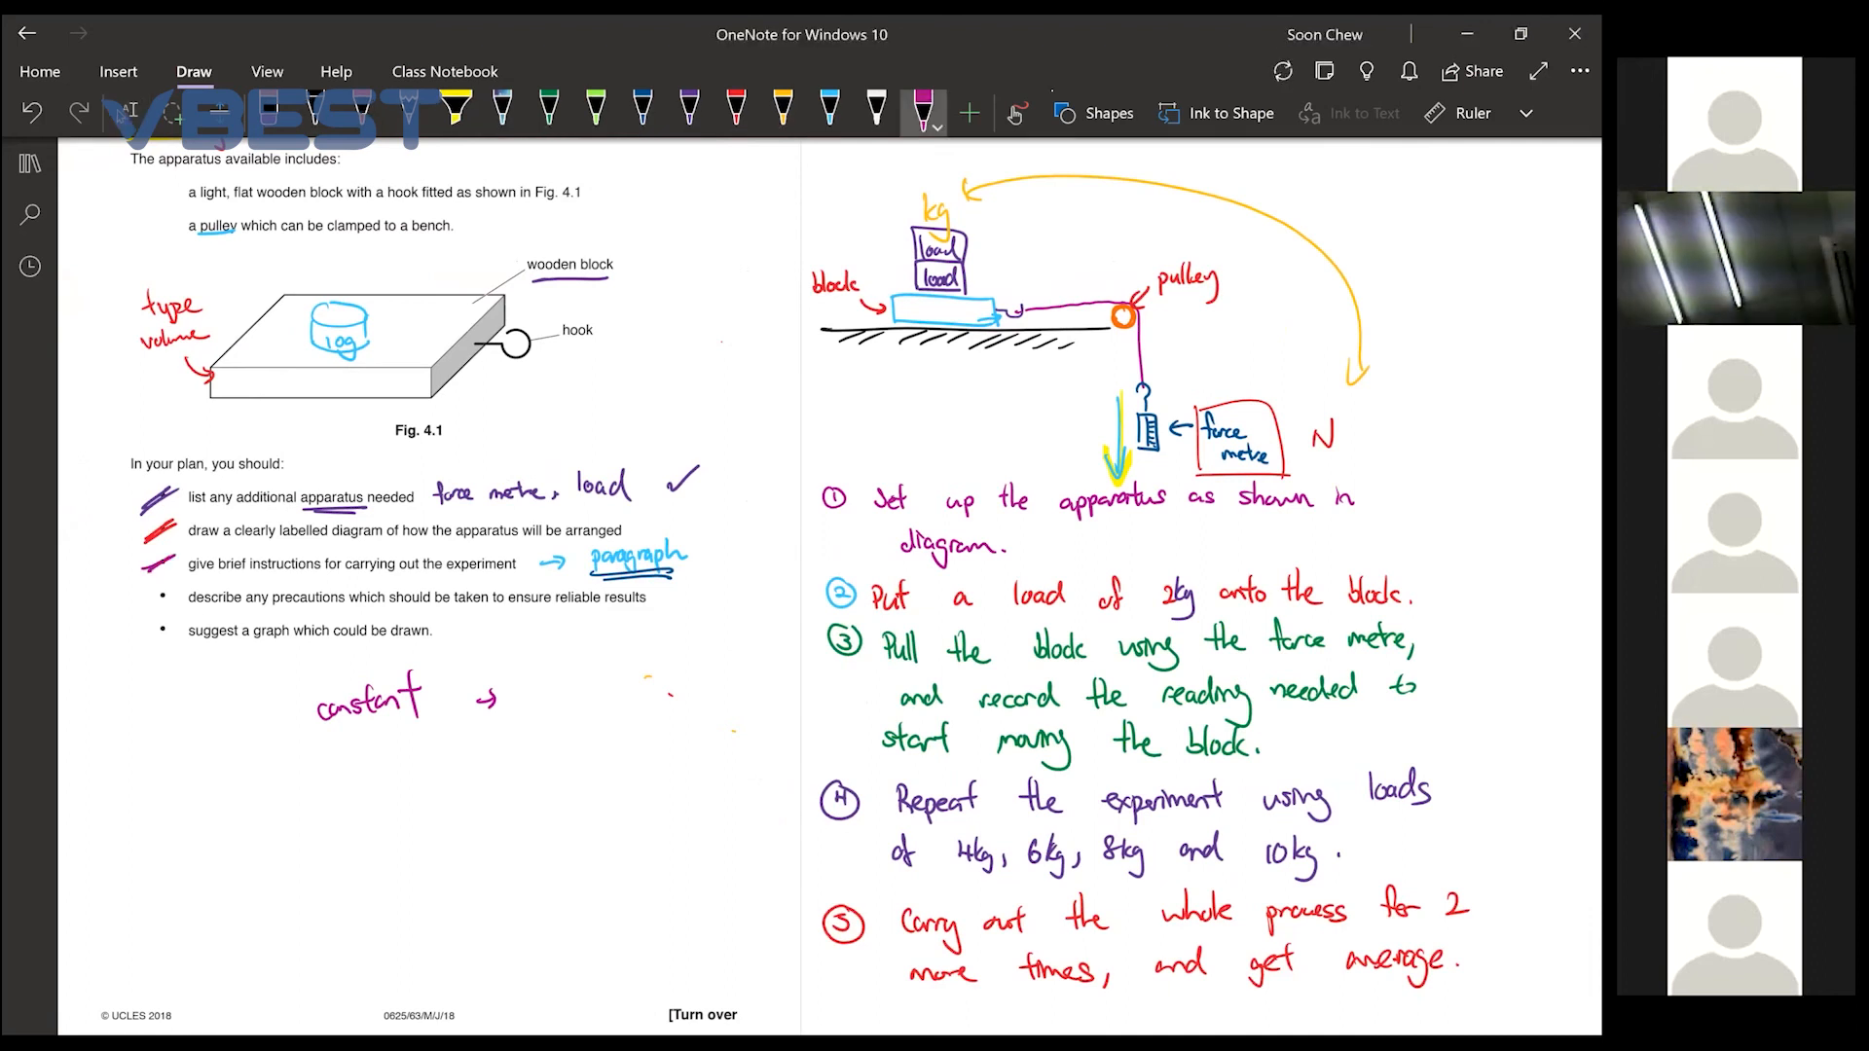